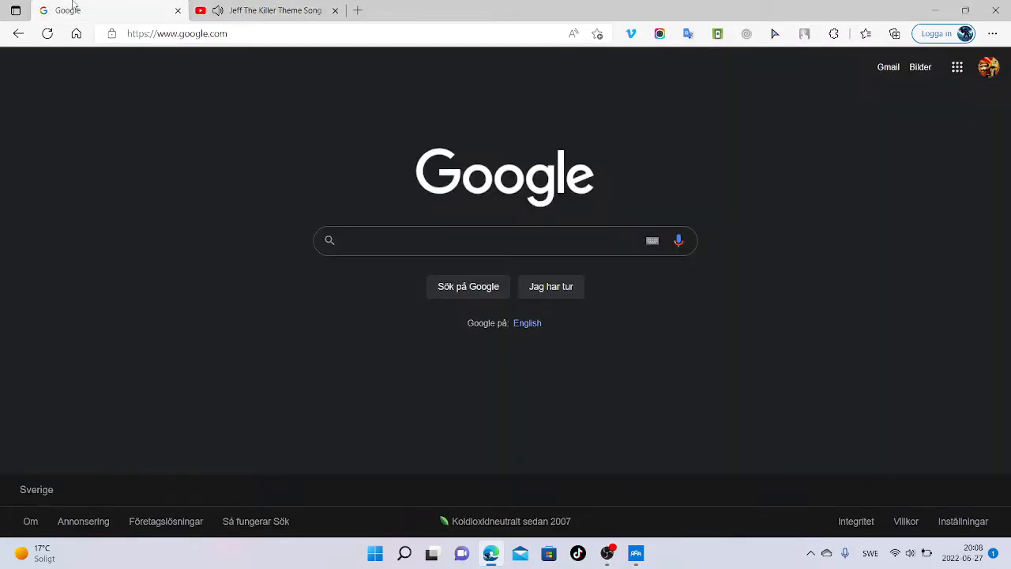
Rerun the 'wendigo' search from address bar history and switch to Bing Images
left_click(490, 240)
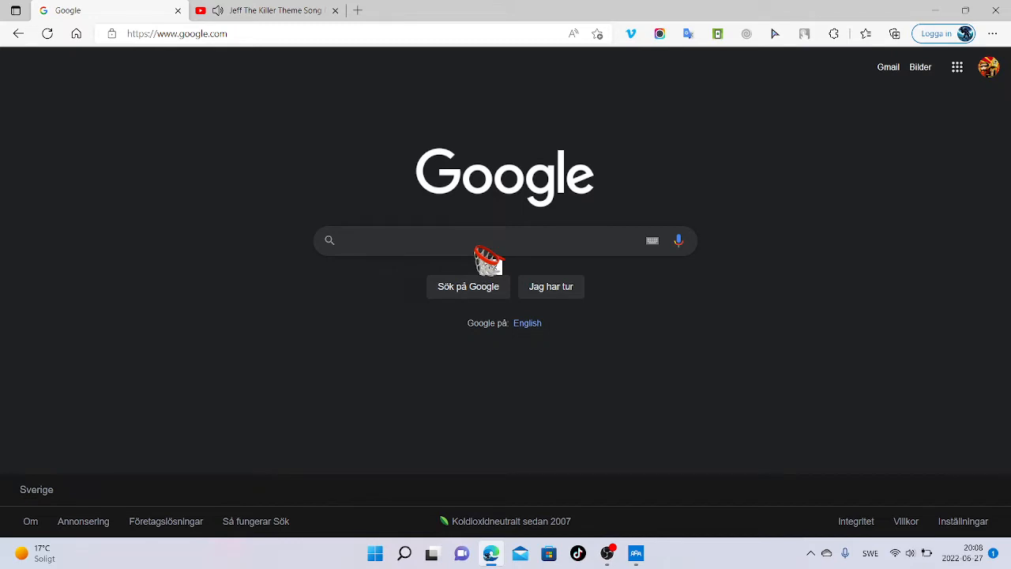
left_click(474, 240)
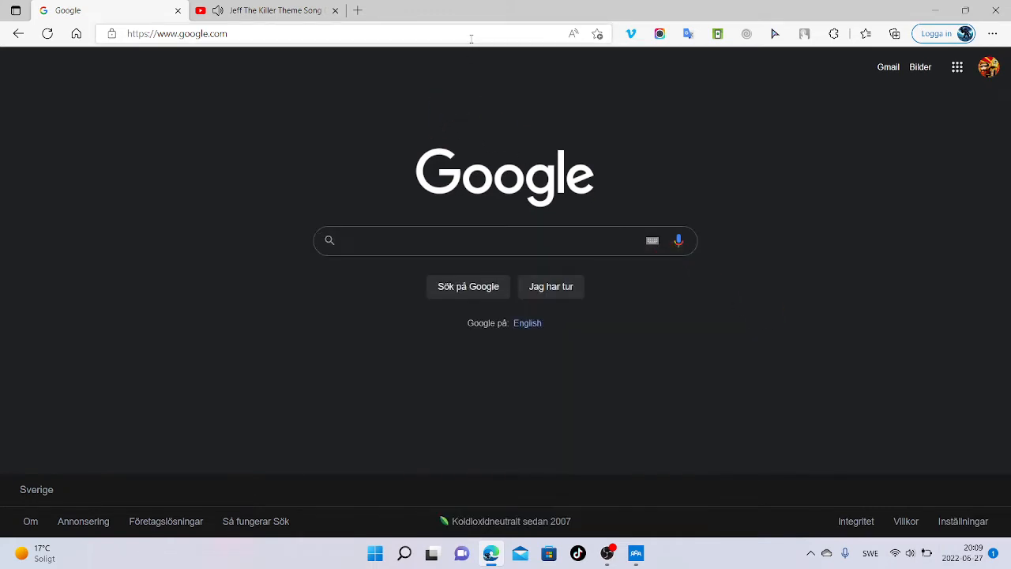
left_click(316, 33)
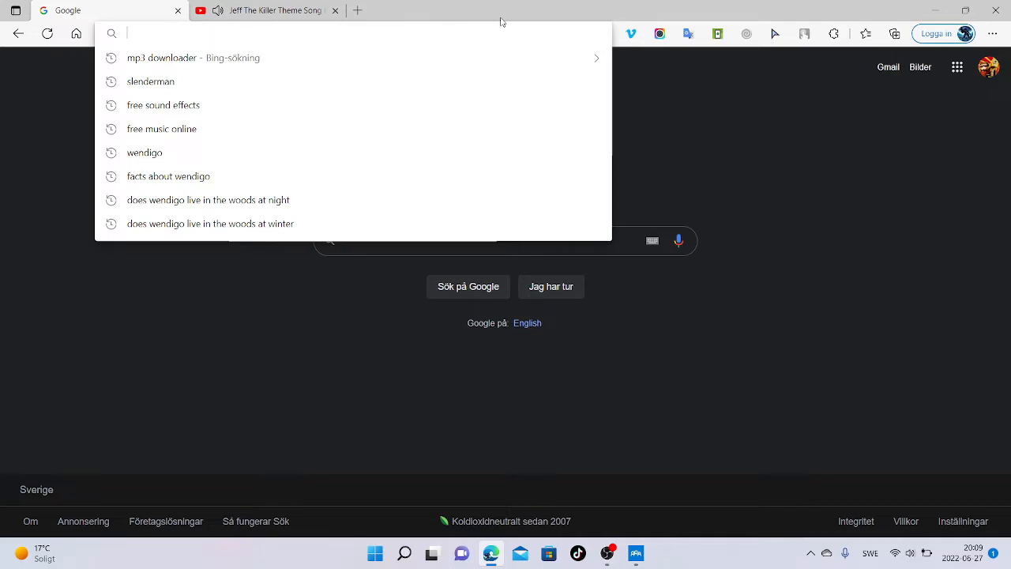
left_click(145, 152)
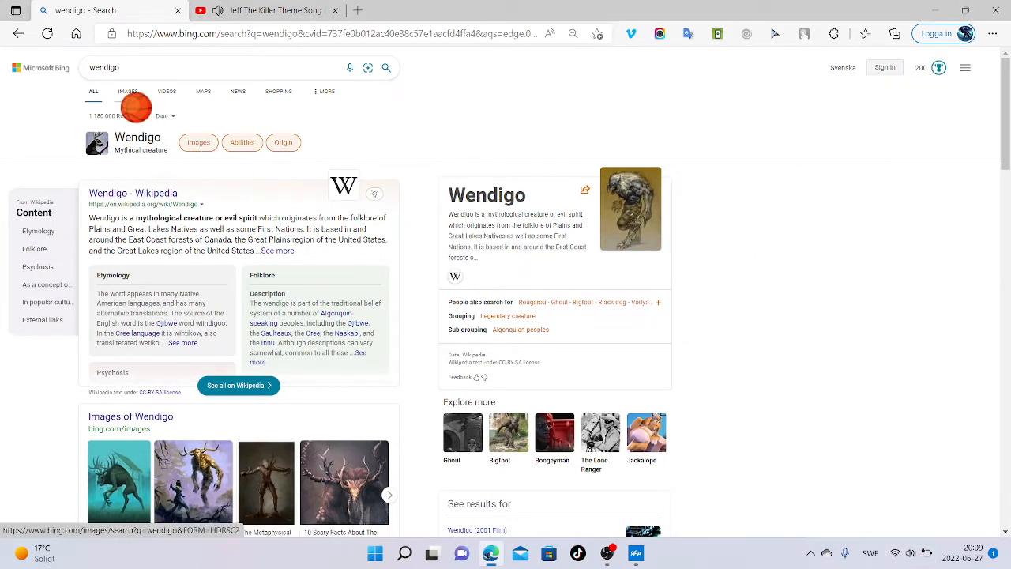
left_click(127, 91)
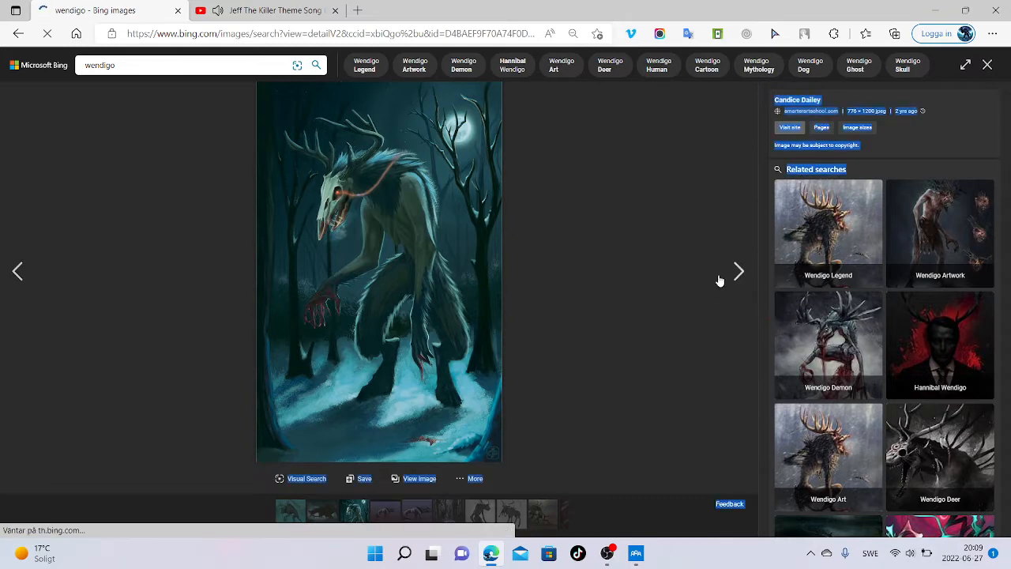
Browse several wendigo pictures with the next arrow, including the teal wendigo artwork
left_click(738, 271)
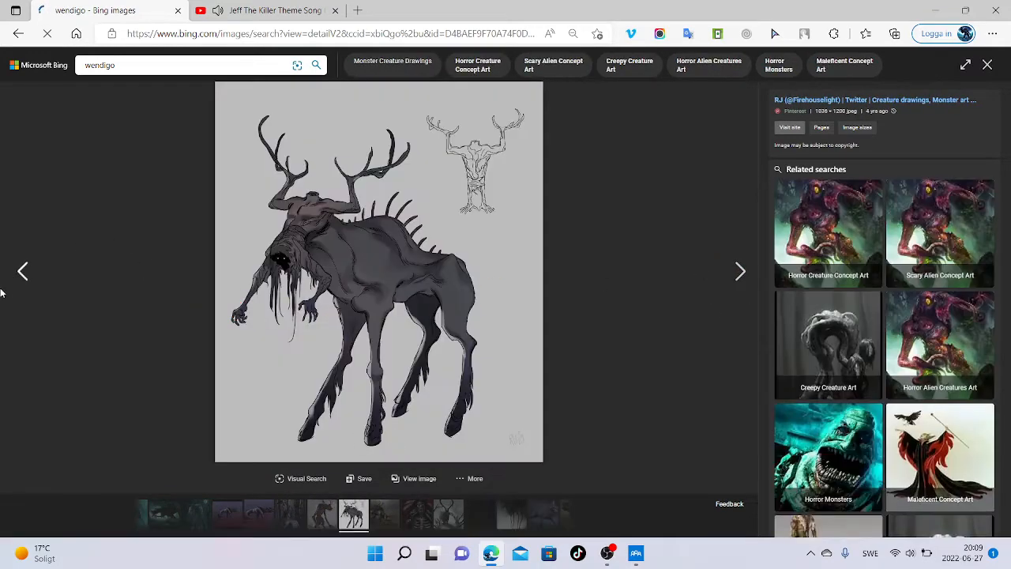
left_click(734, 271)
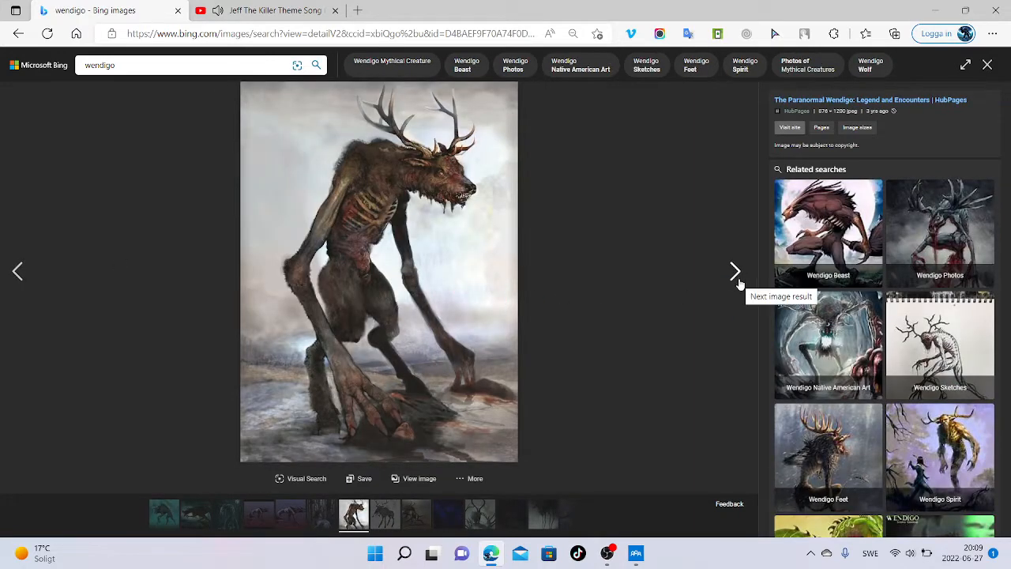
left_click(734, 271)
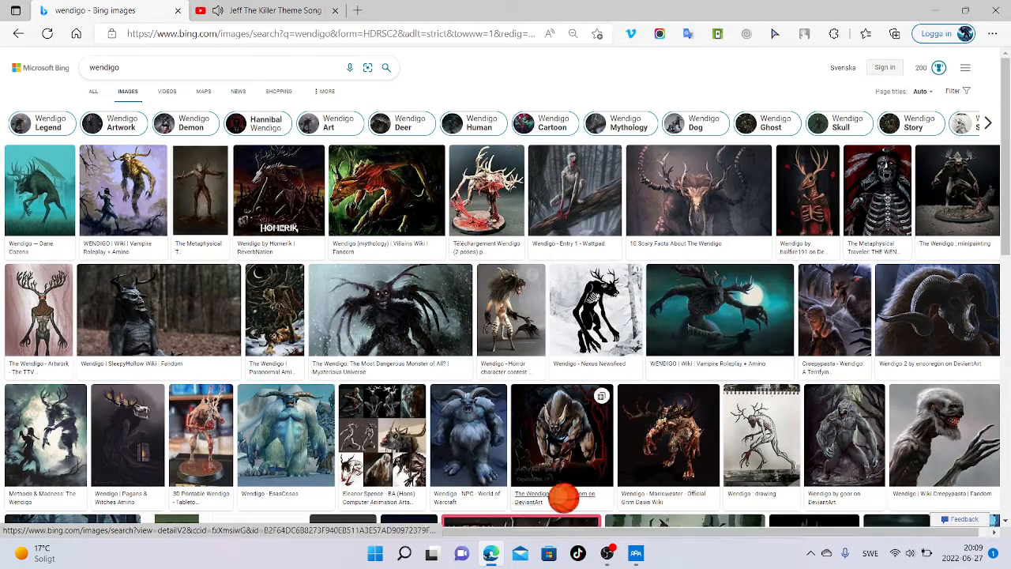
scroll("down", 3)
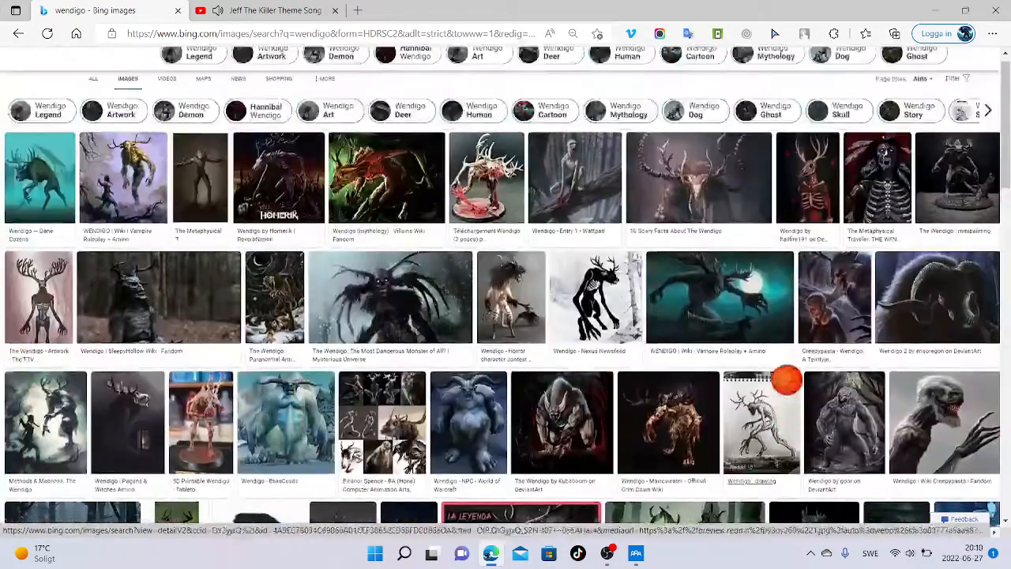
left_click(39, 177)
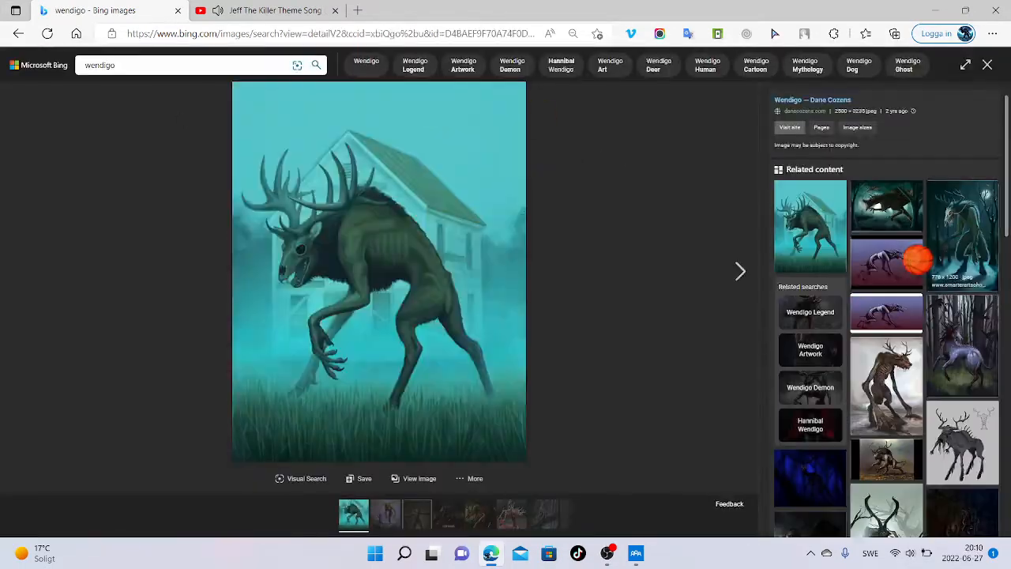
left_click(740, 271)
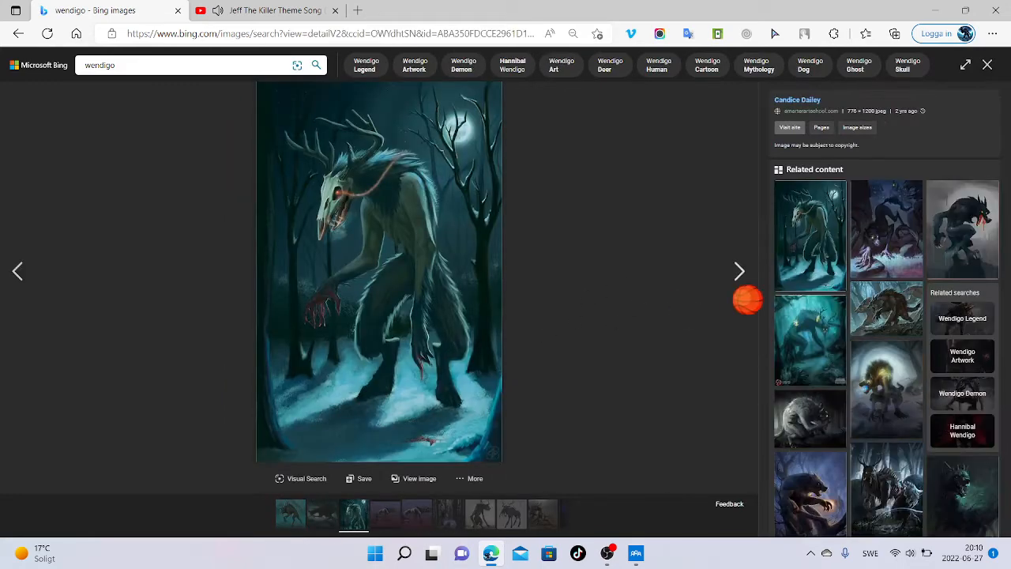
mouse_move(810, 494)
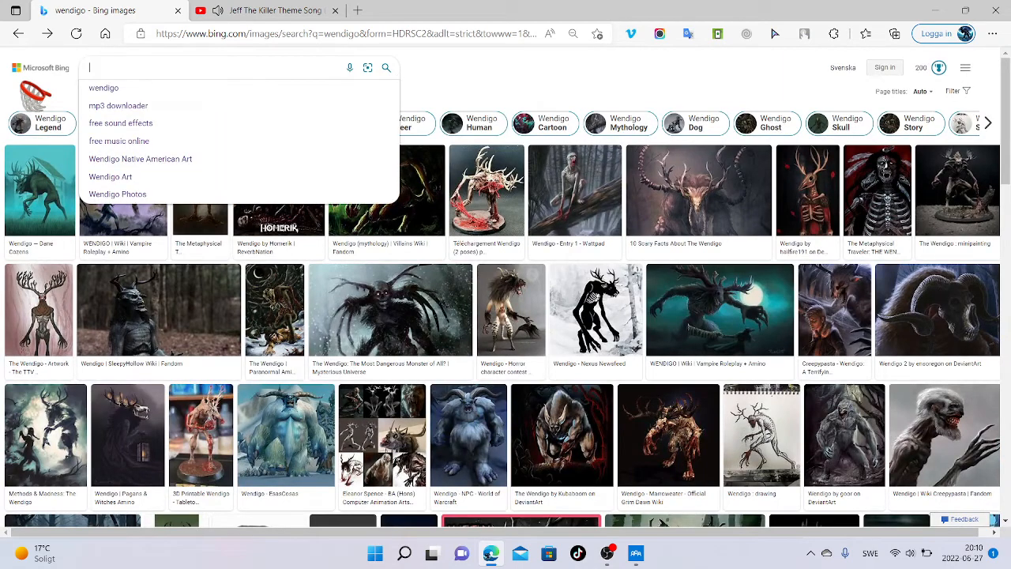
Browse slenderman image results and open one, then search 'how long are slenderman?'
type("slenderman")
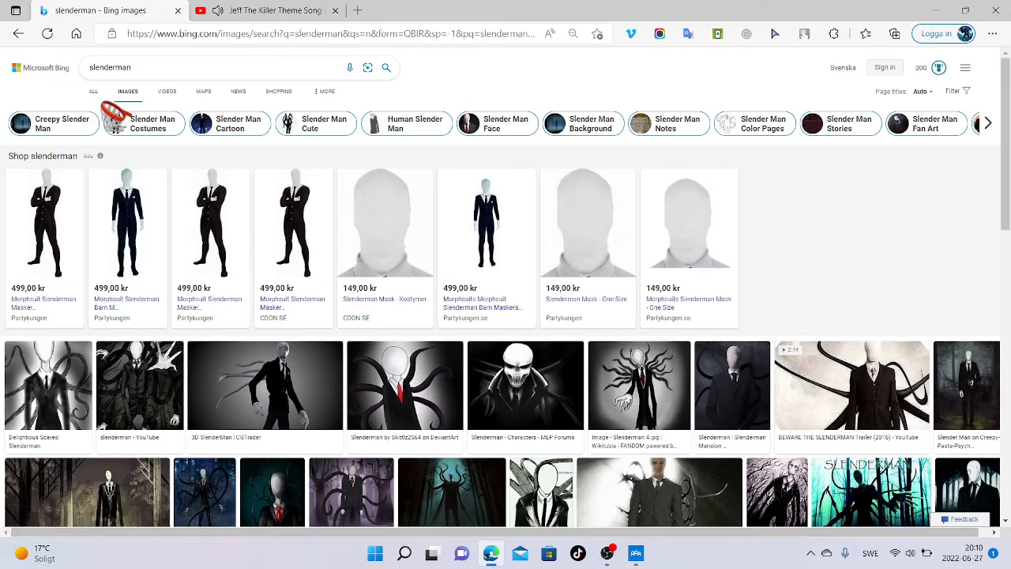
scroll("down", 3)
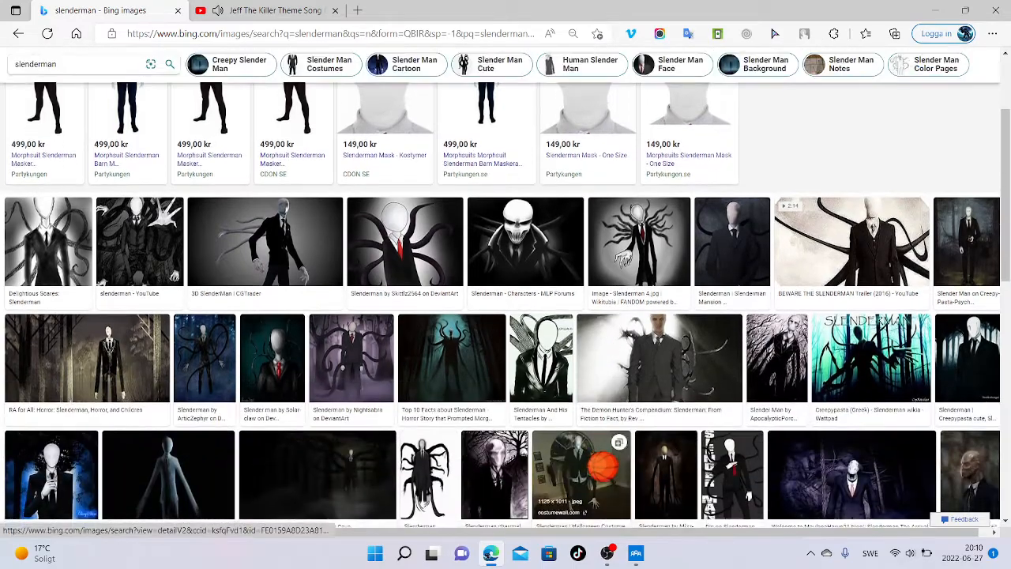
scroll("down", 3)
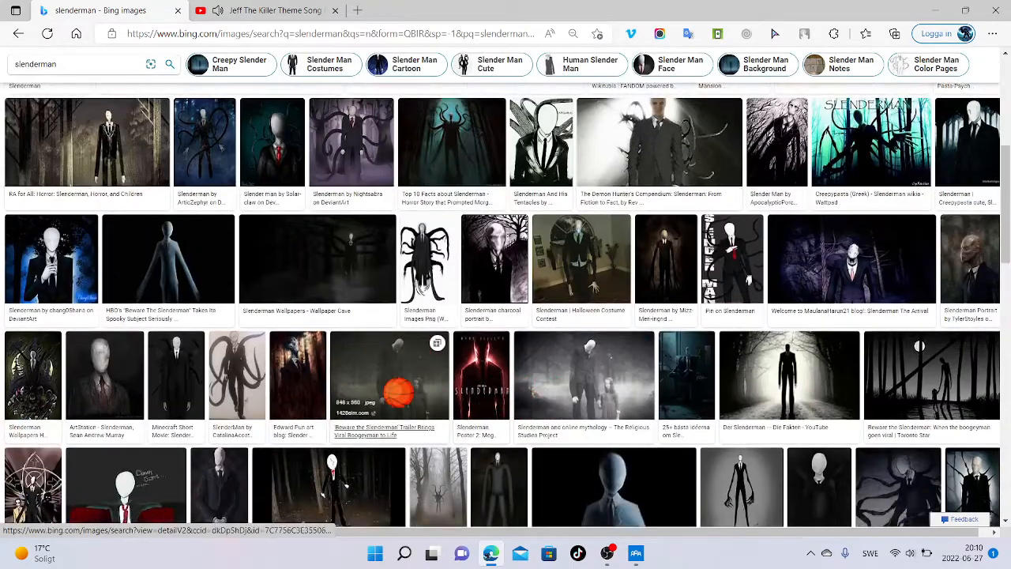
left_click(388, 374)
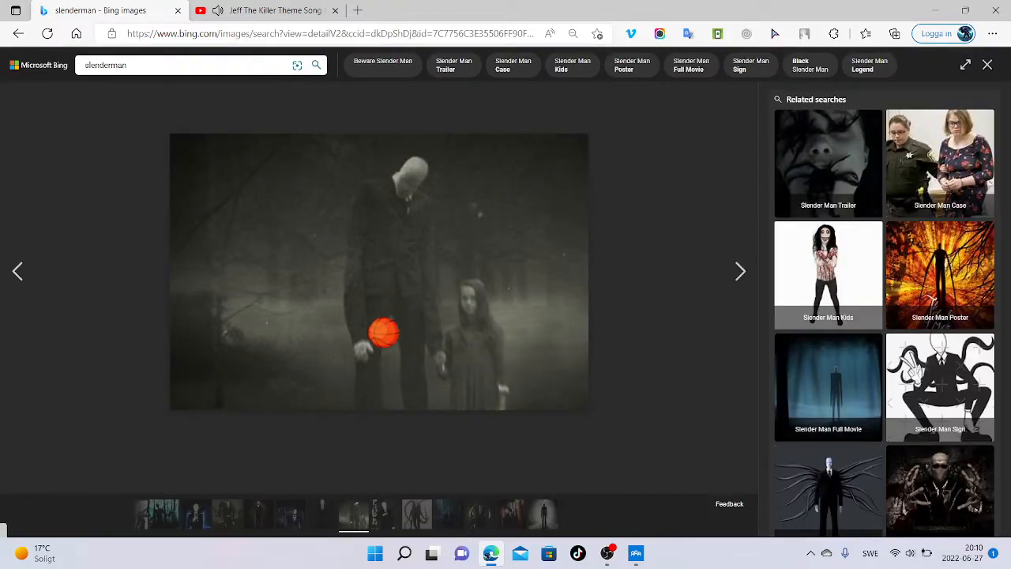
mouse_move(766, 316)
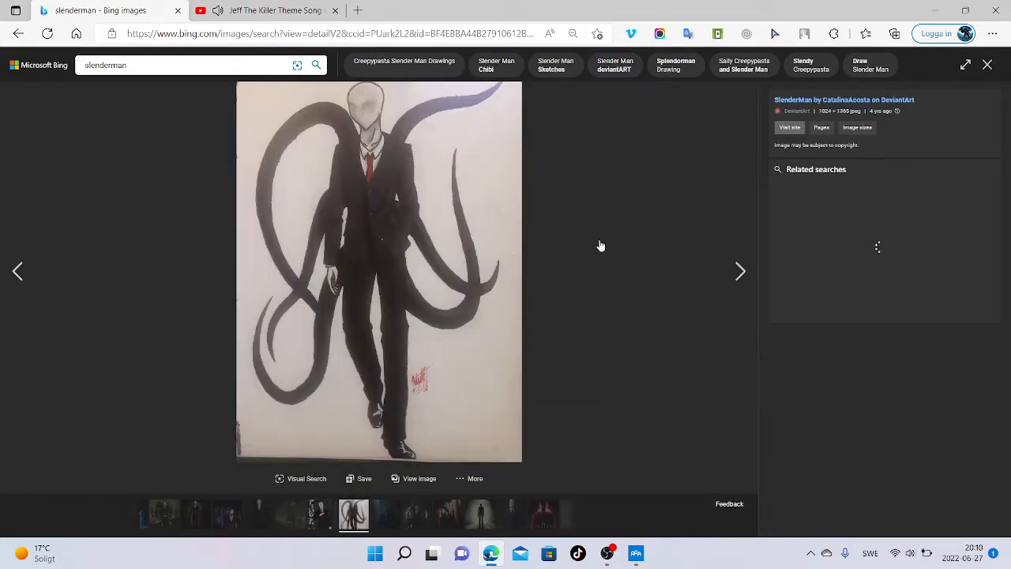
left_click(190, 65)
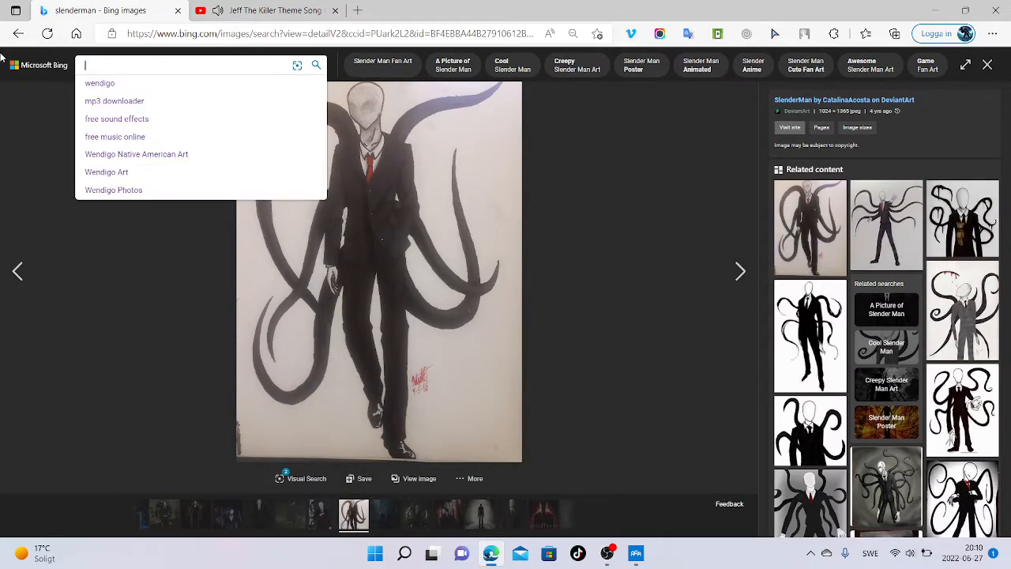
type("how long are slenderman?")
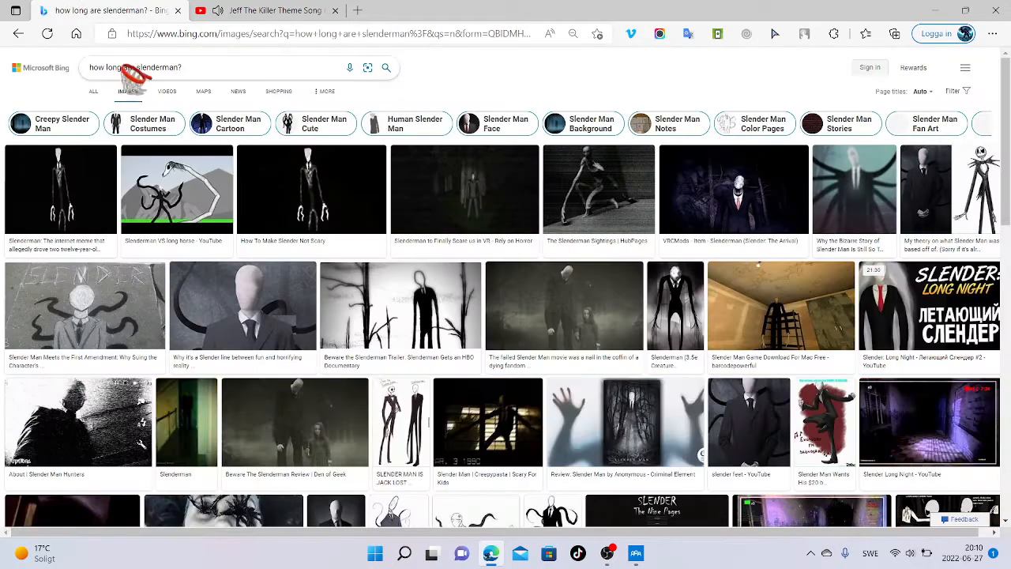
View web results for the question, then search 'slenderman' and open the woods photo
left_click(94, 90)
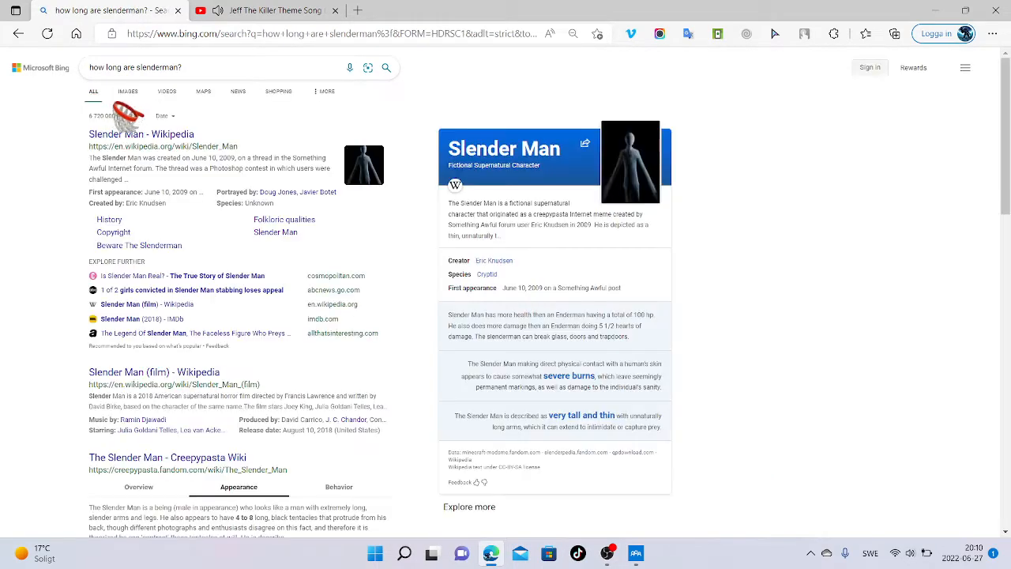
scroll("down", 3)
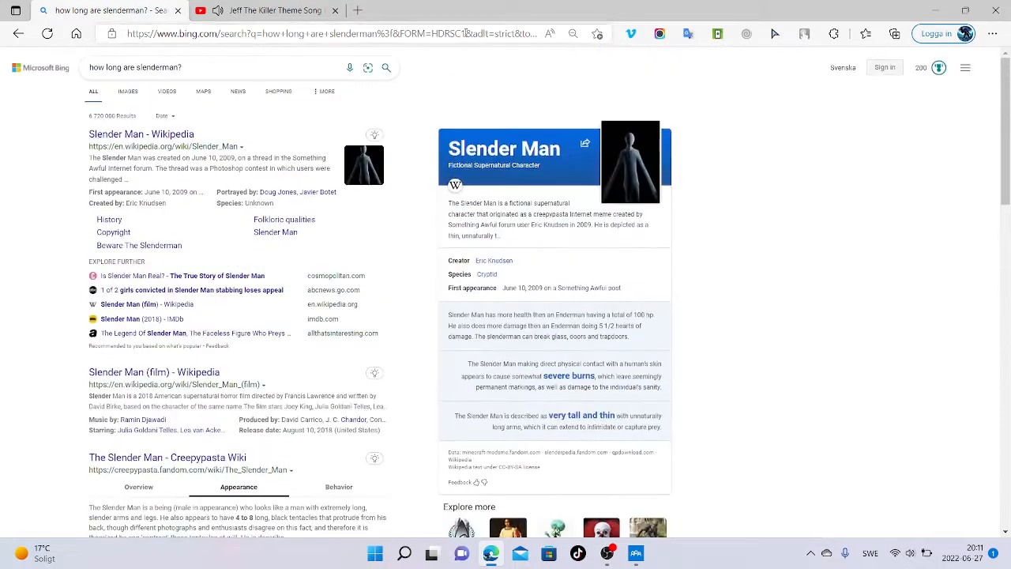
left_click(197, 67)
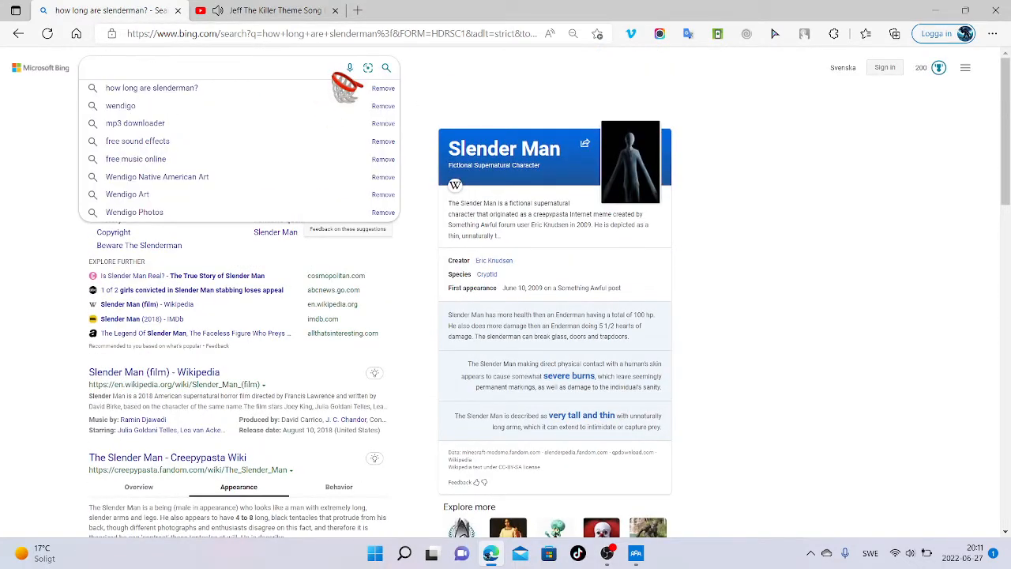
type("slenderman")
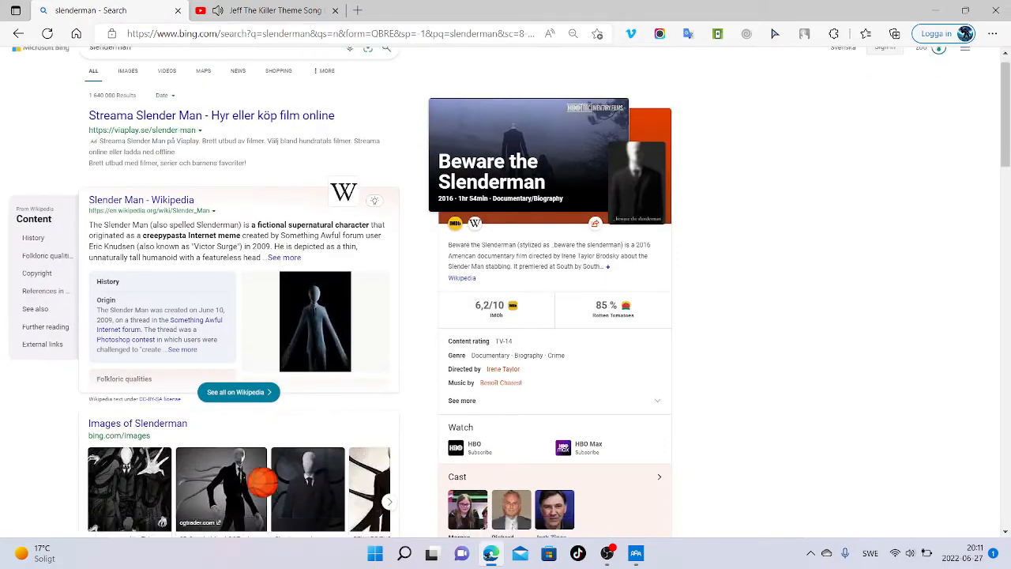
scroll("down", 3)
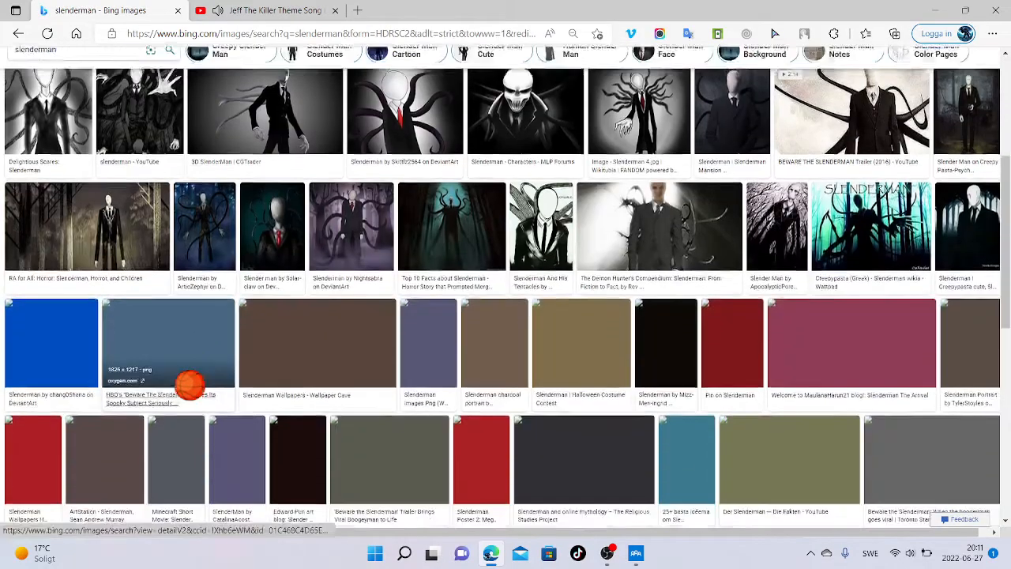
scroll("down", 3)
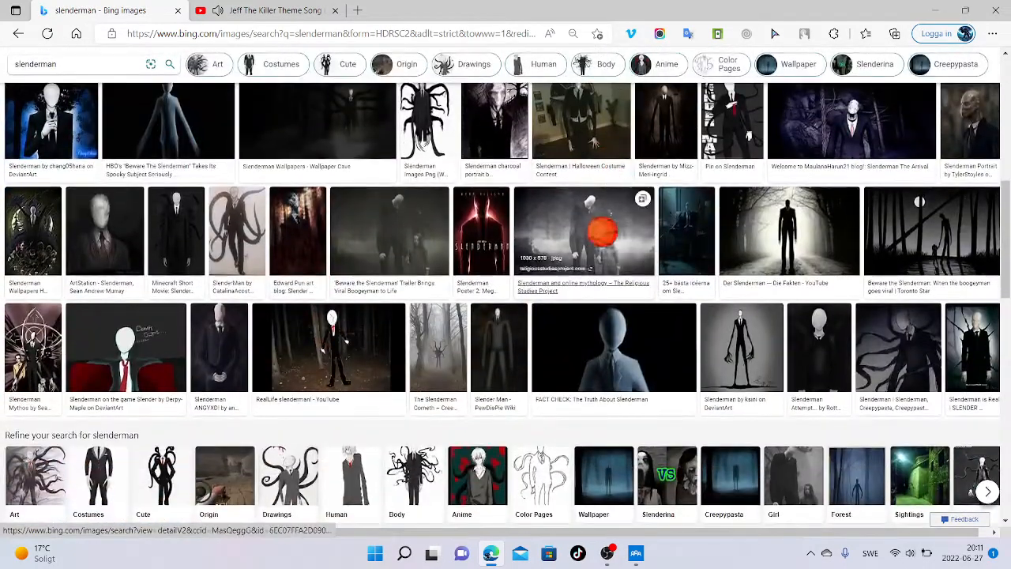
left_click(583, 229)
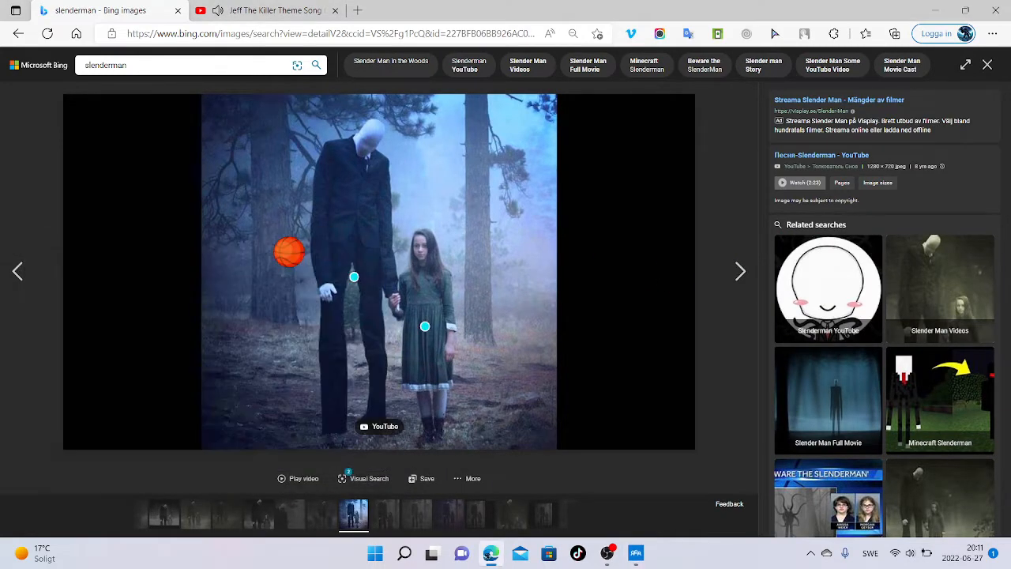
Save the Slender Man woods photo to the computer
left_click_drag(290, 251, 427, 254)
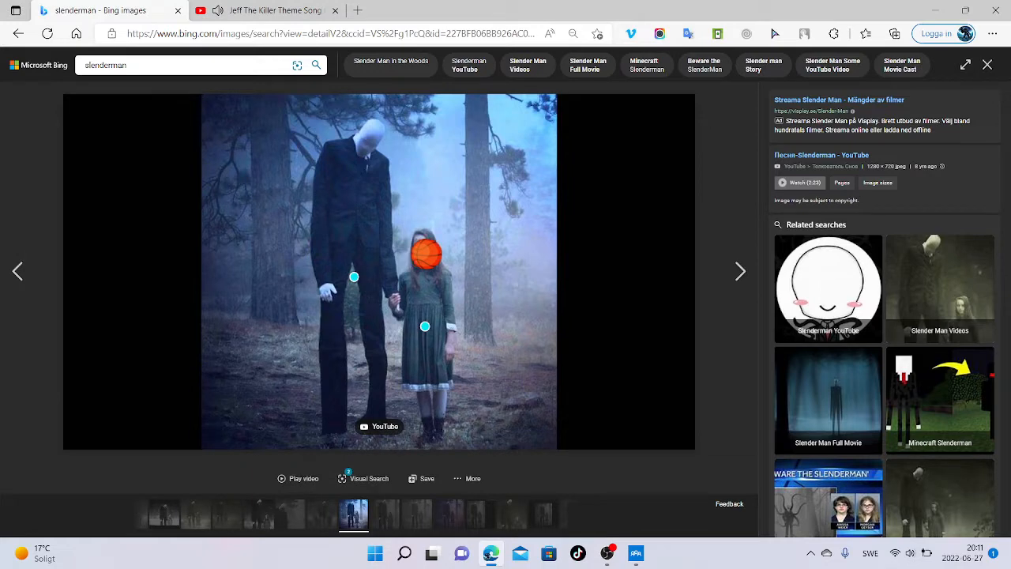
right_click(425, 252)
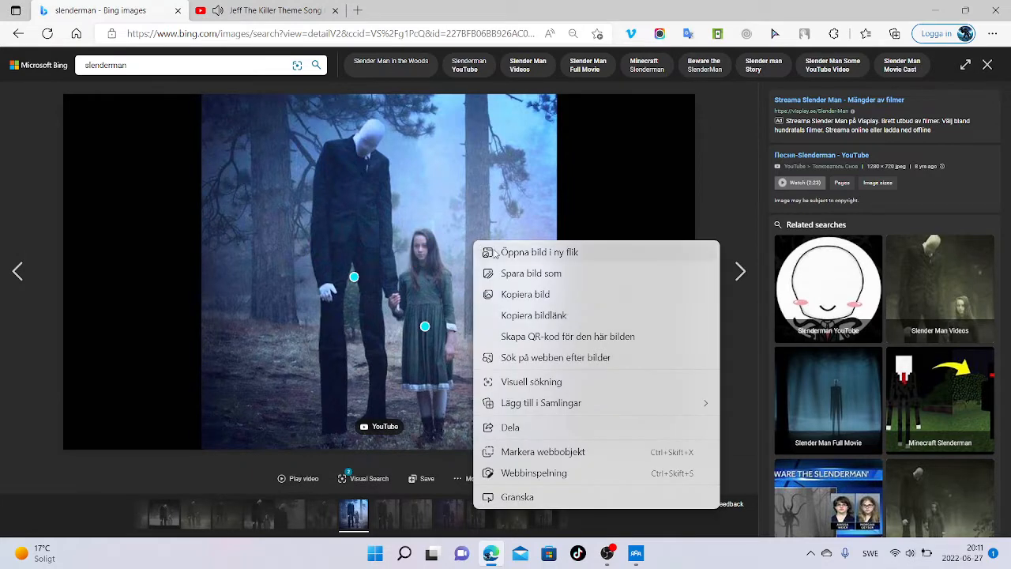
left_click(530, 272)
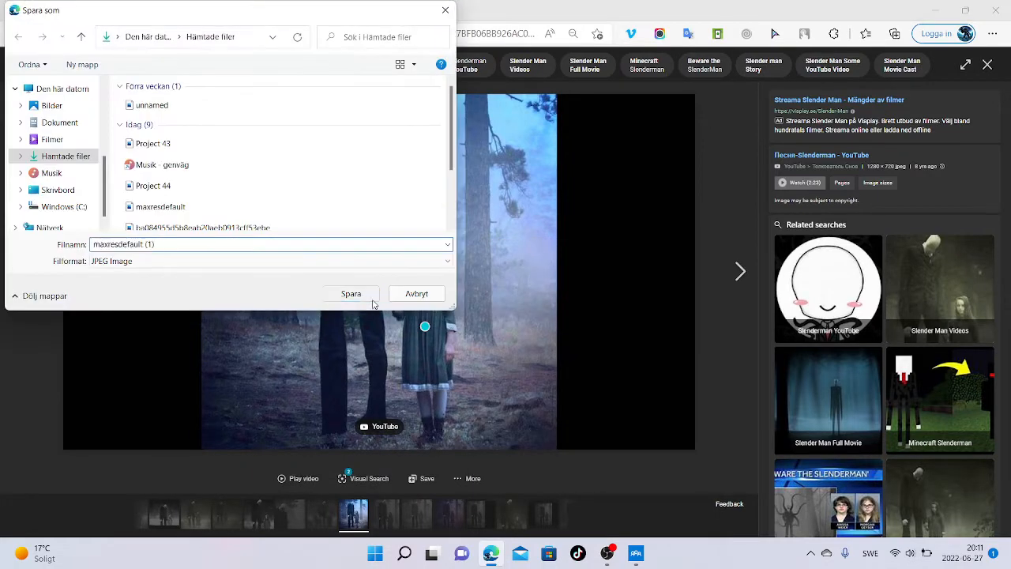
Check downloads and the Jeff the Killer song tab, then clear the Bing search box
left_click(351, 293)
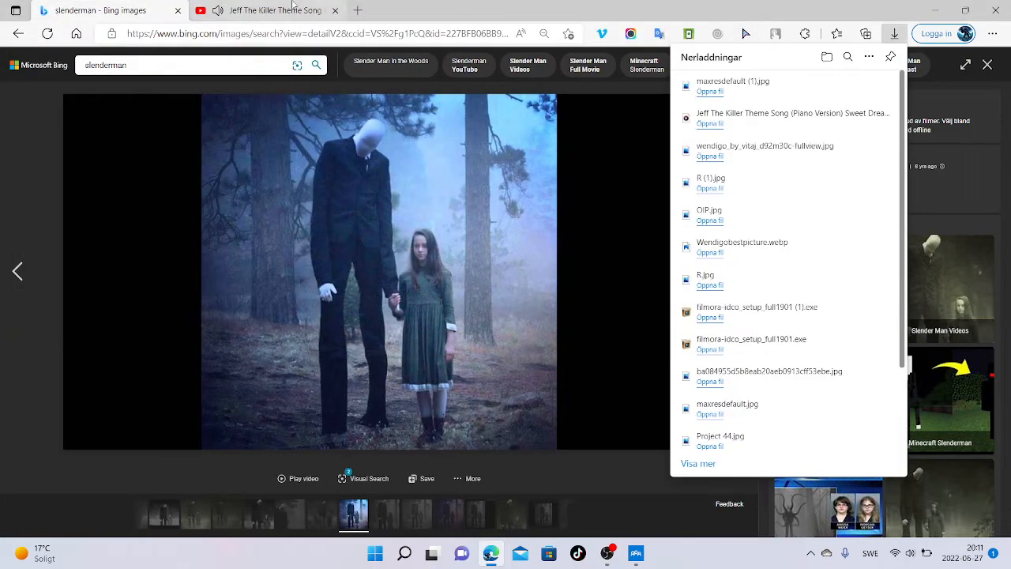
left_click(269, 10)
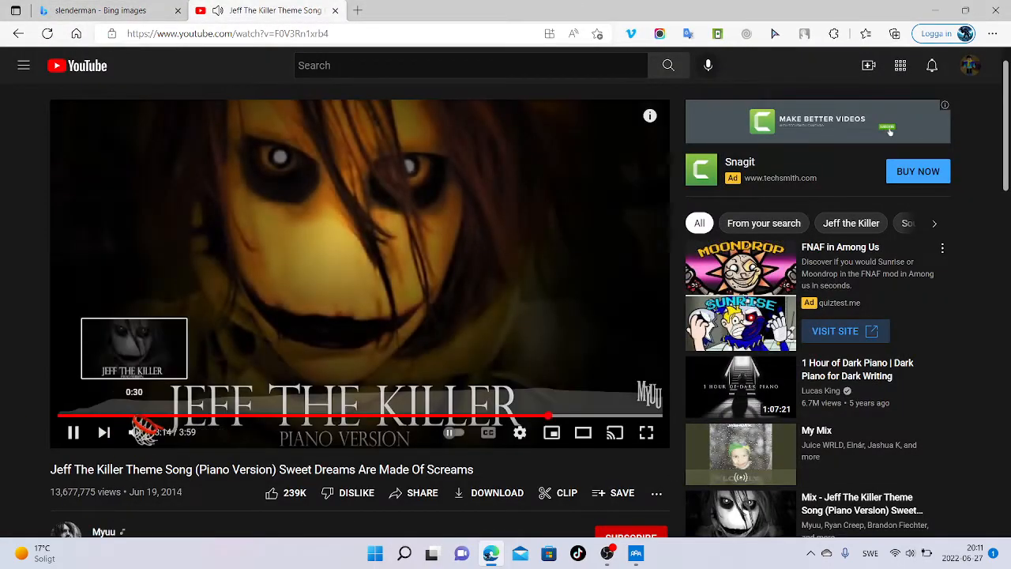
left_click(107, 10)
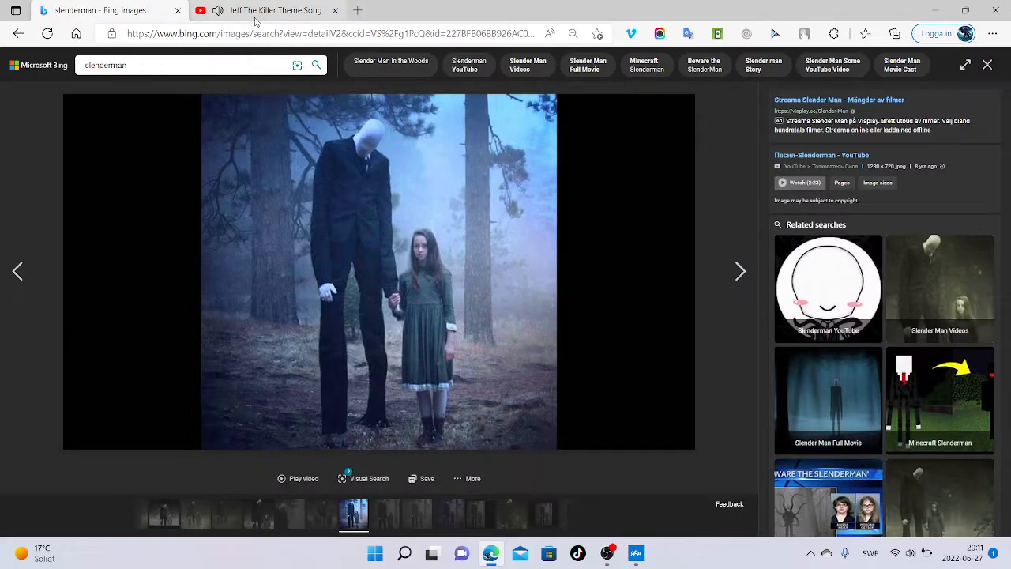
left_click(189, 65)
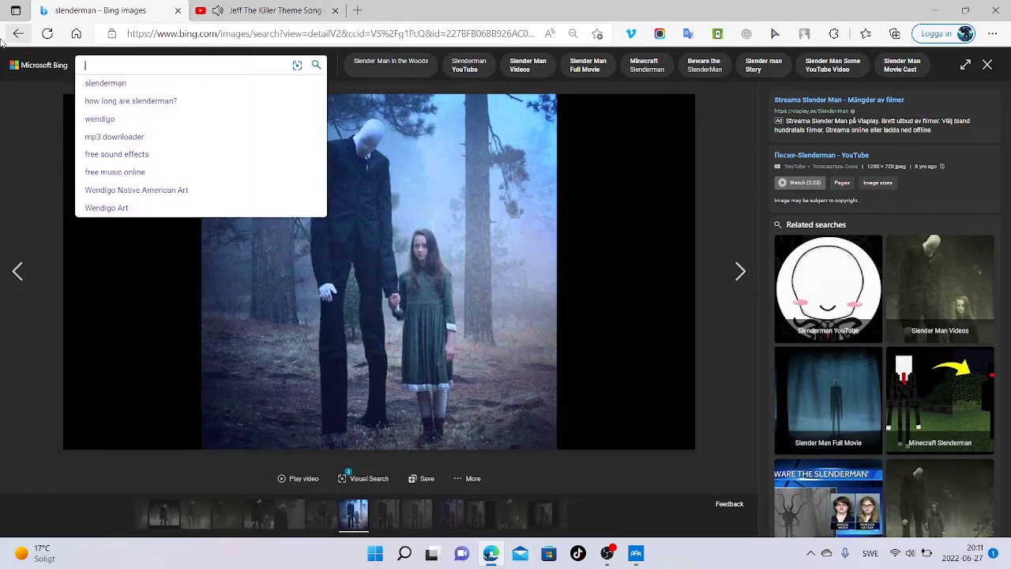
Search images for 'the goat man' and pick the 'Goat Man Myth' chip
type("the gp")
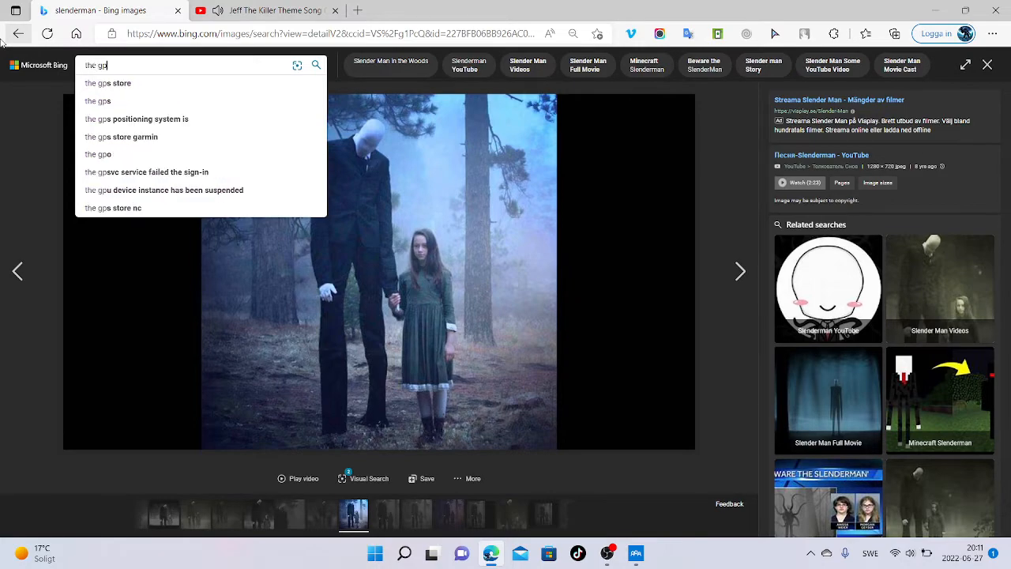
type("the goat man")
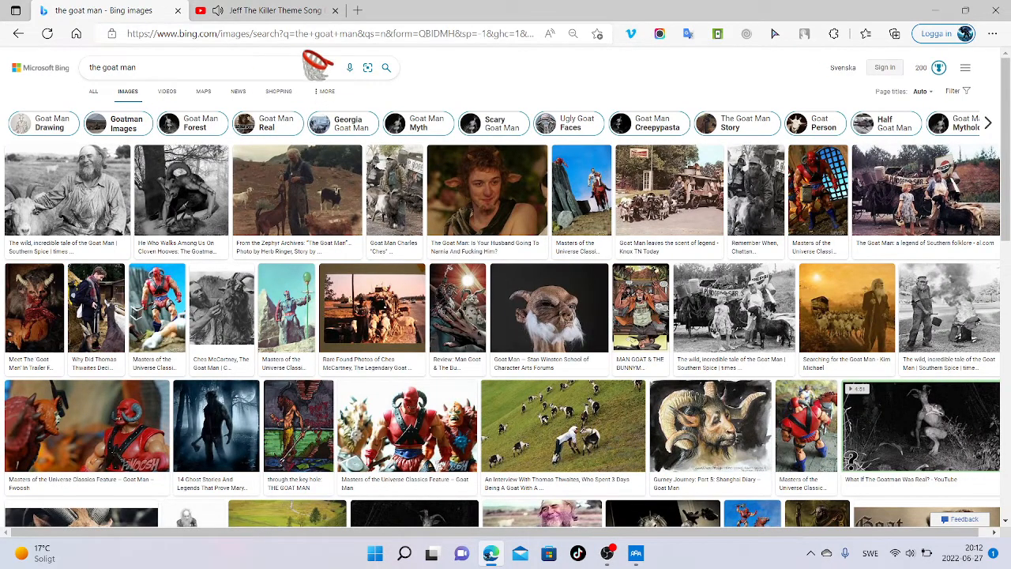
left_click(418, 123)
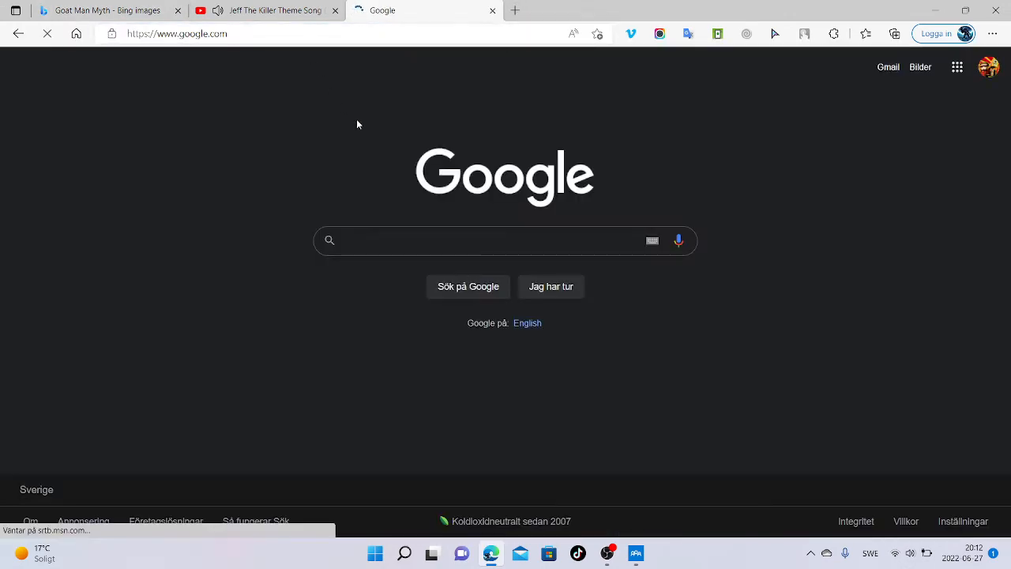
Search 'does the goat man live in the forest', then view web results for 'is goatman a killer'
type("does the goat man live in the forest")
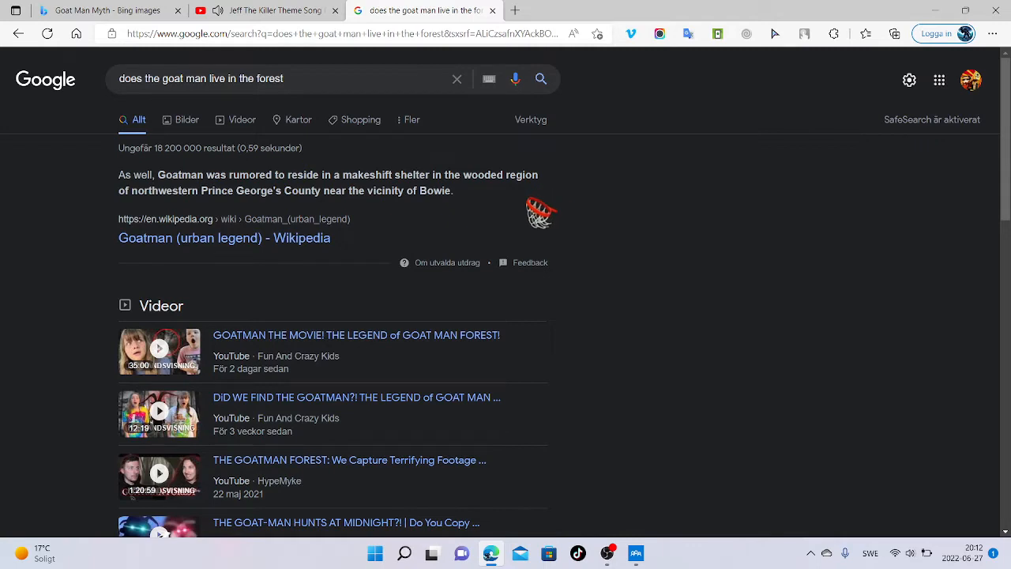
mouse_move(553, 198)
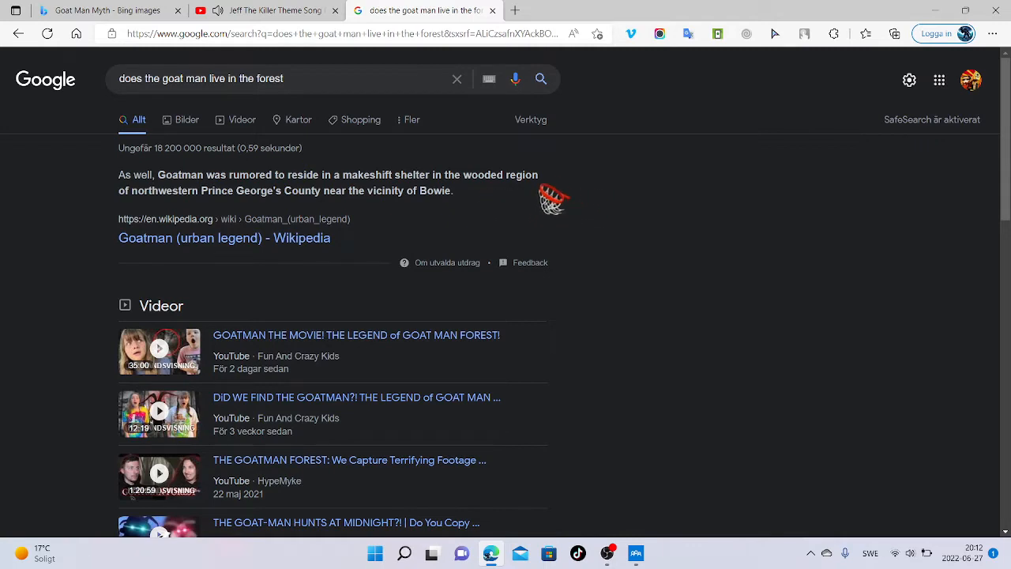
left_click(187, 119)
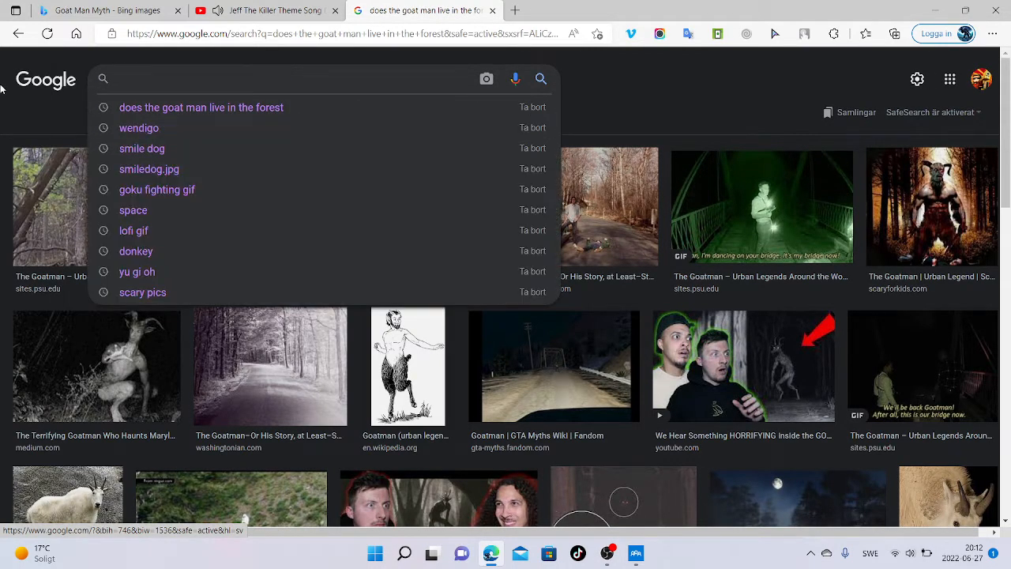
type("is goatman a killer")
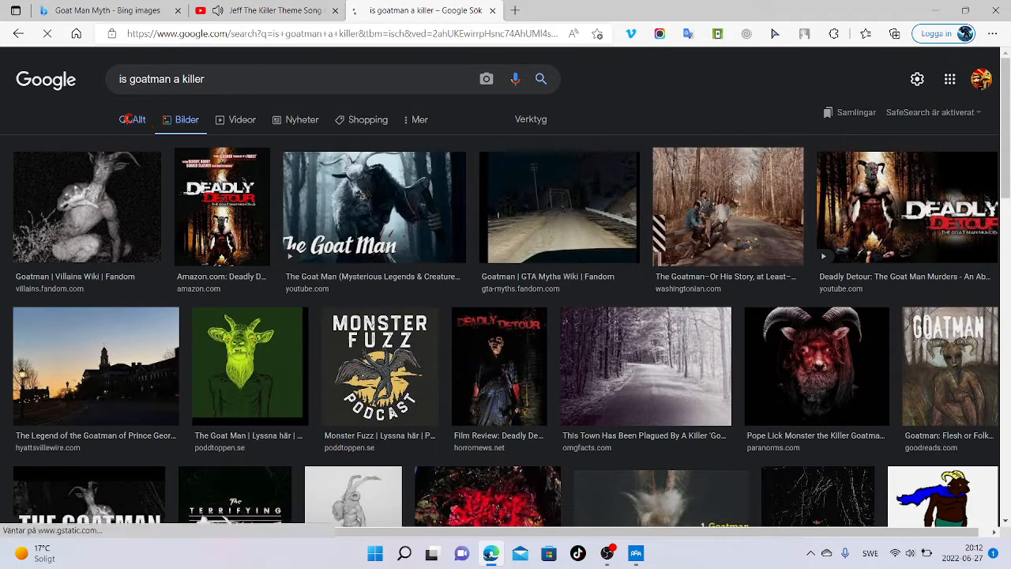
left_click(139, 119)
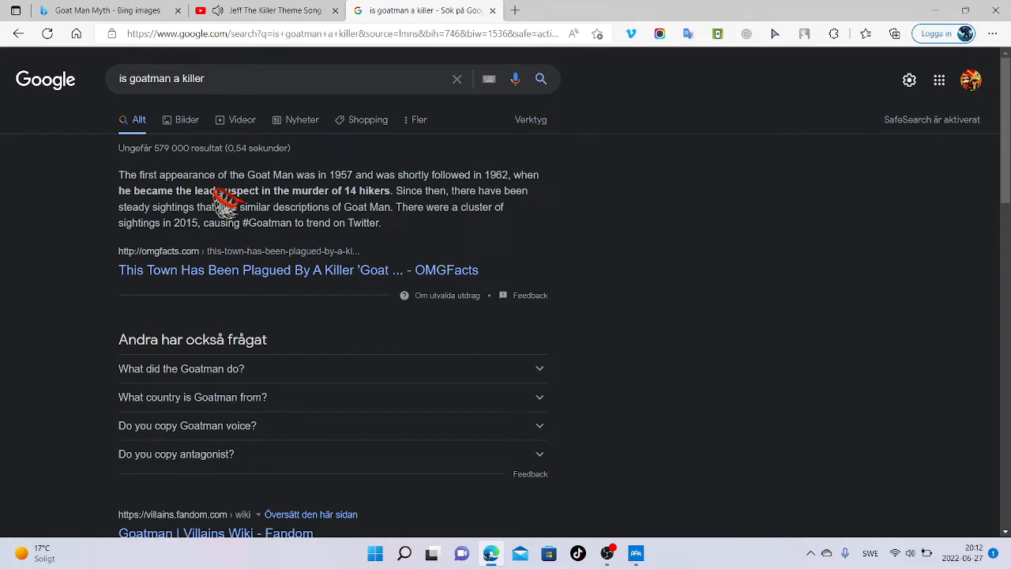
mouse_move(618, 214)
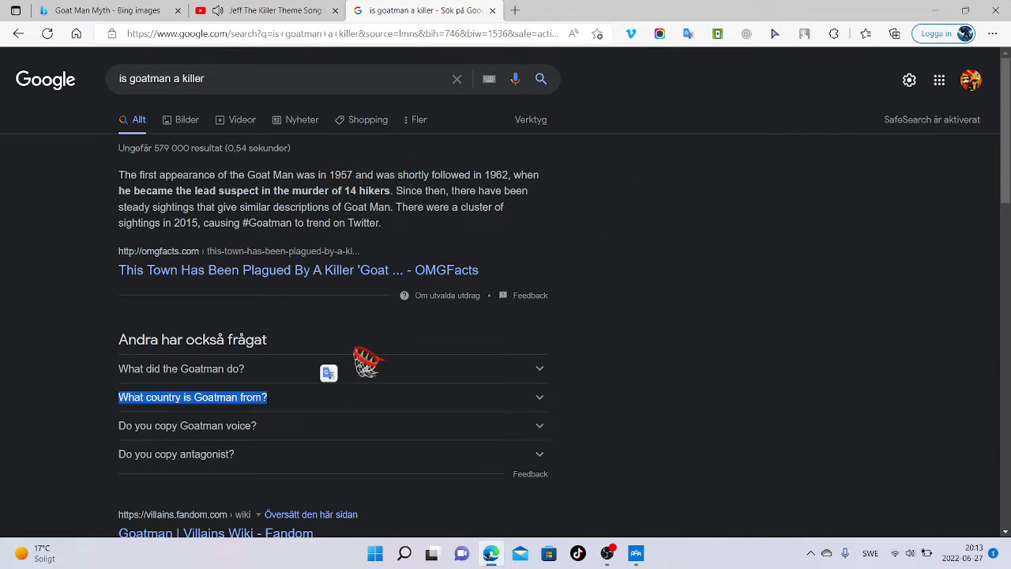
Expand 'What did the Goatman do?', search 'is goatman a demonic creature', then clear the query
left_click(181, 368)
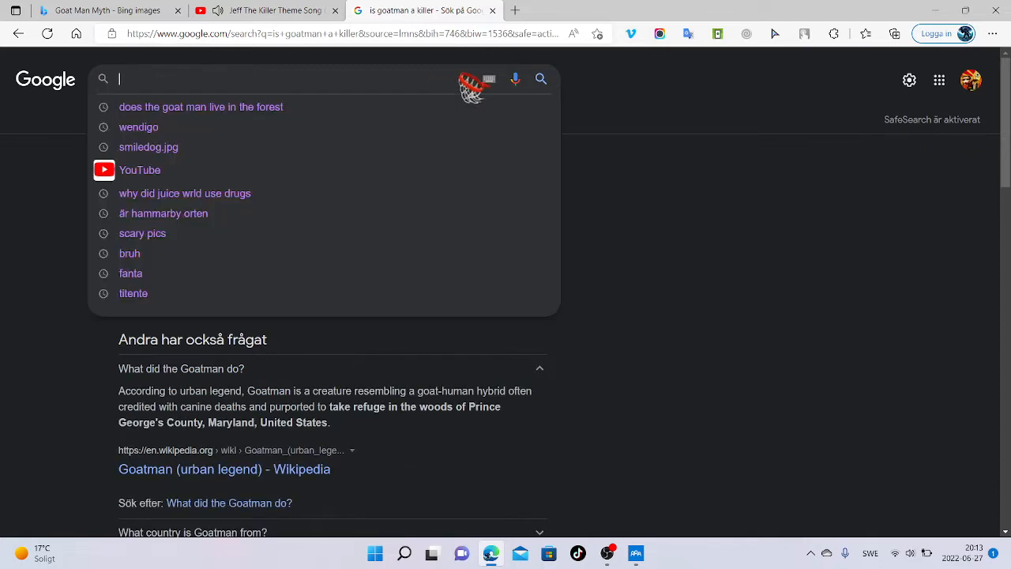
type("is goatman a demon")
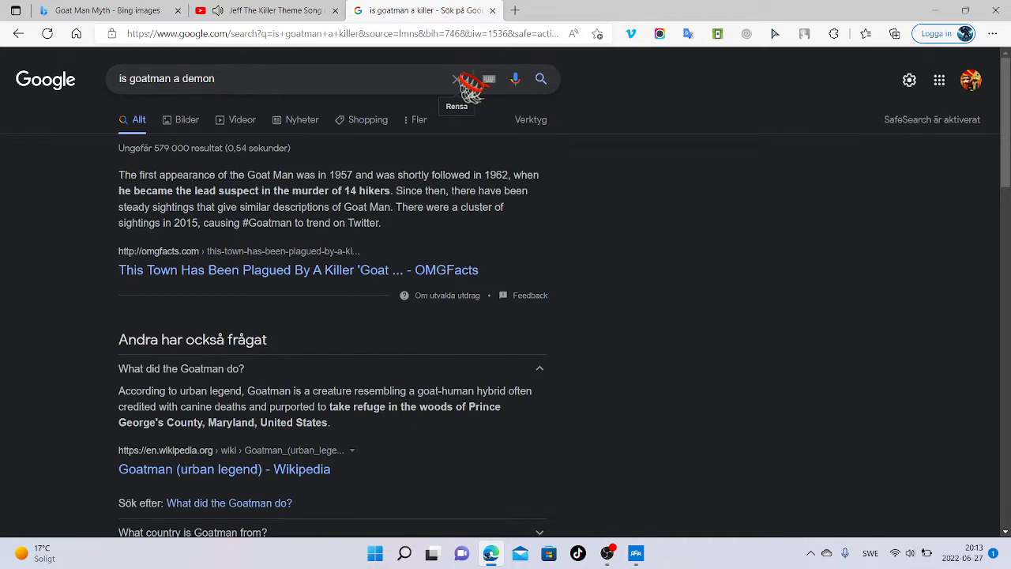
key("Backspace")
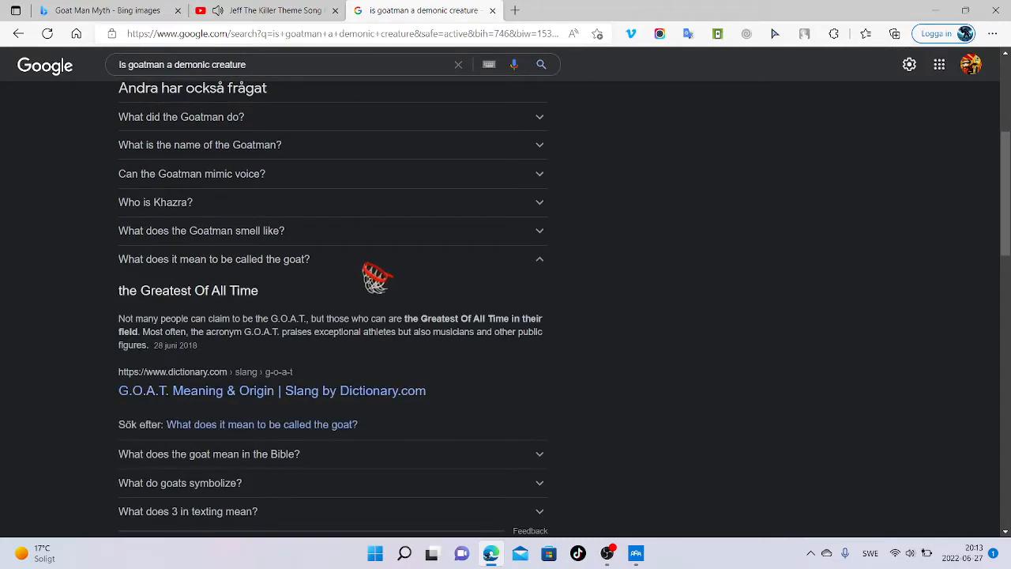
left_click(210, 453)
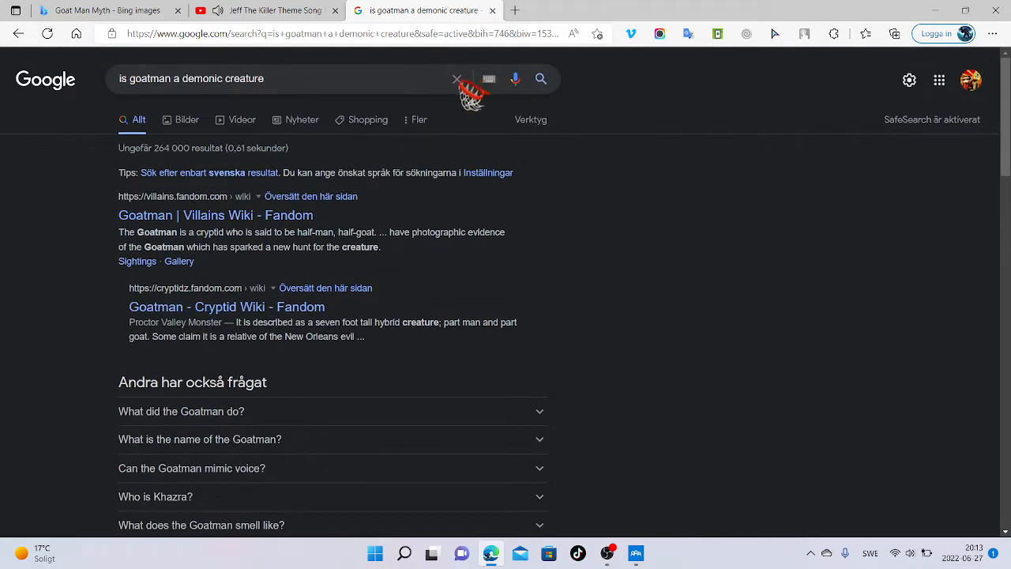
left_click(456, 78)
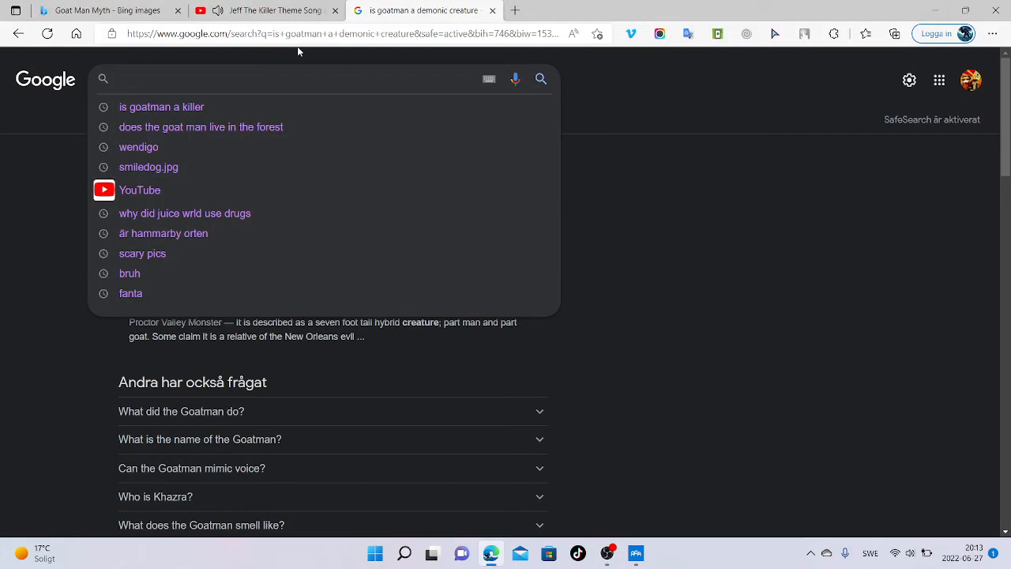
Search 'jeff the killer' from the suggestions and switch to image results
type("jeff the")
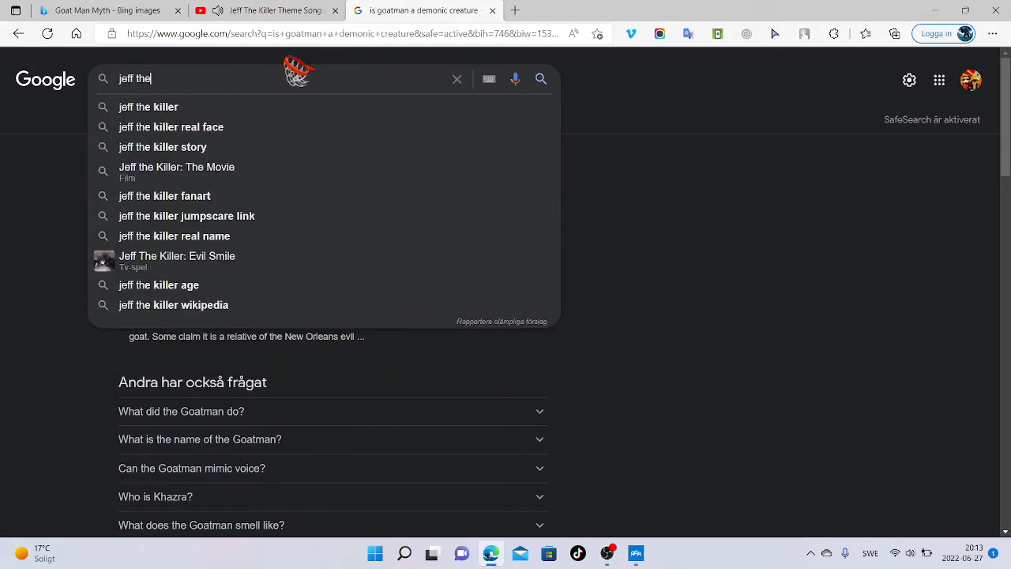
type("kil")
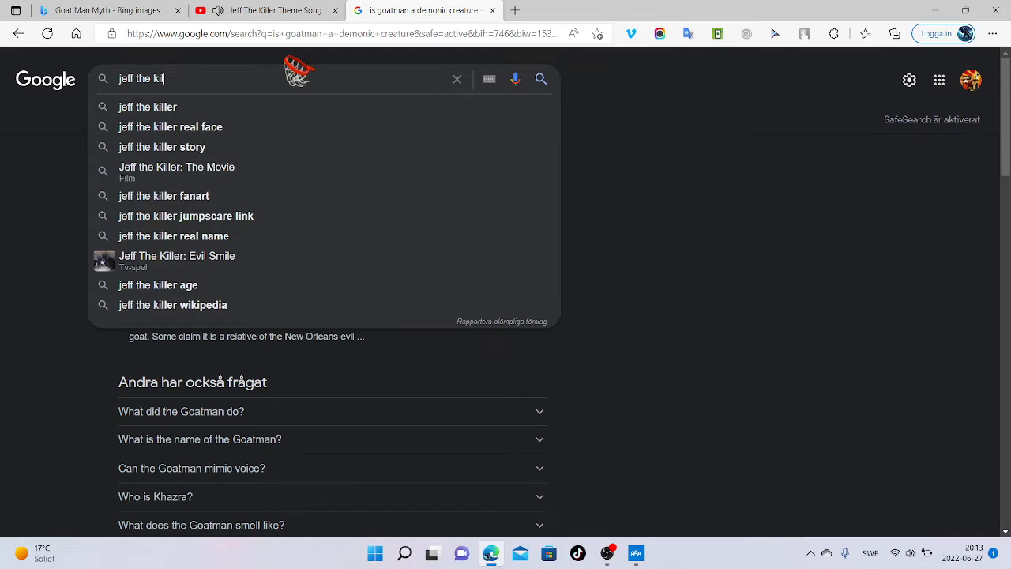
left_click(147, 106)
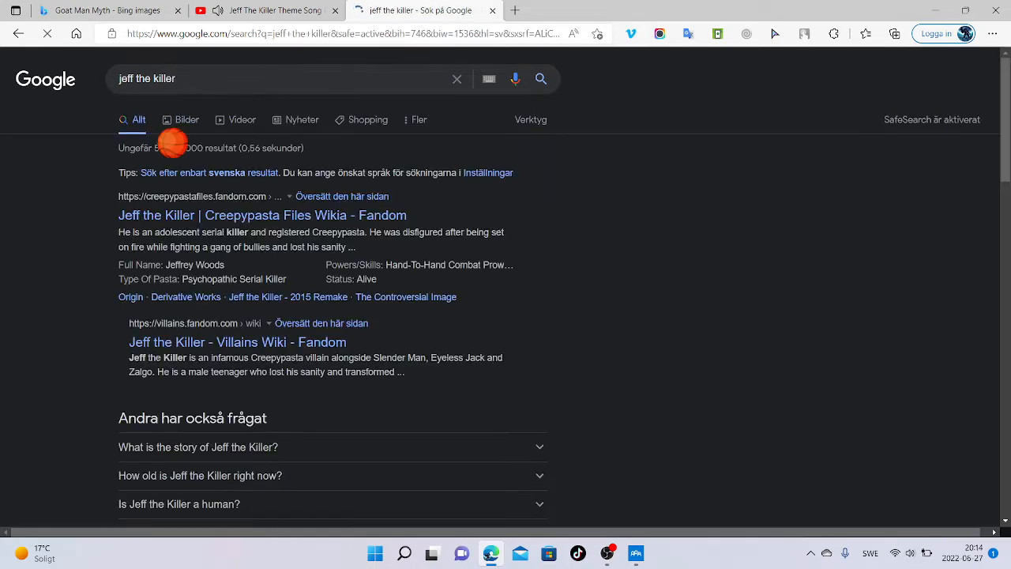
left_click(187, 119)
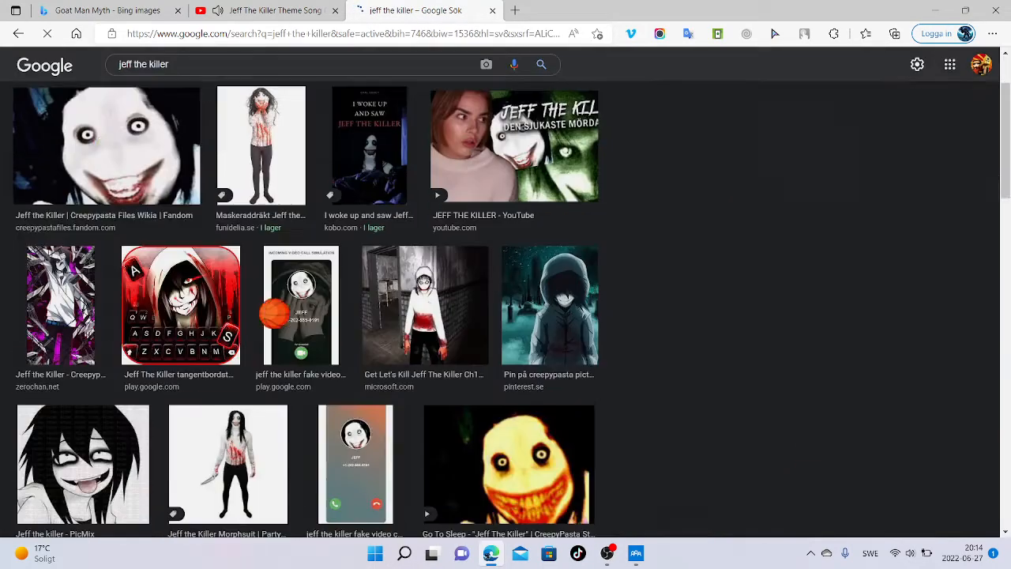
Preview the Creepypasta Files Wikia Jeff the Killer image and scroll its related images
left_click(107, 145)
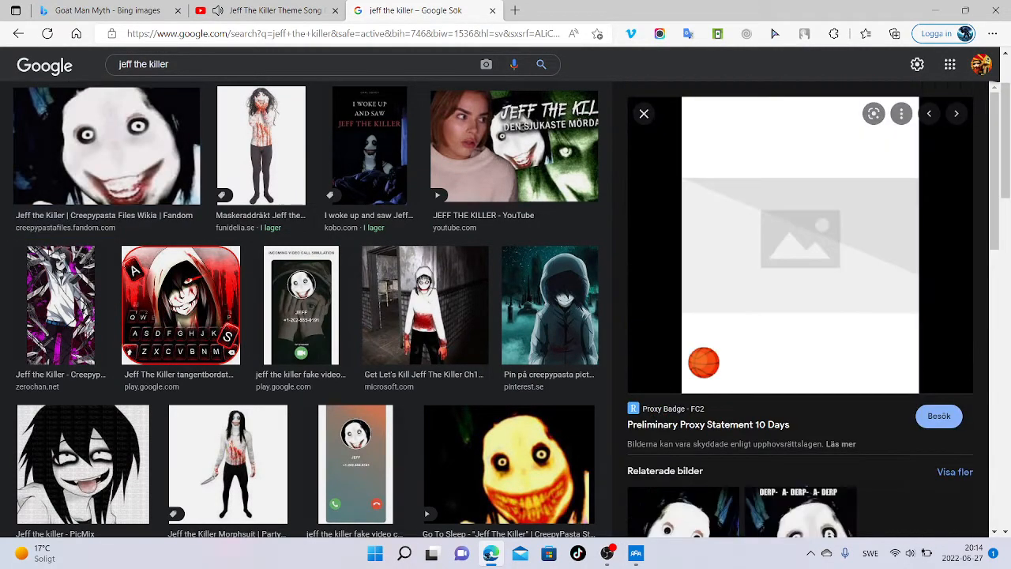
left_click(107, 145)
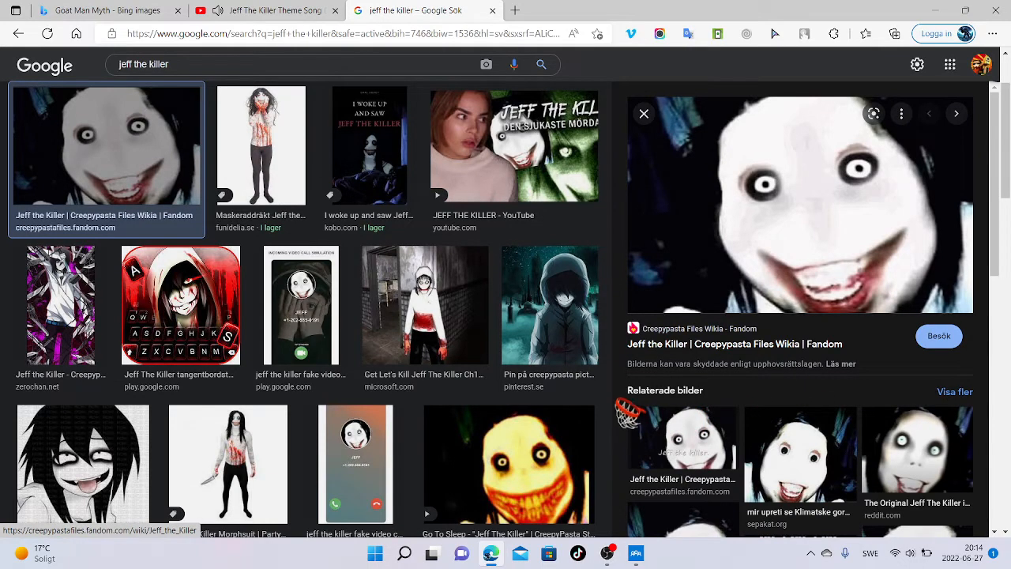
scroll("down", 3)
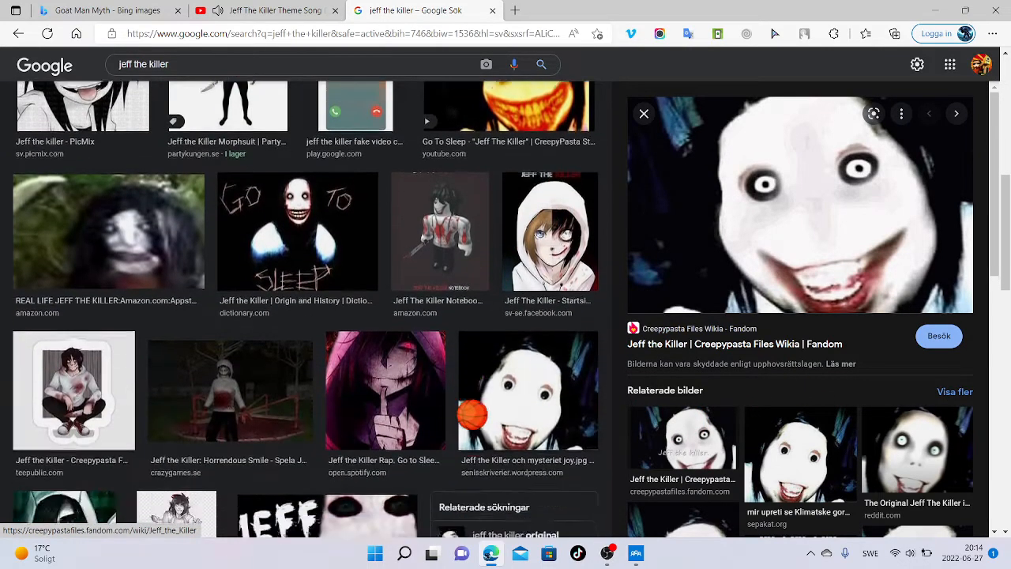
scroll("down", 3)
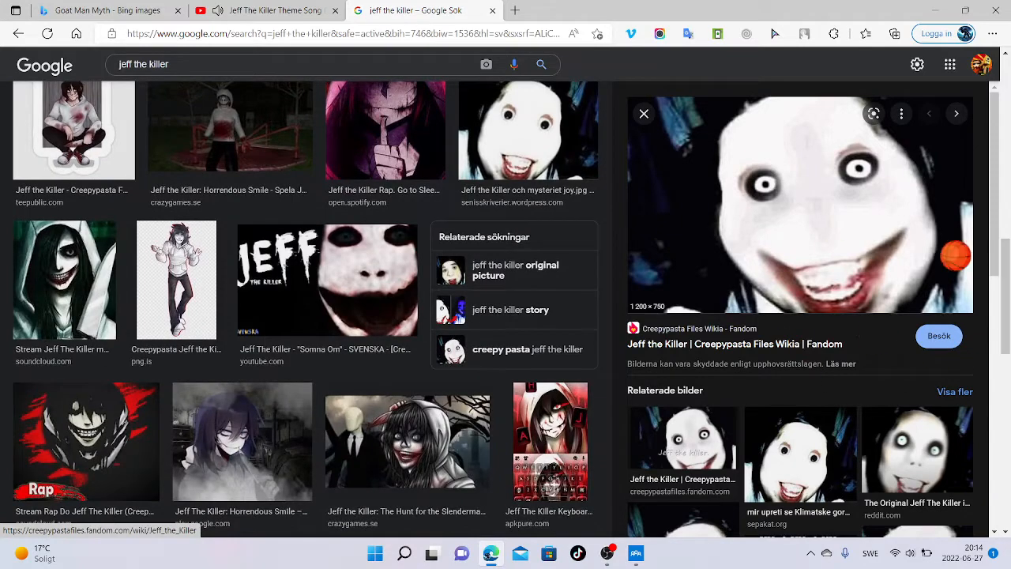
scroll("down", 3)
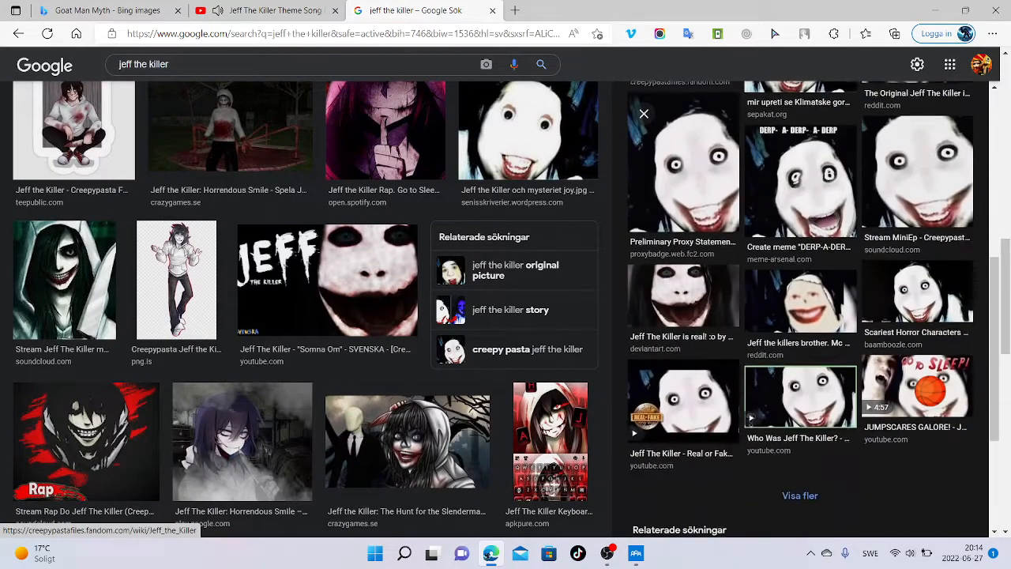
Preview the Scariest Horror Characters image, then scroll far down the Jeff the Killer results
left_click(917, 293)
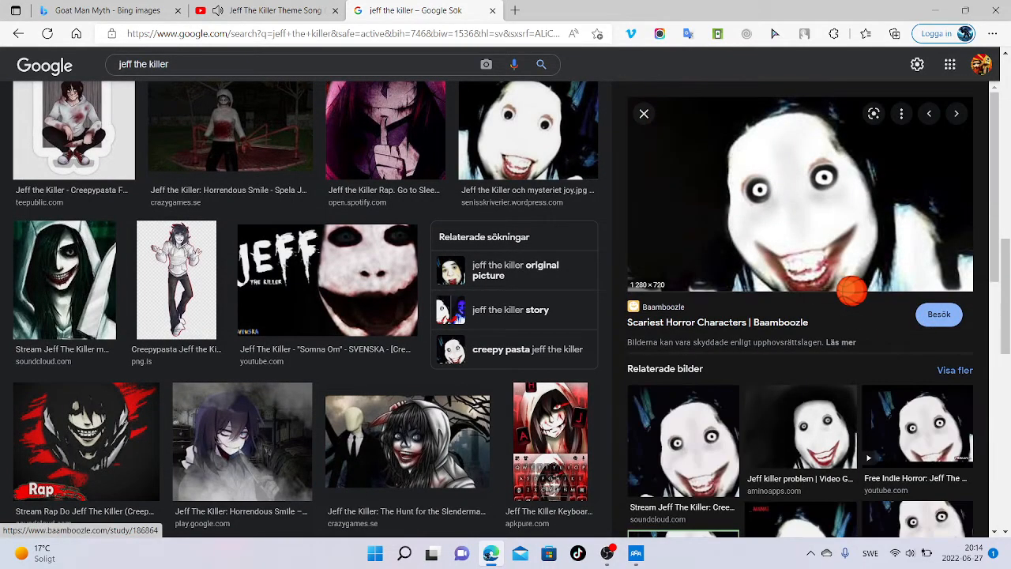
scroll("down", 3)
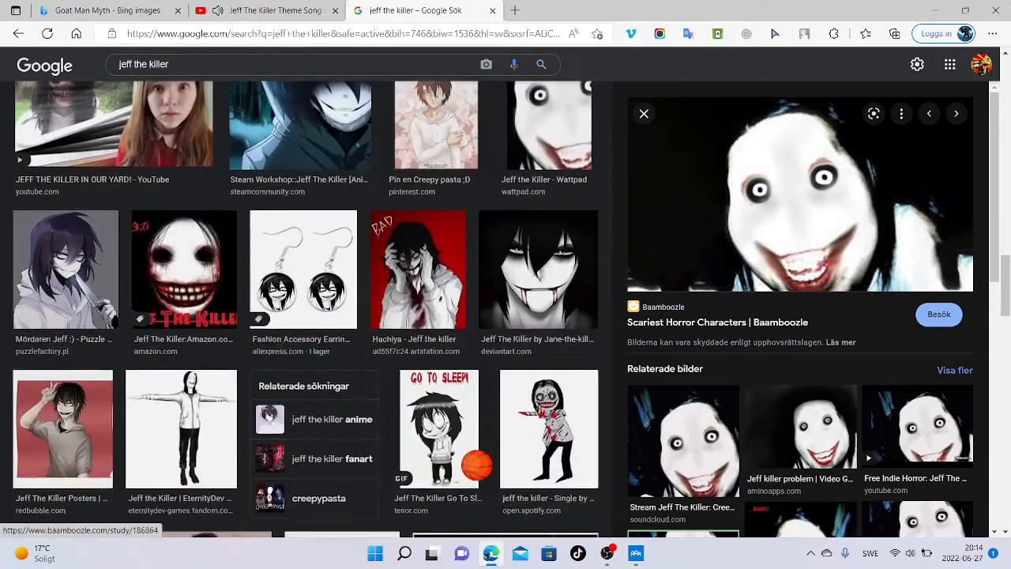
scroll("down", 3)
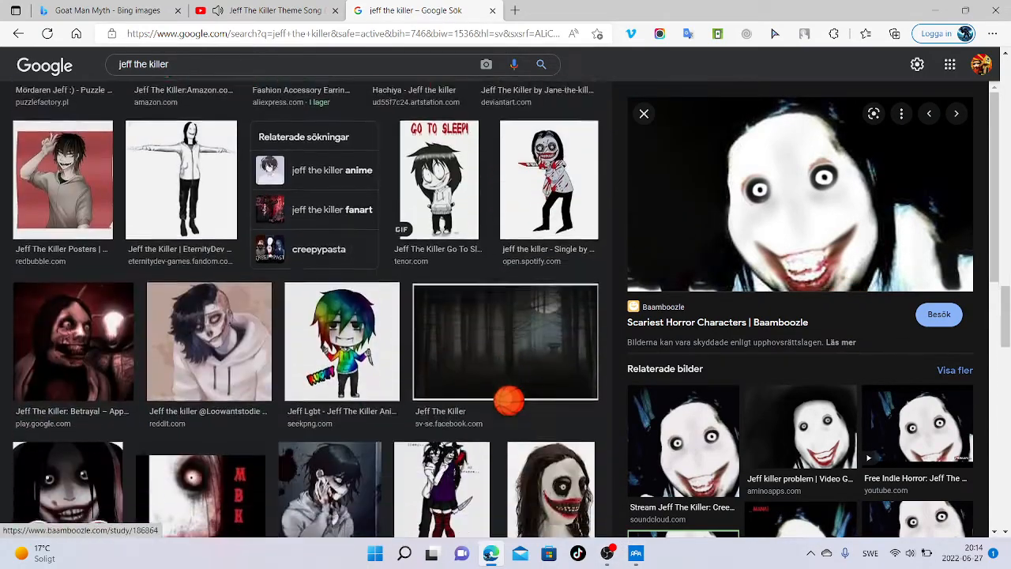
scroll("down", 3)
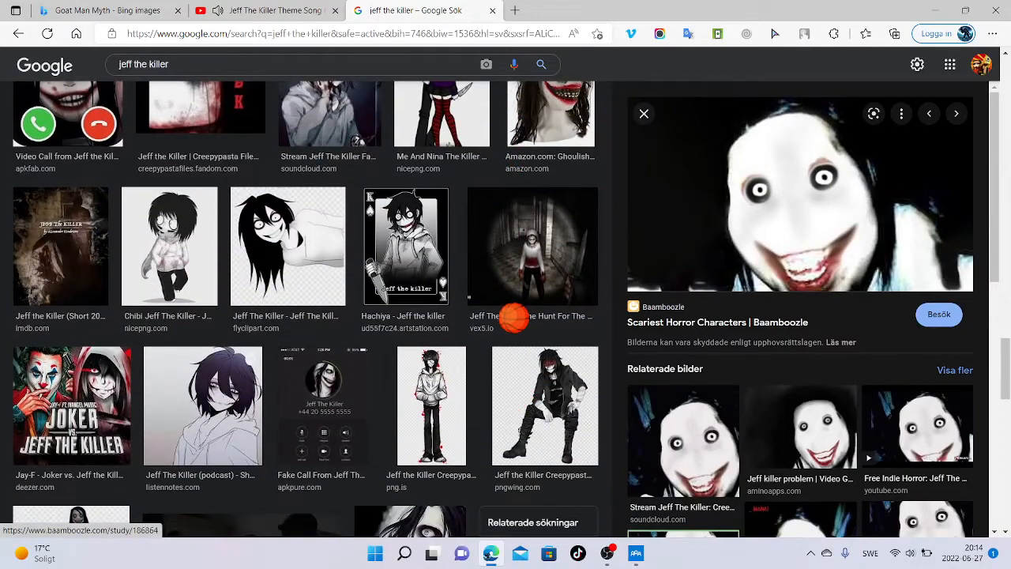
scroll("down", 3)
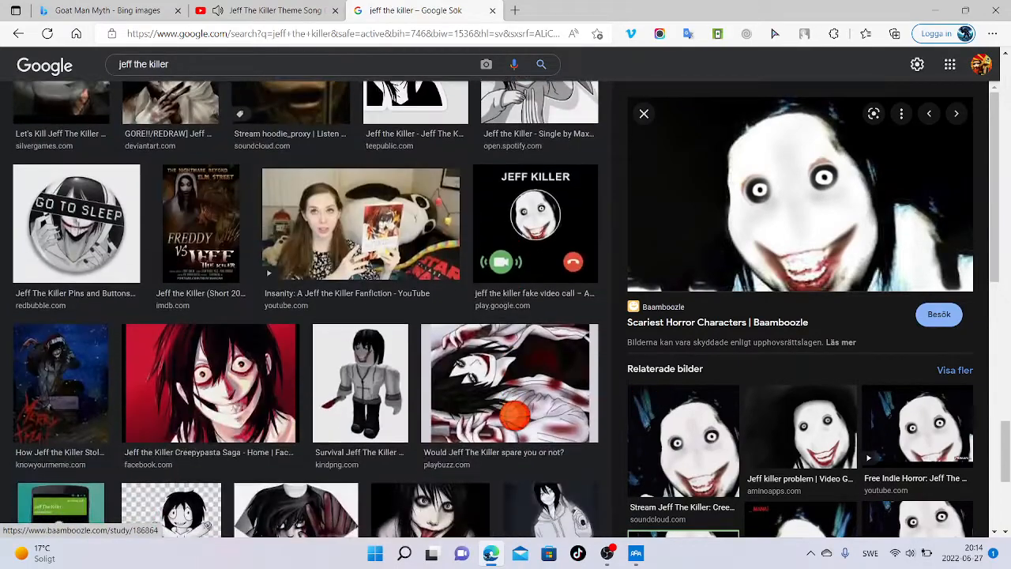
scroll("down", 3)
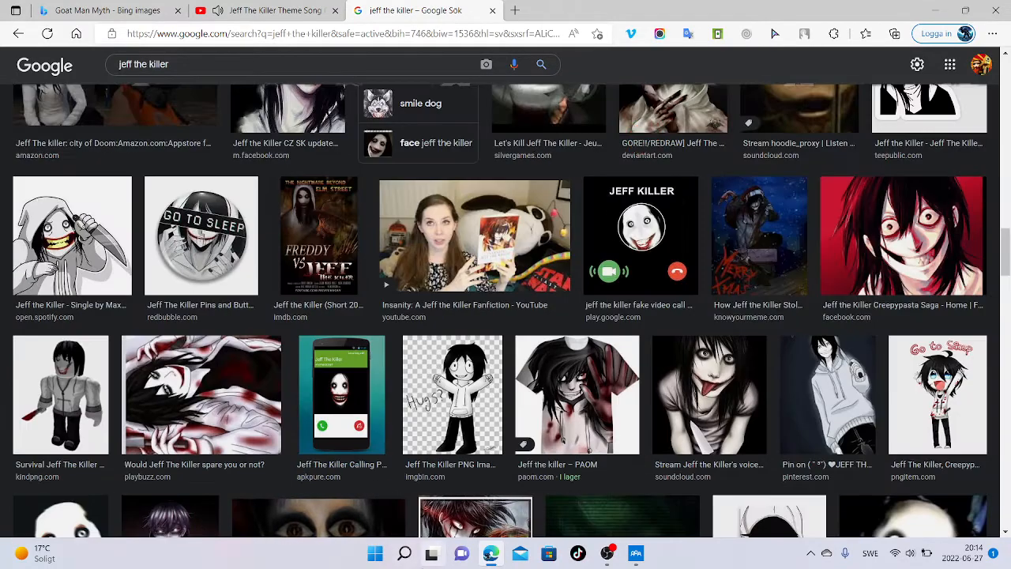
scroll("down", 3)
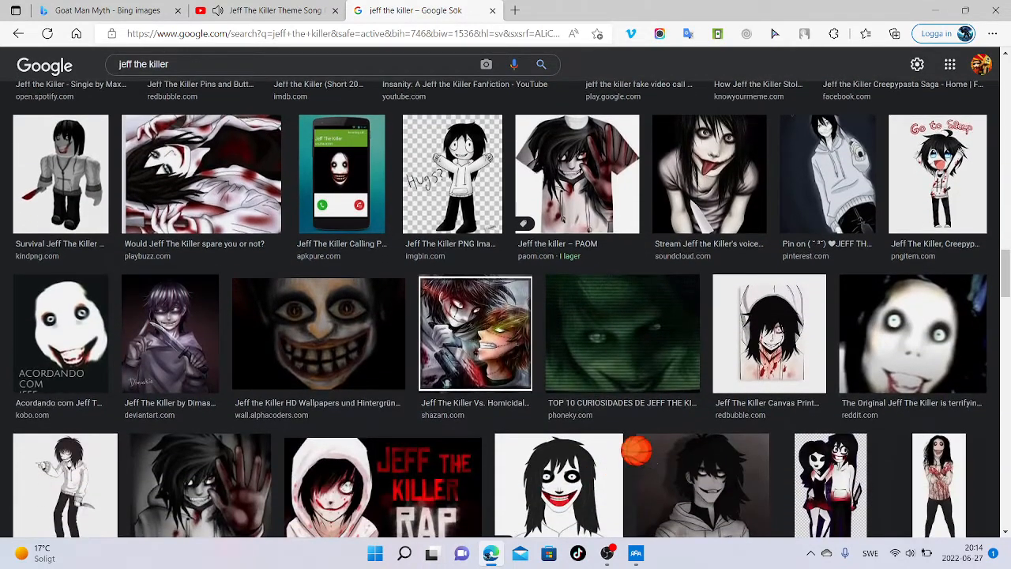
scroll("down", 3)
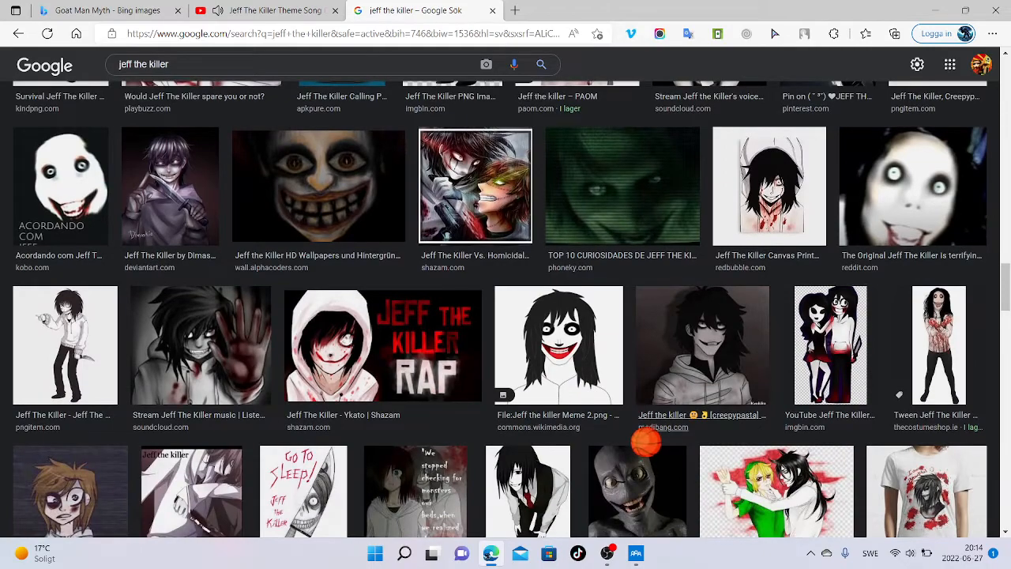
scroll("down", 3)
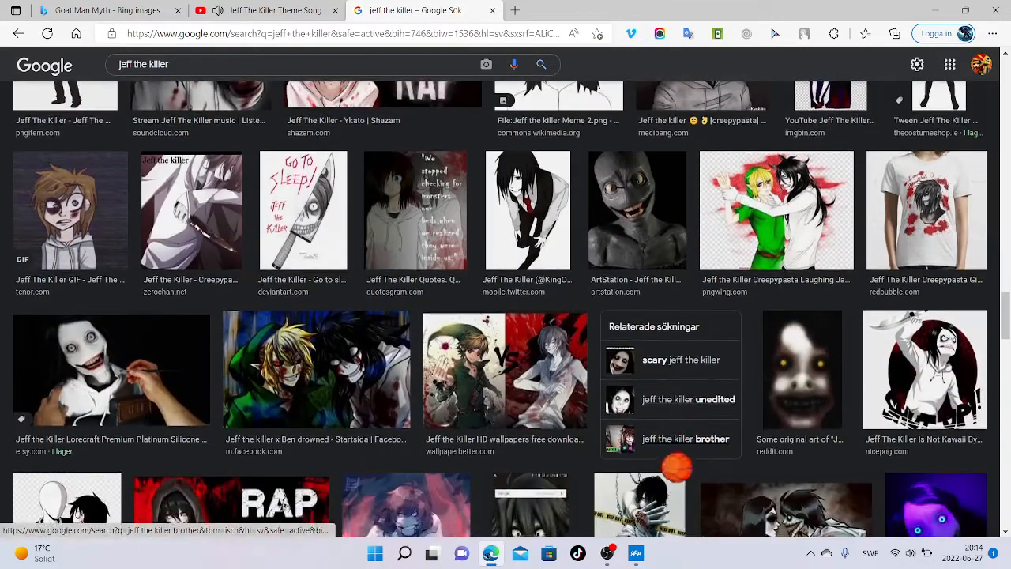
scroll("down", 3)
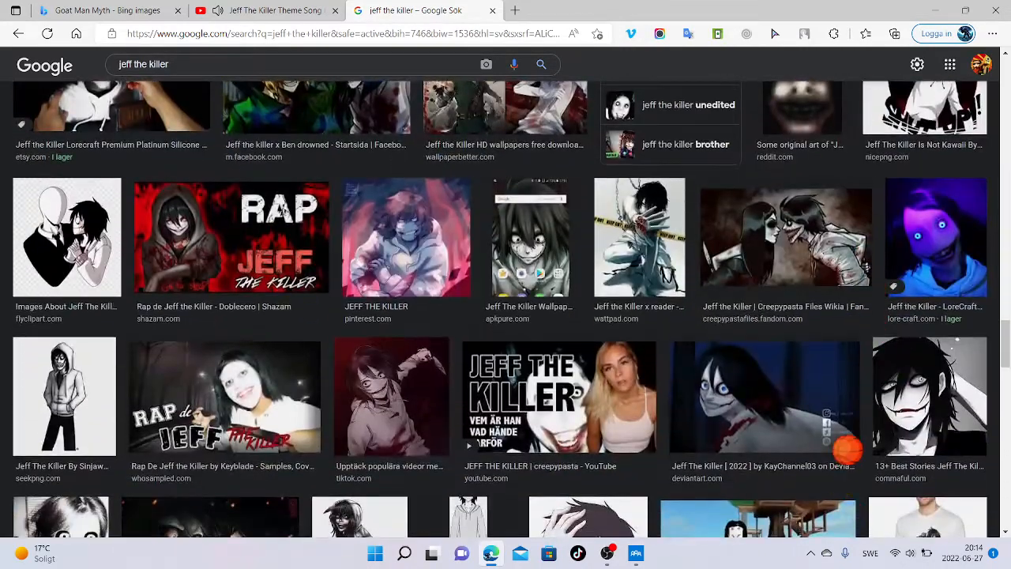
scroll("down", 3)
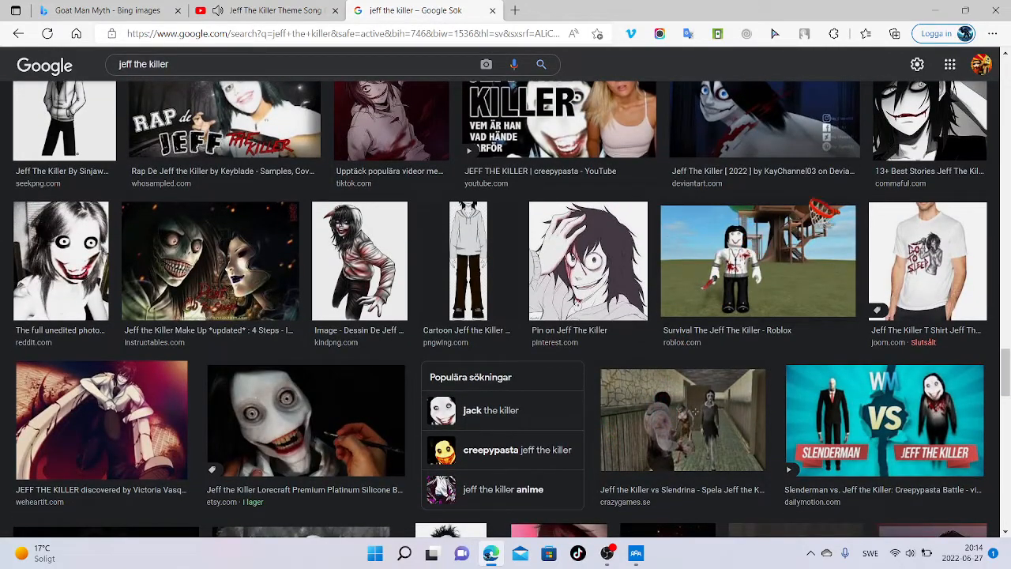
scroll("down", 3)
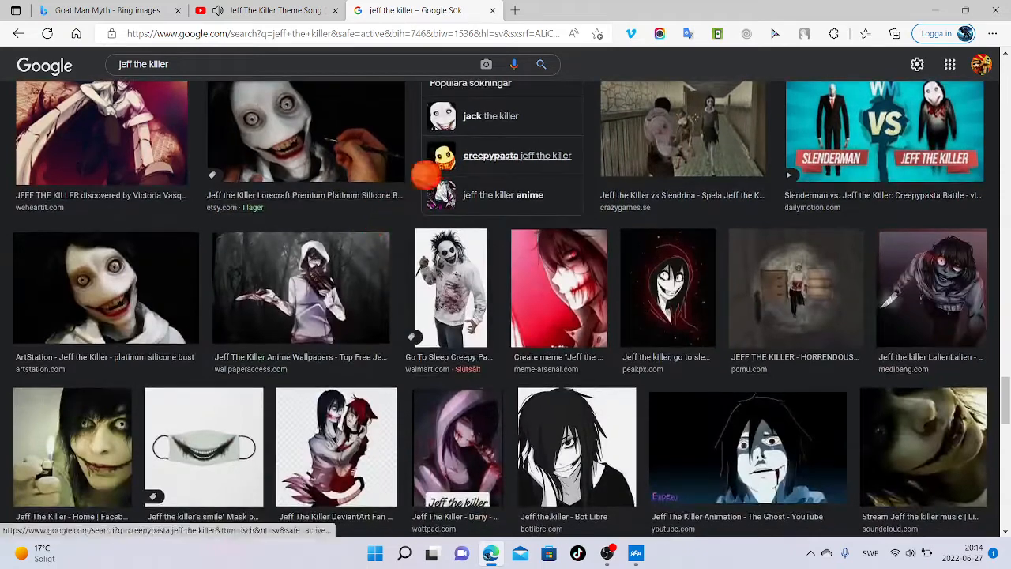
scroll("down", 3)
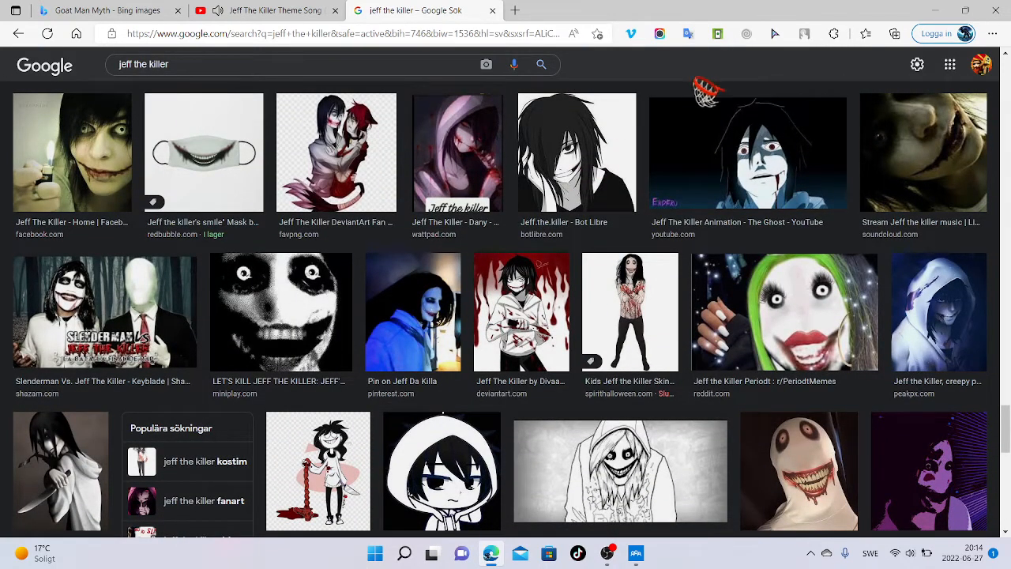
scroll("down", 3)
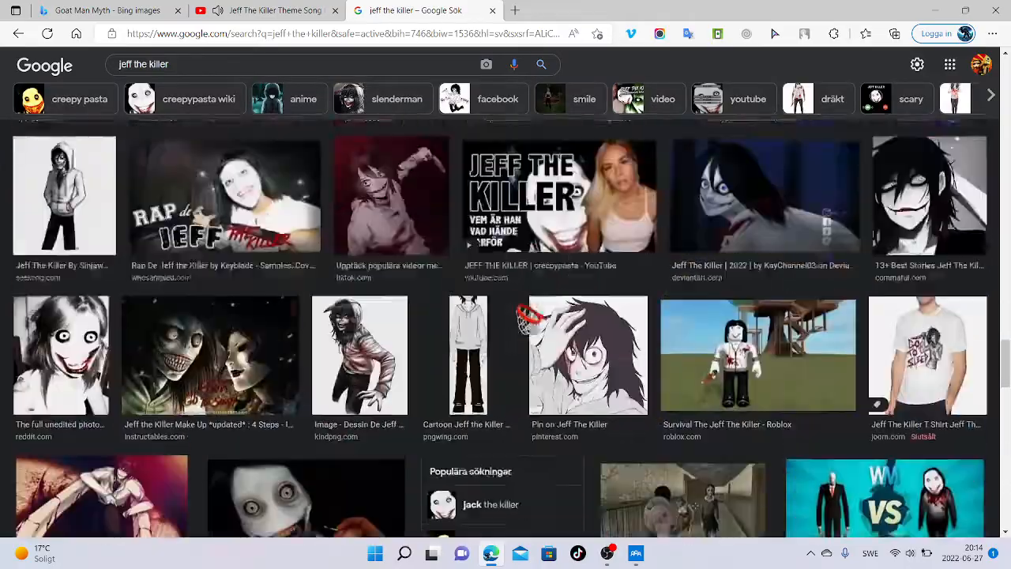
scroll("down", 3)
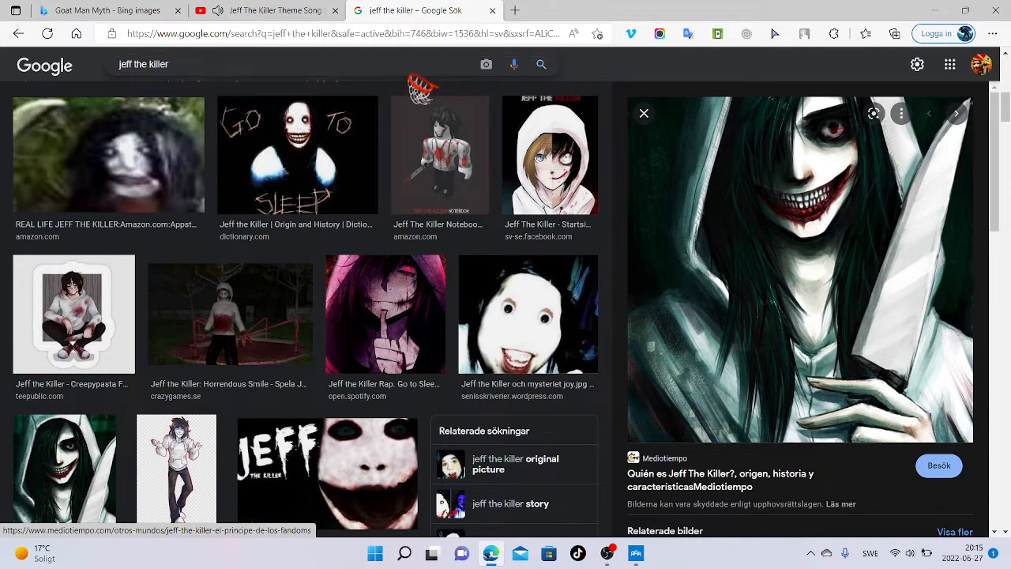
Run a new image search for 'go to sleep' from the 'go to' suggestions
left_click(237, 64)
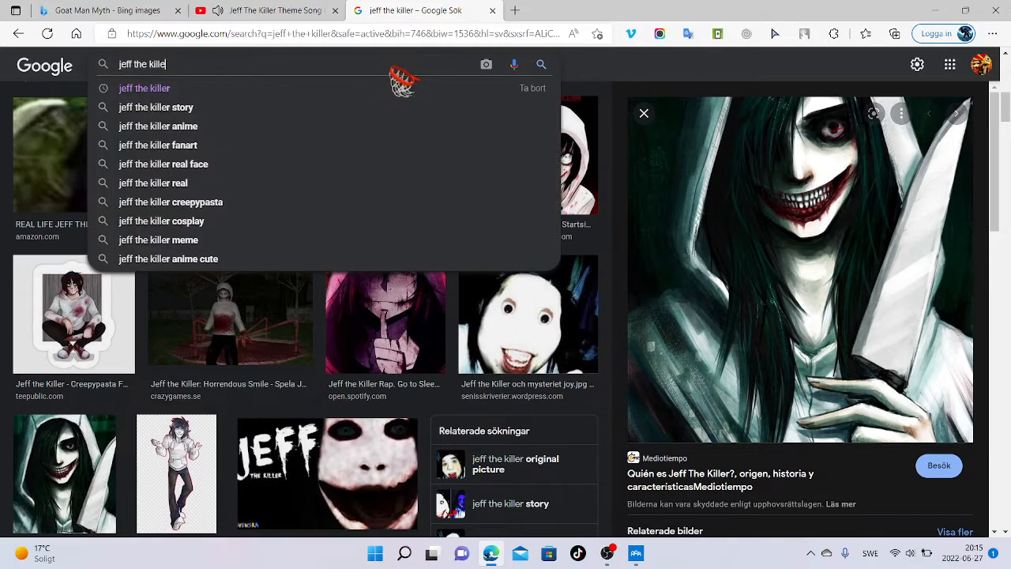
type("go to sleep")
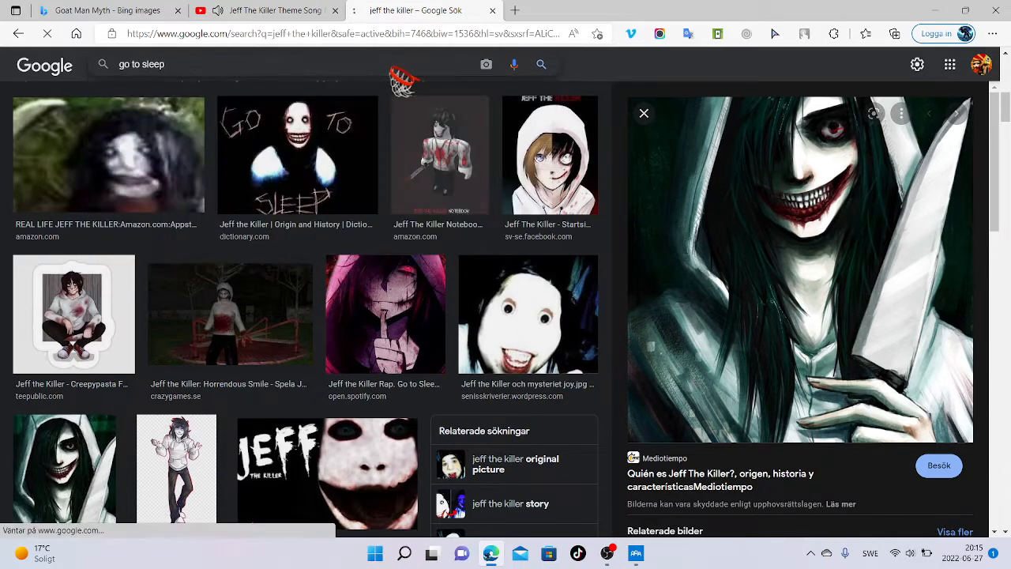
left_click(644, 112)
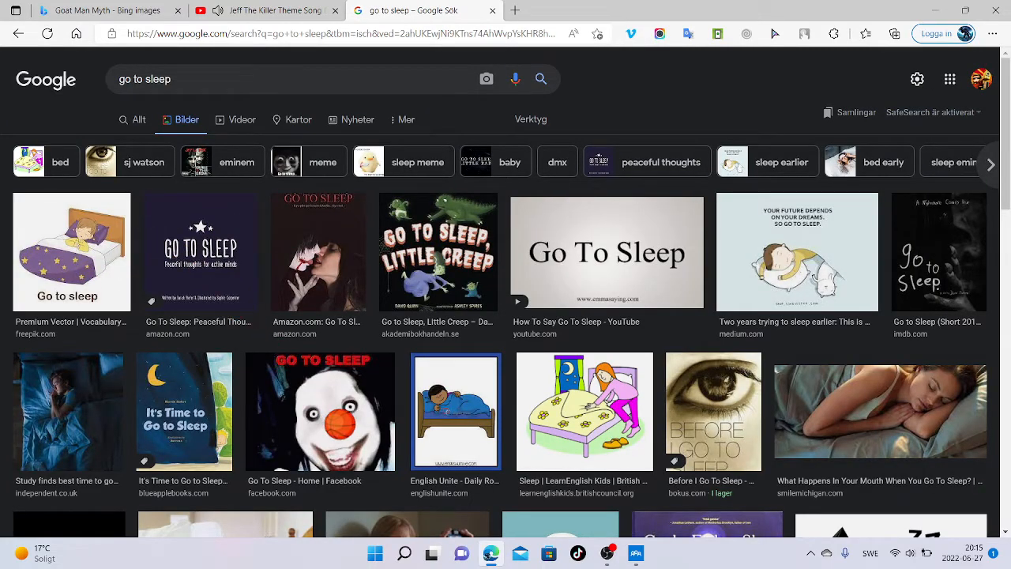
left_click(319, 411)
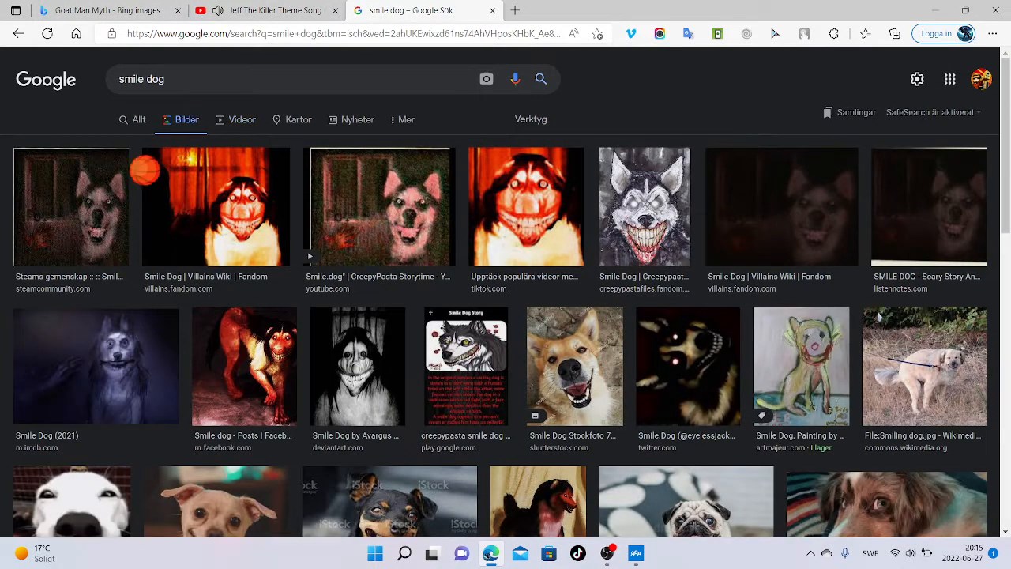
Preview the Steam community Smile Dog picture and close the Goat Man Myth Bing tab
scroll("down", 3)
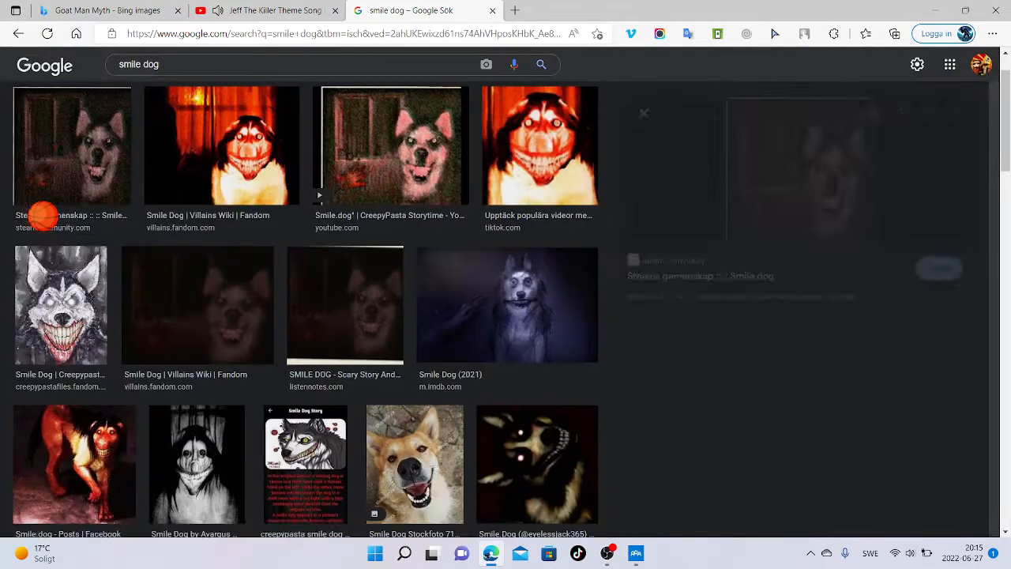
left_click(73, 145)
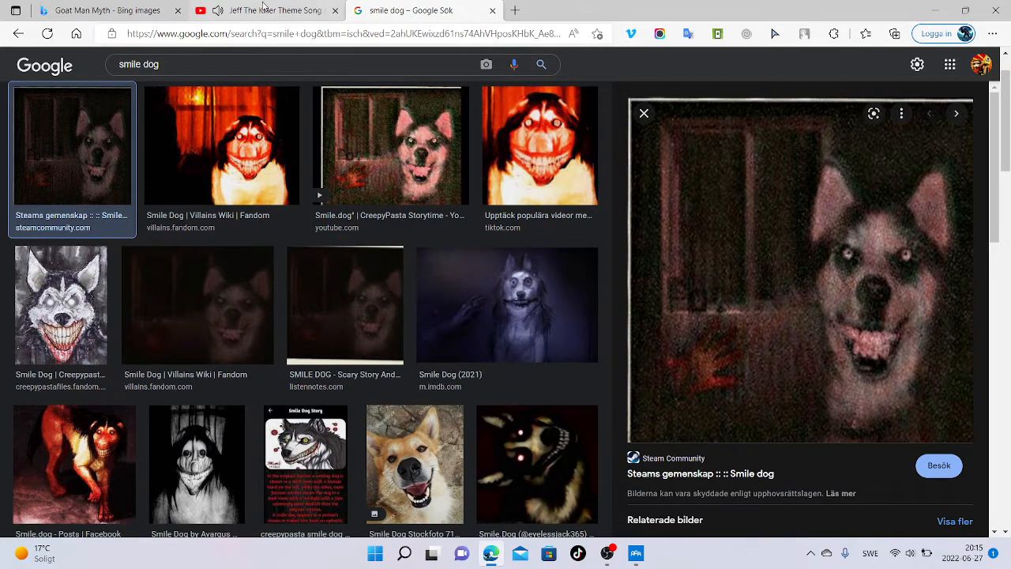
left_click(261, 10)
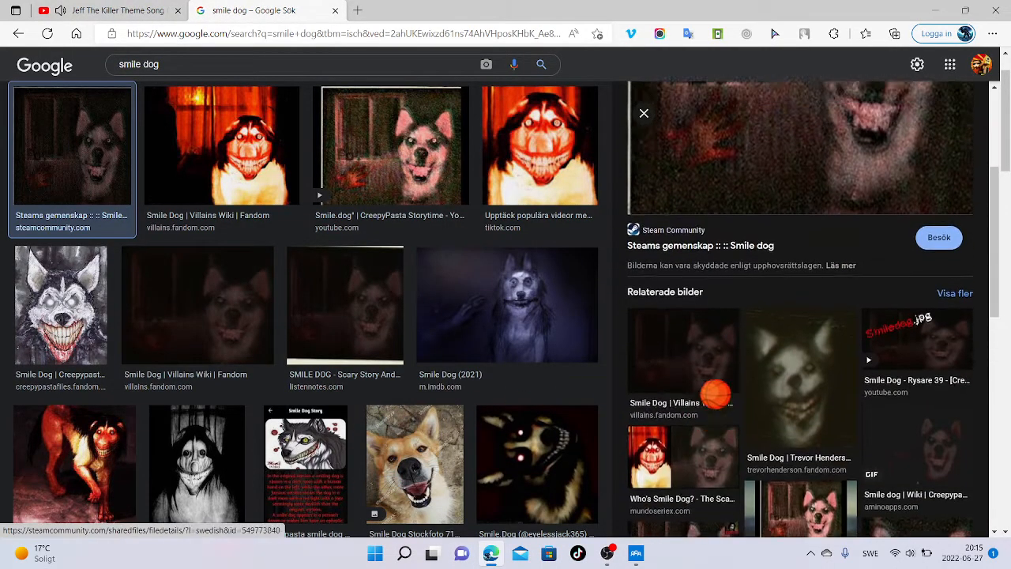
Start a new image search for 'smiledog.jpg' from the search box
scroll("down", 3)
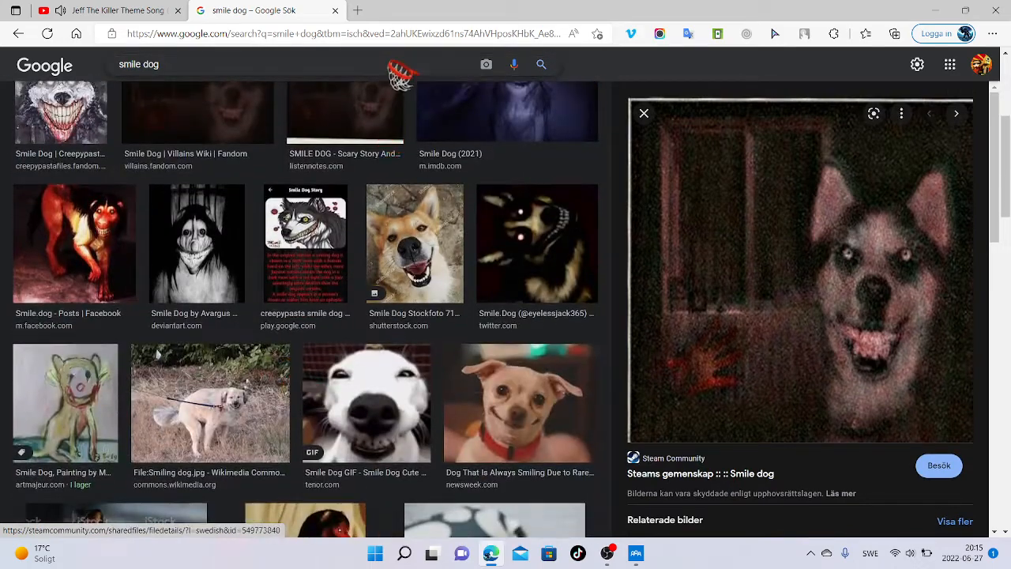
left_click(301, 64)
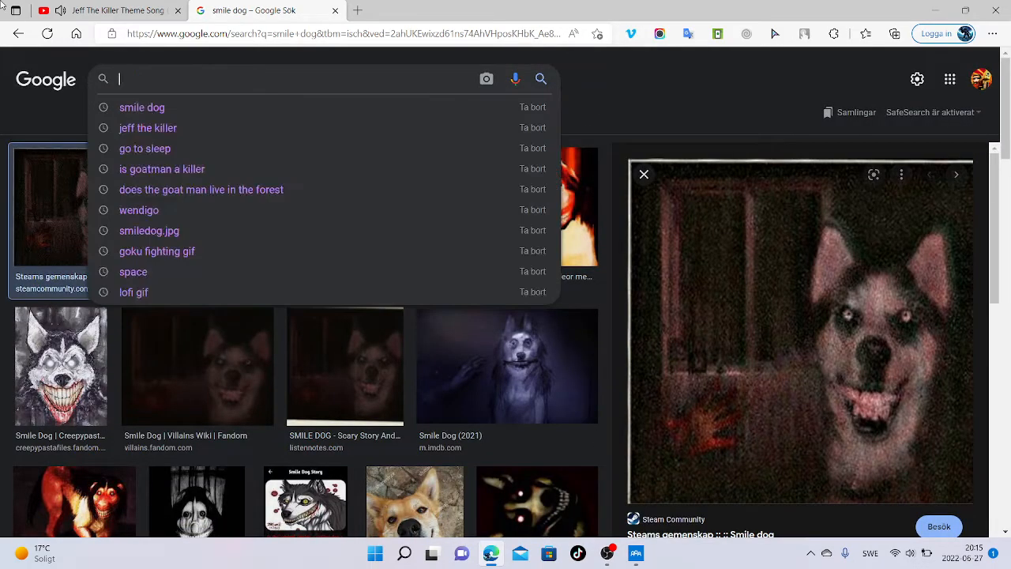
type("smiledog.jpg")
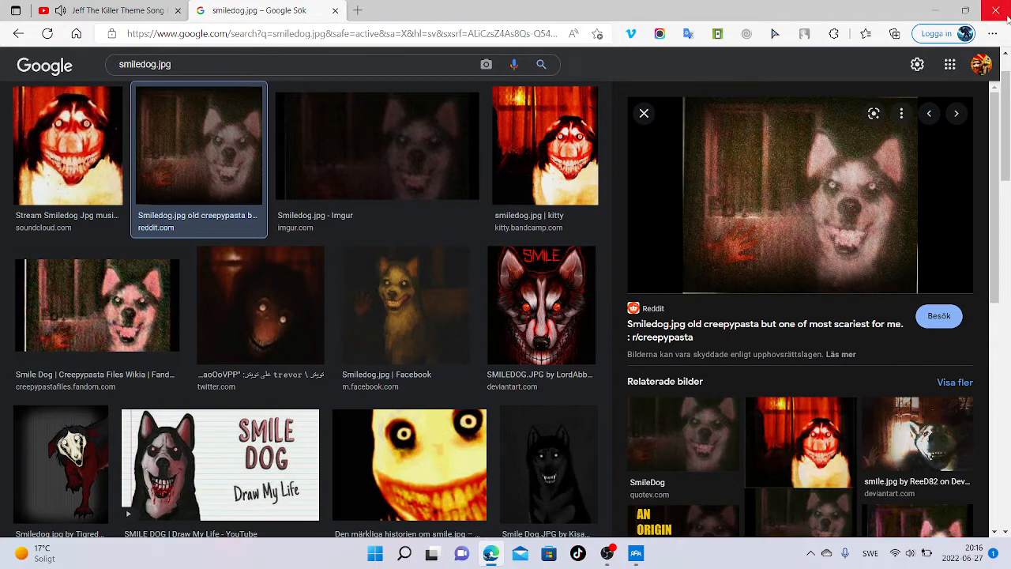
Preview the Facebook, Reddit and black-and-white smiledog.jpg pictures in turn
scroll("down", 3)
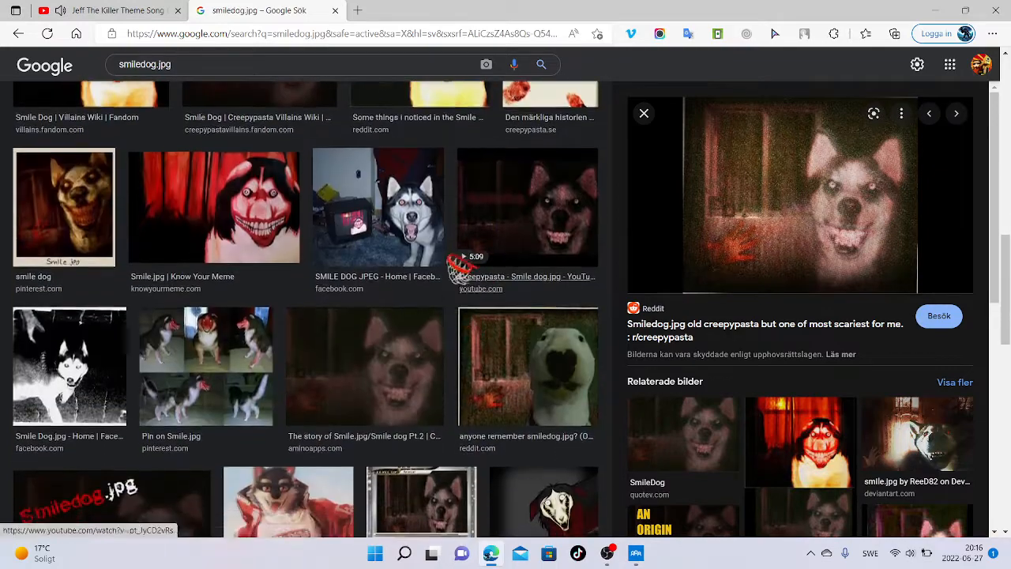
left_click(378, 206)
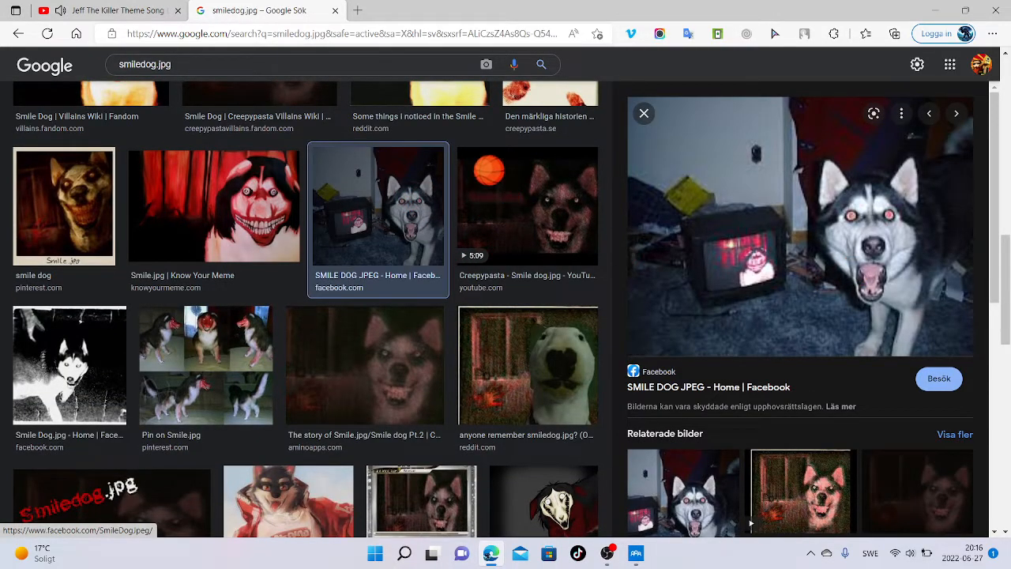
left_click(528, 365)
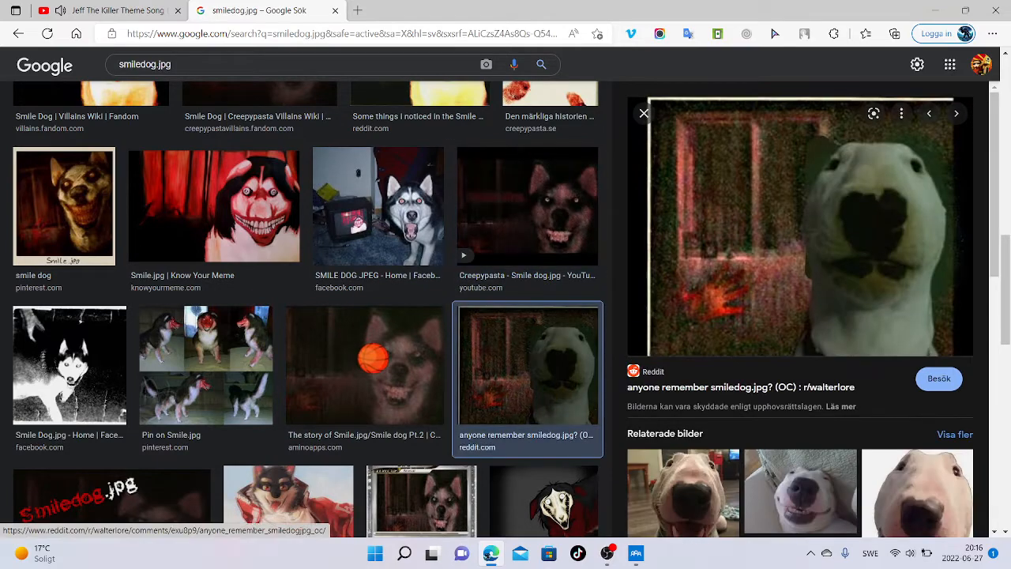
left_click(70, 364)
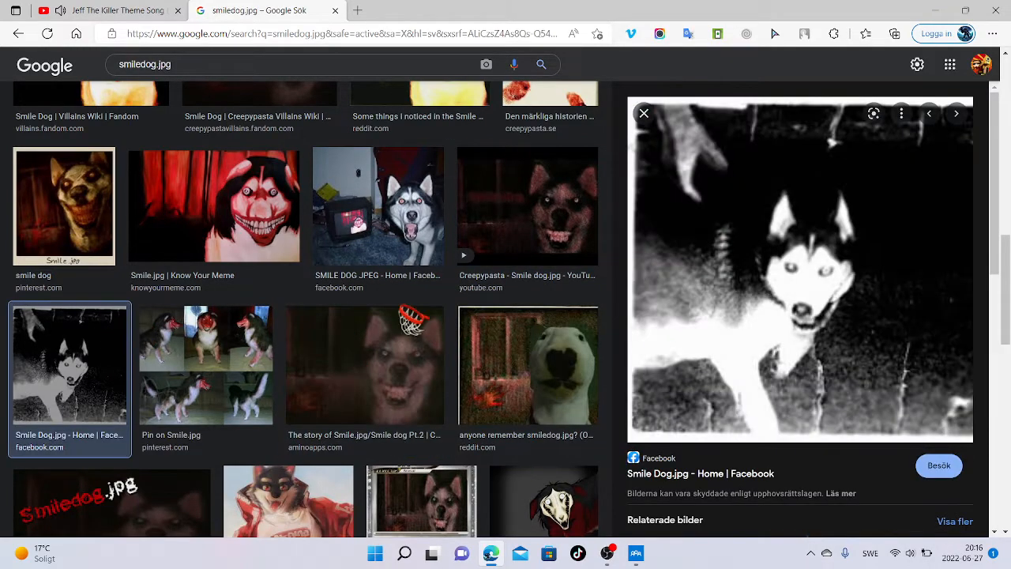
scroll("down", 3)
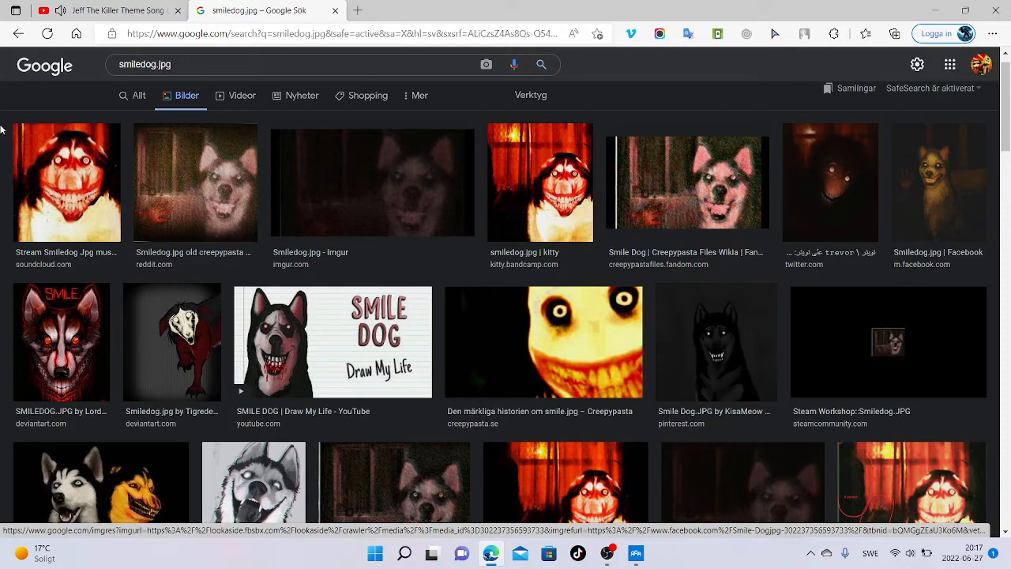
Preview the Wikia, Reddit and SoundCloud Smile Dog pictures while scrolling further down
left_click(687, 182)
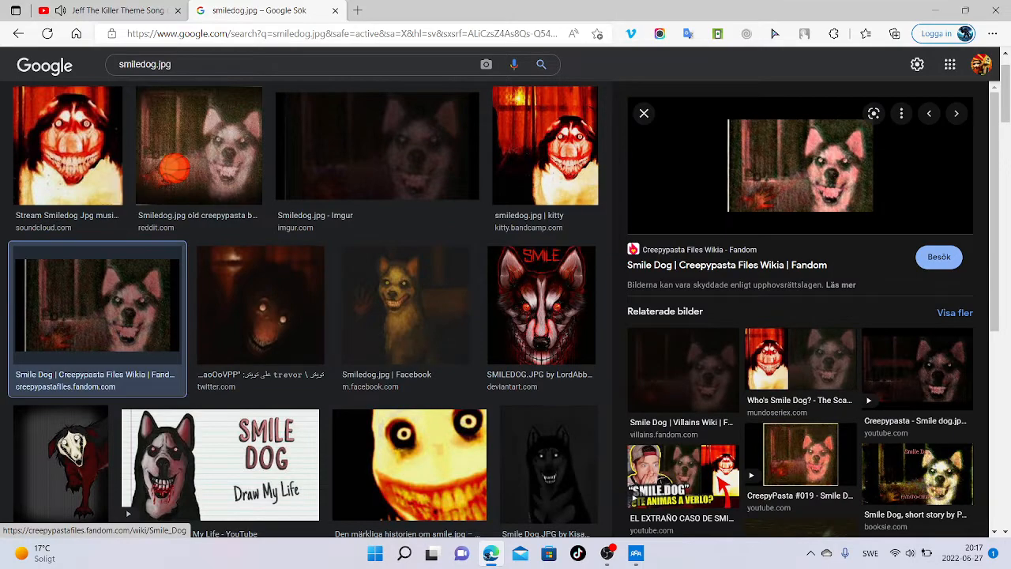
left_click(199, 145)
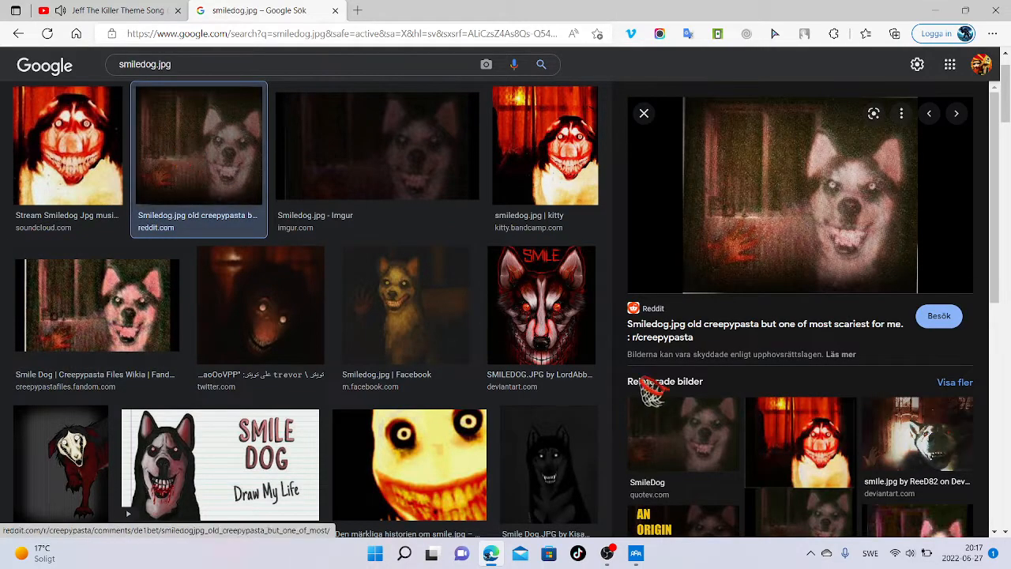
scroll("down", 3)
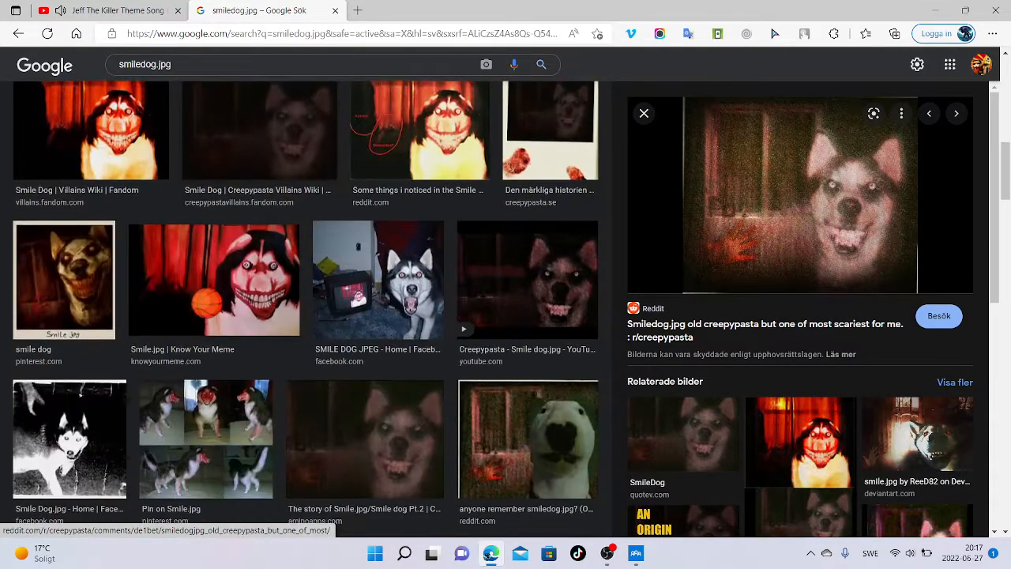
scroll("down", 3)
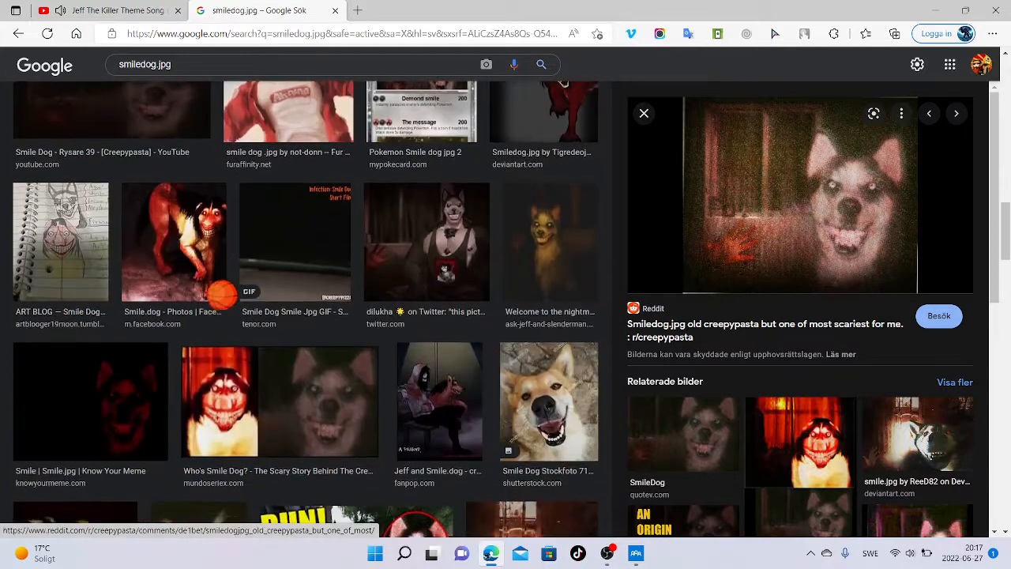
left_click(426, 242)
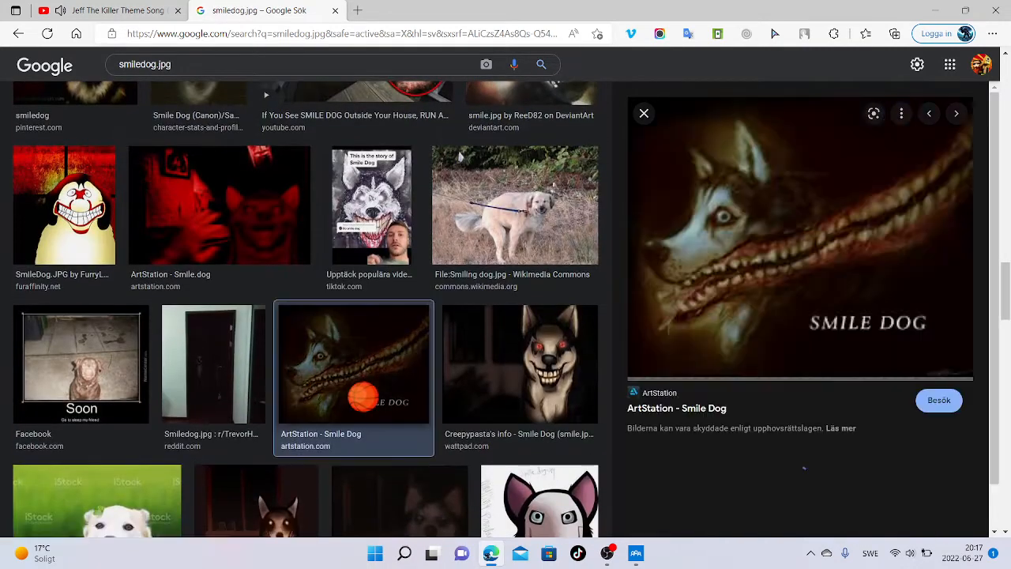
scroll("down", 3)
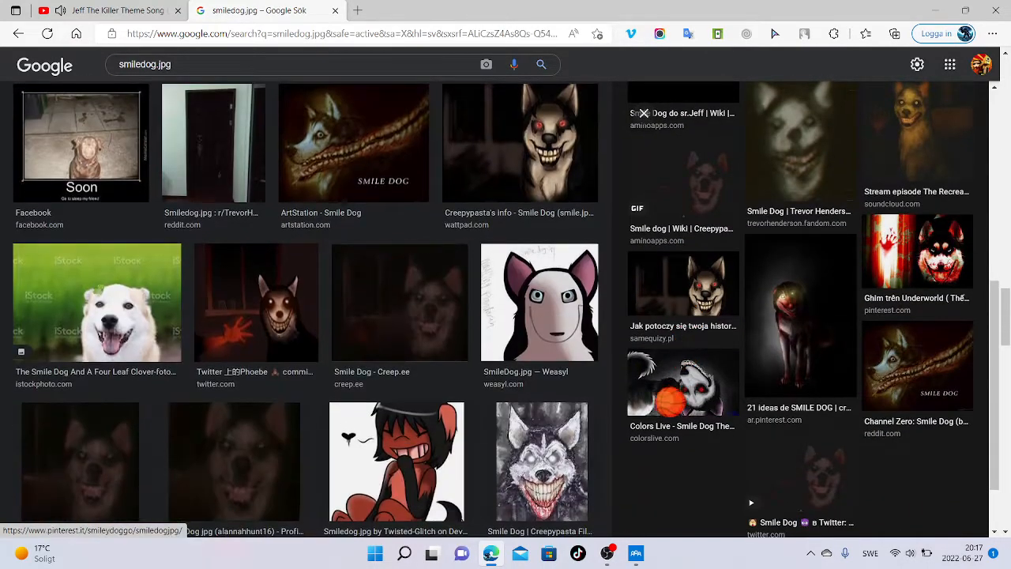
scroll("down", 3)
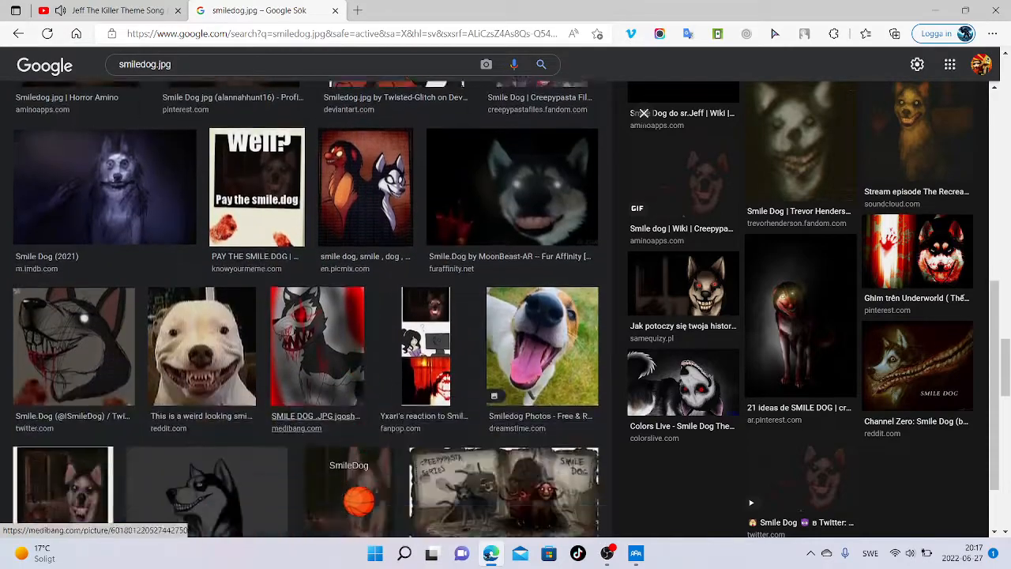
scroll("down", 3)
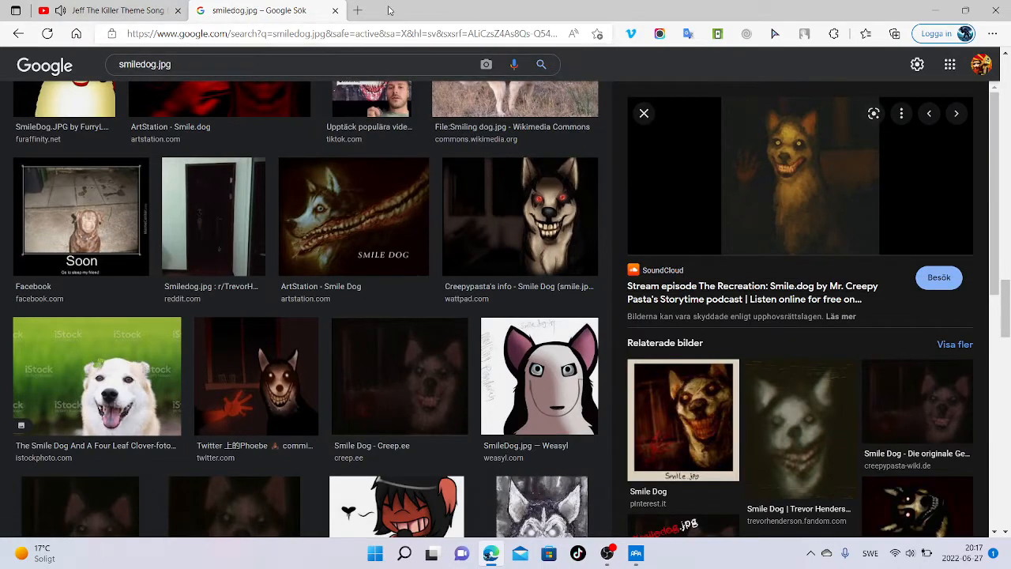
left_click(514, 10)
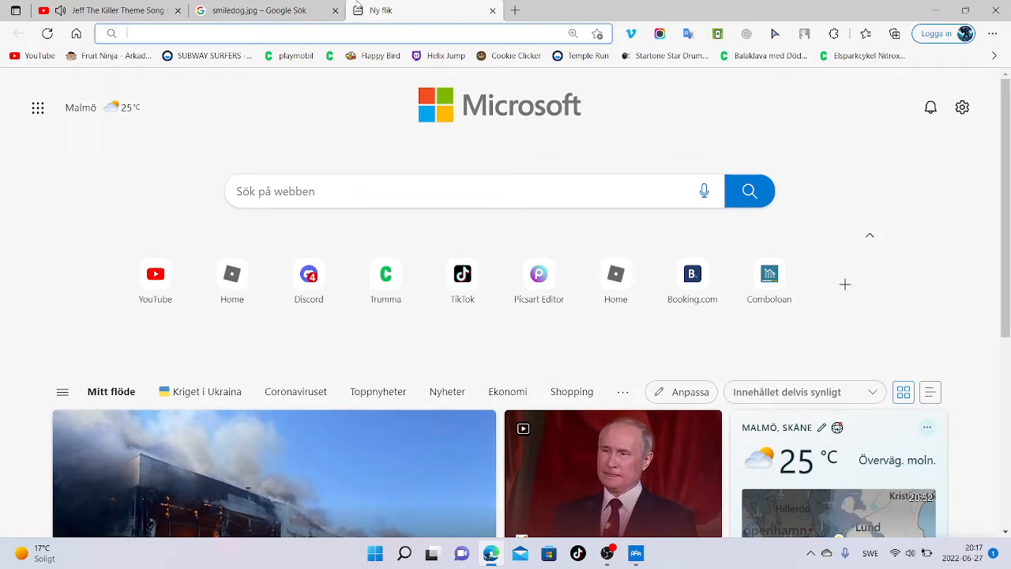
type("smile.jpg&cvid=27781e779d39484facc71fae5e7940bd&aqs=edge...")
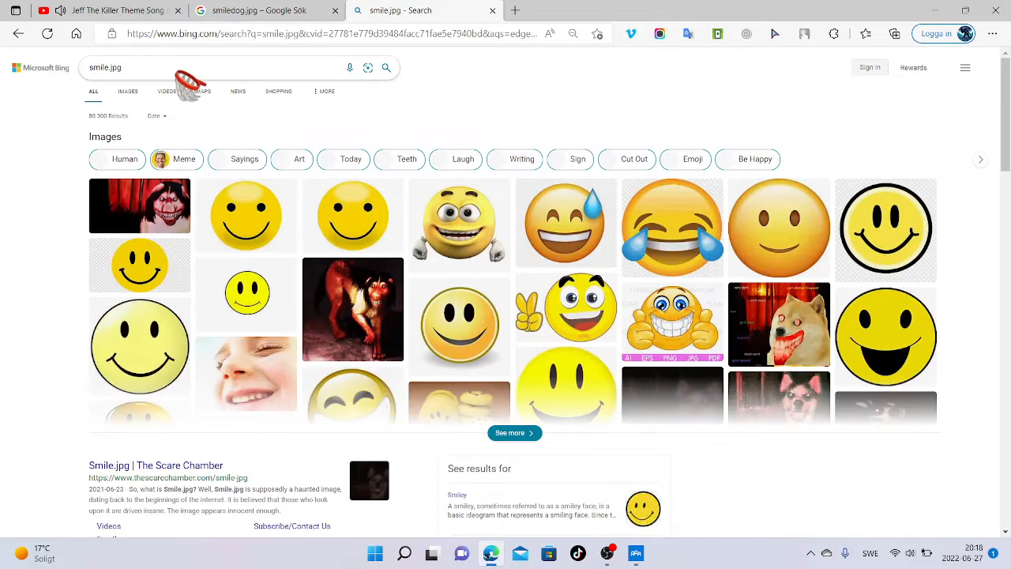
scroll("down", 3)
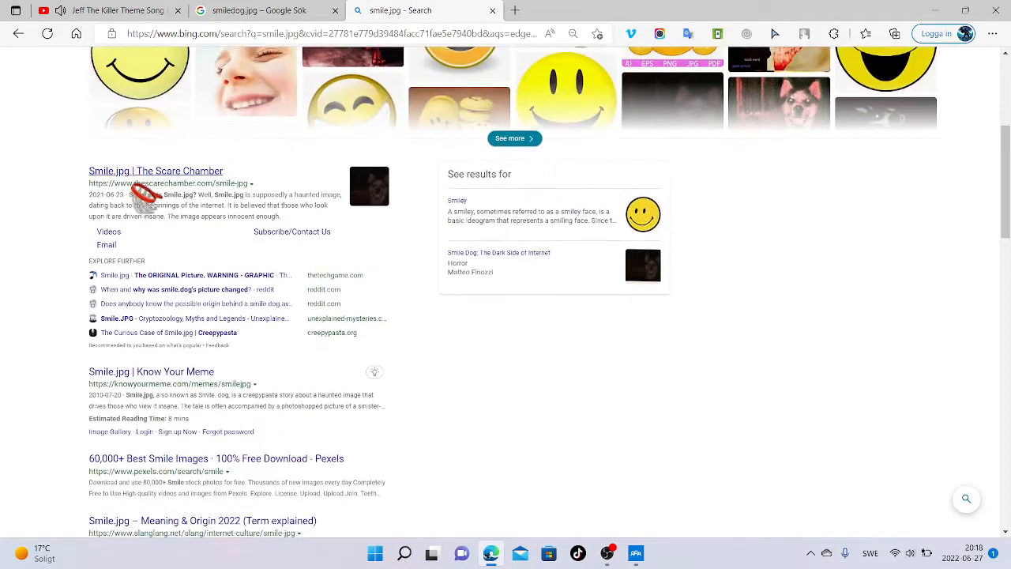
left_click(155, 170)
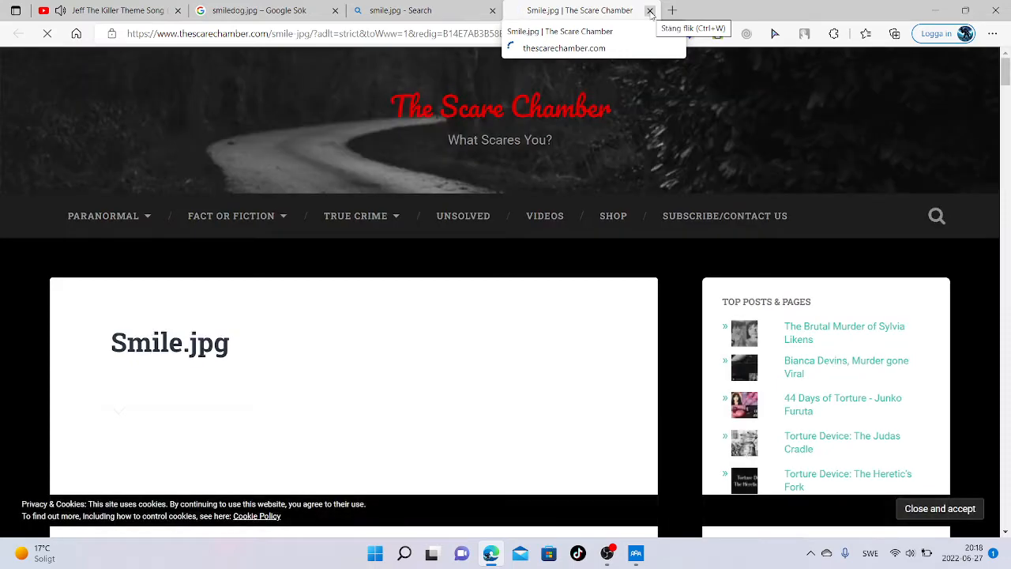
scroll("down", 3)
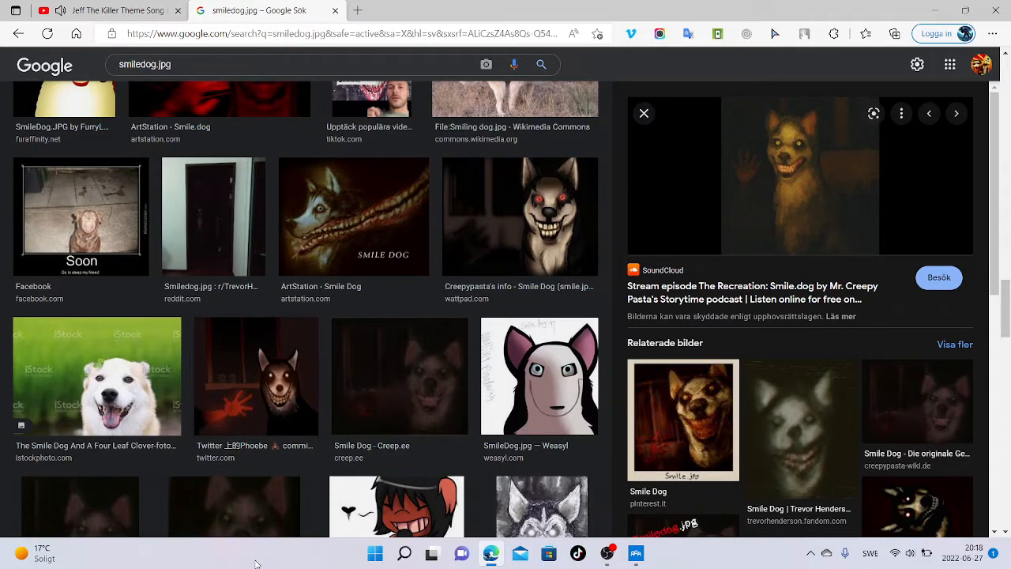
Preview the smiling white dog image and scroll through more smiledog.jpg results
scroll("down", 3)
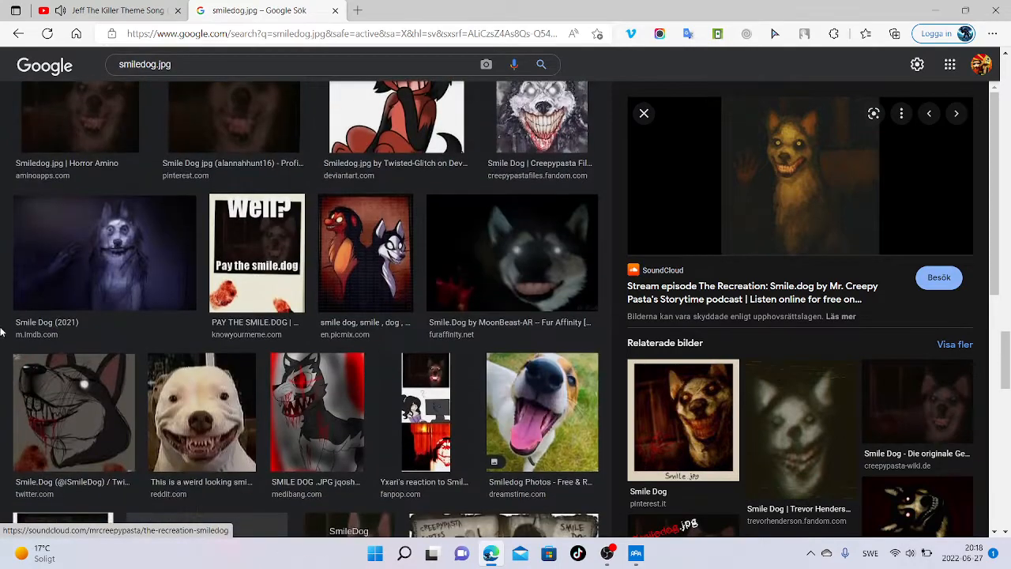
left_click(201, 411)
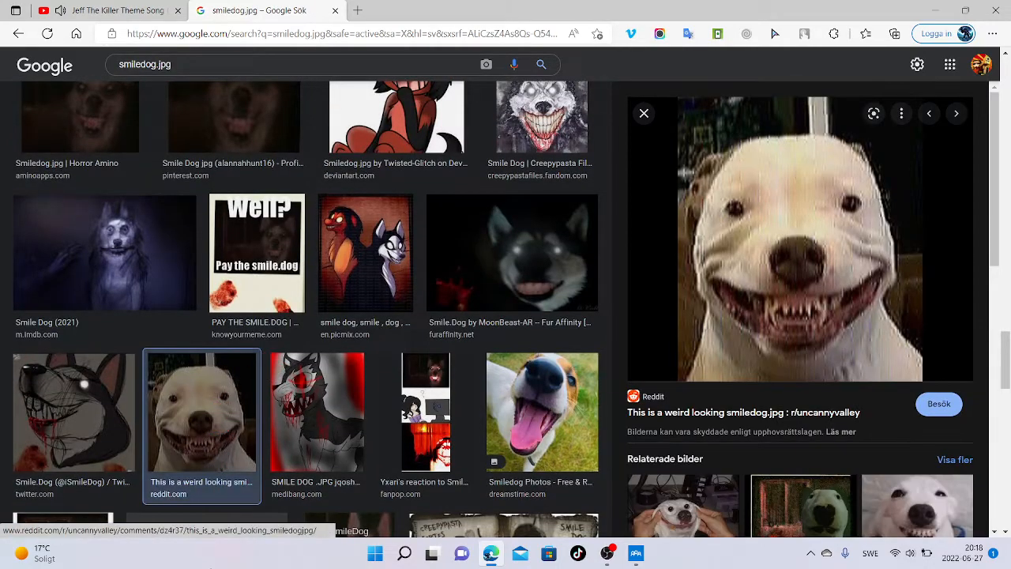
scroll("down", 3)
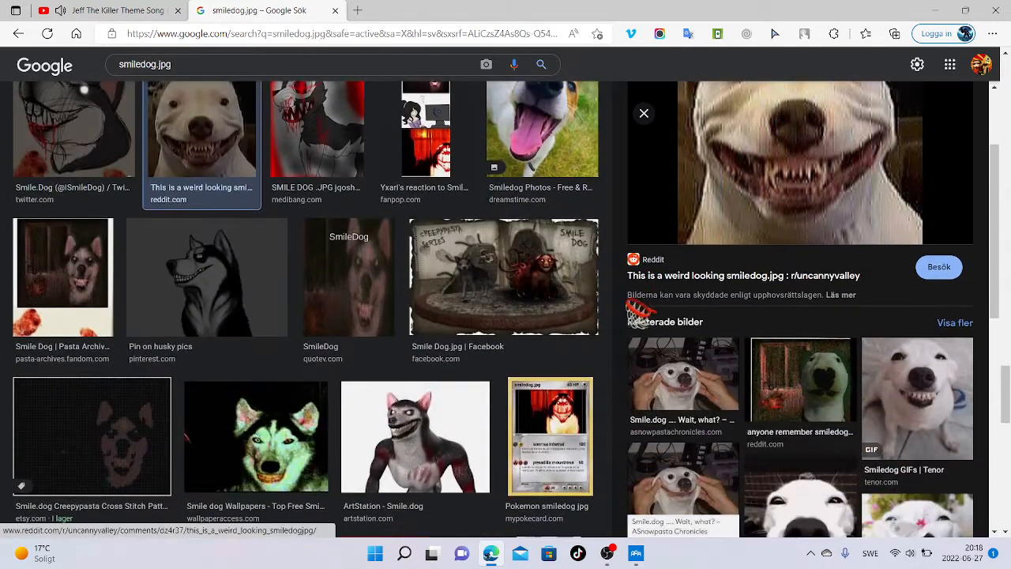
scroll("down", 3)
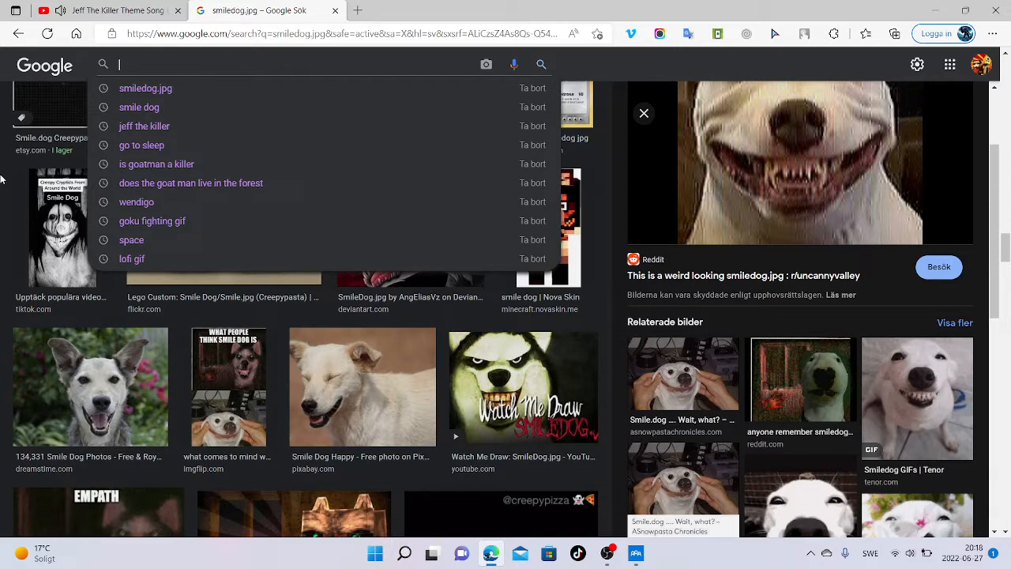
Check the Jeff the Killer theme song tab, return, and search 'jane the killer'
left_click(111, 10)
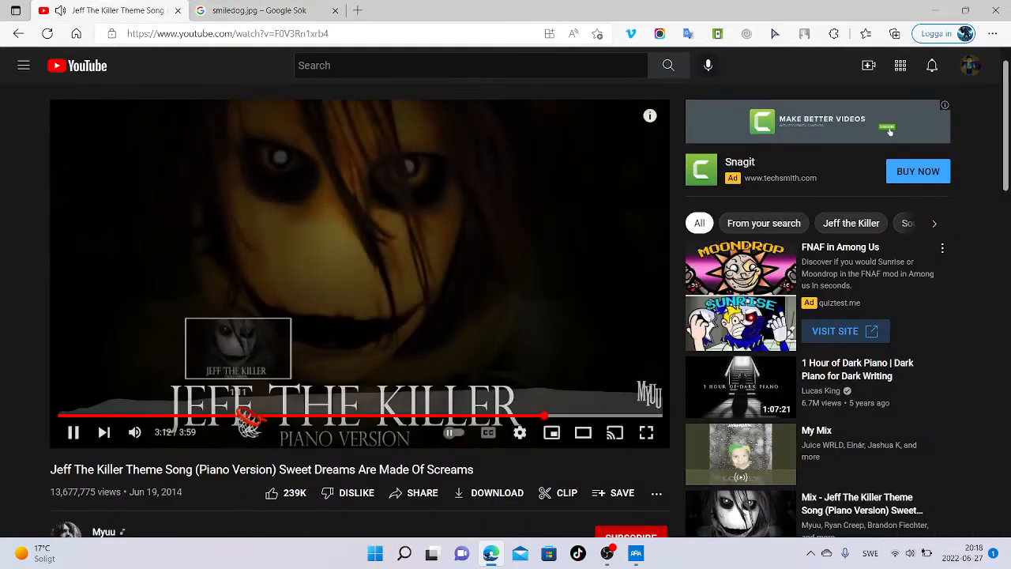
left_click(261, 10)
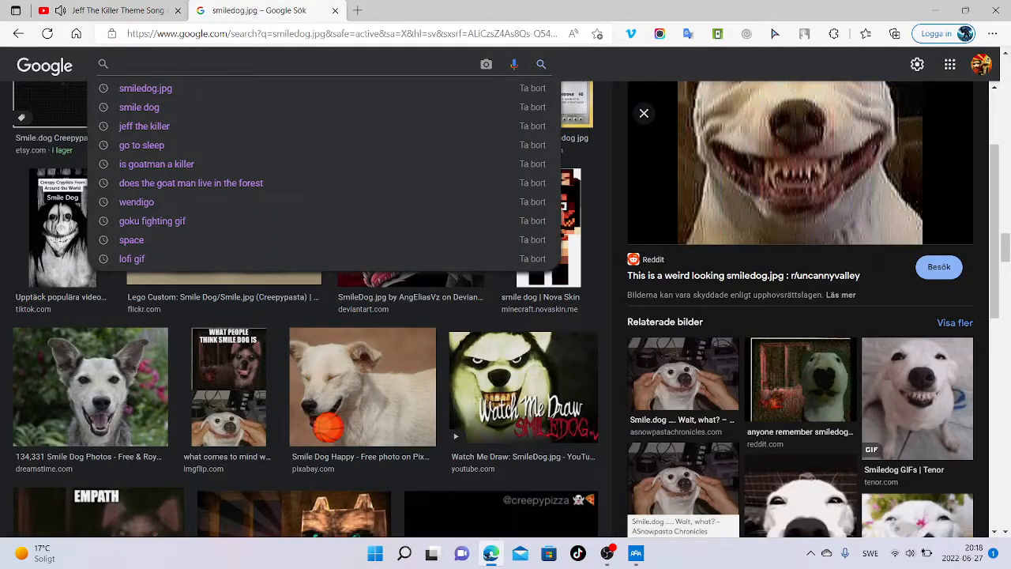
scroll("down", 3)
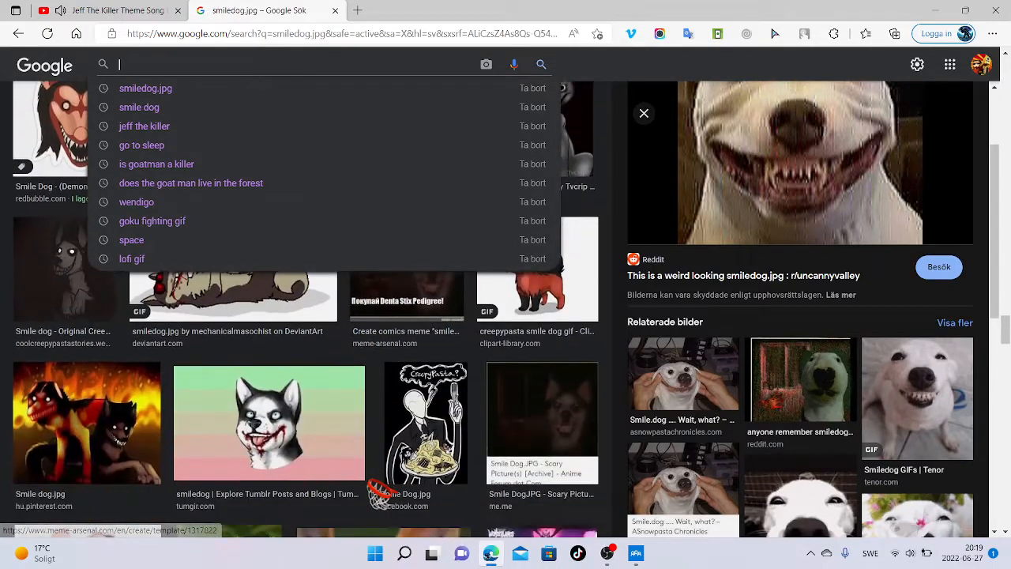
scroll("down", 3)
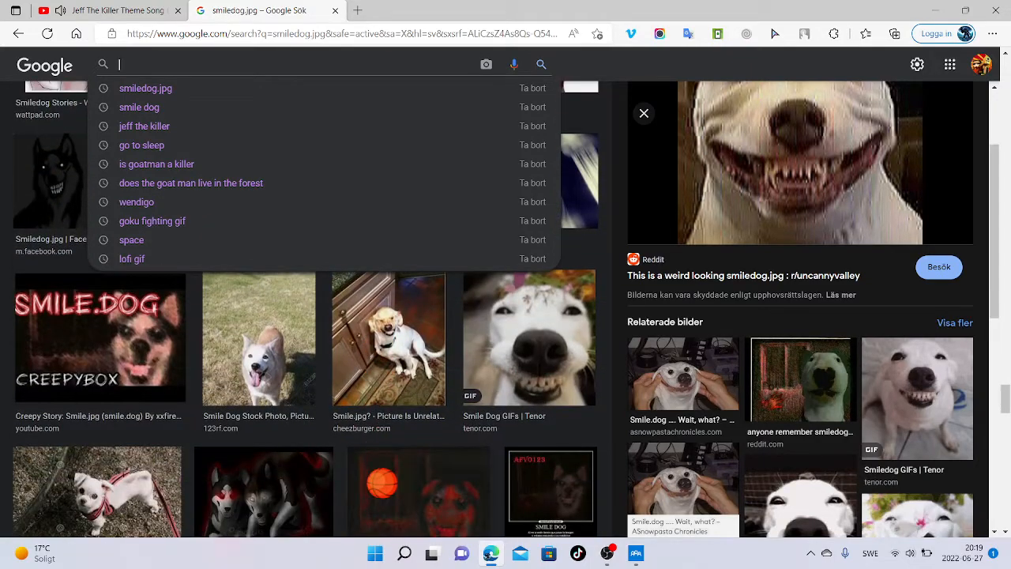
type("jane the killer")
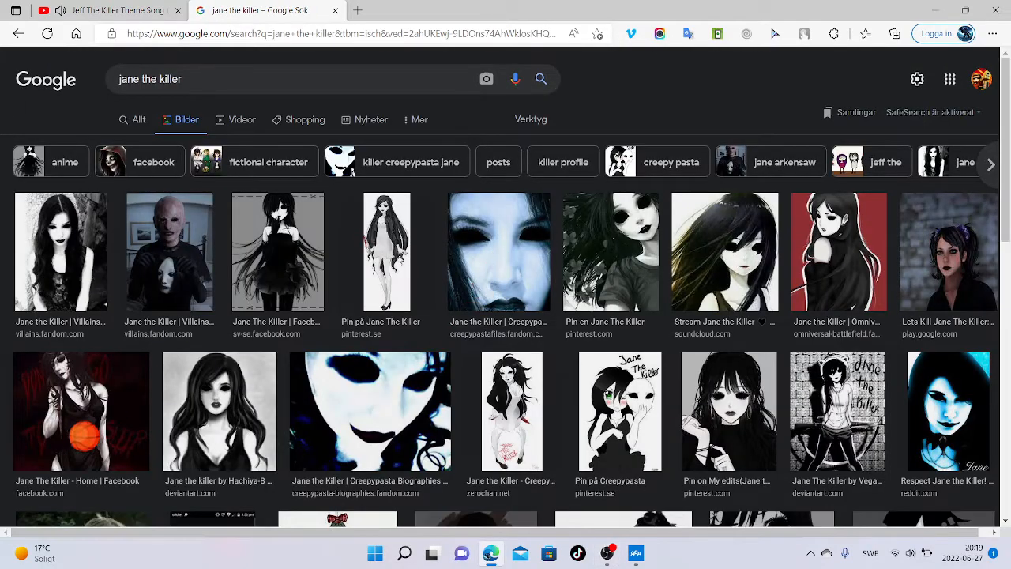
Preview the Tenor 'Jane The' GIF, close the preview, and scroll Jane the Killer results
scroll("down", 3)
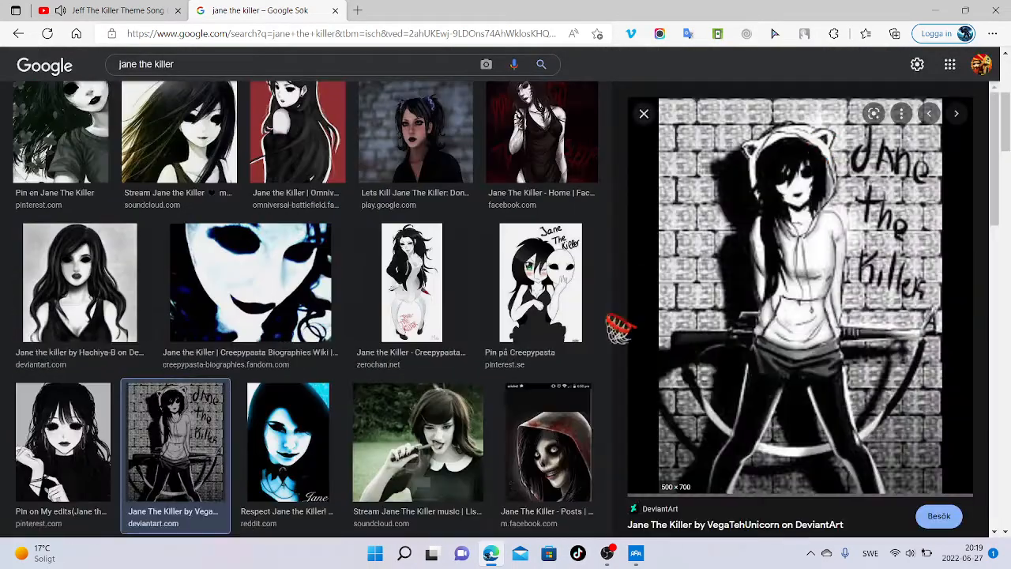
left_click(643, 113)
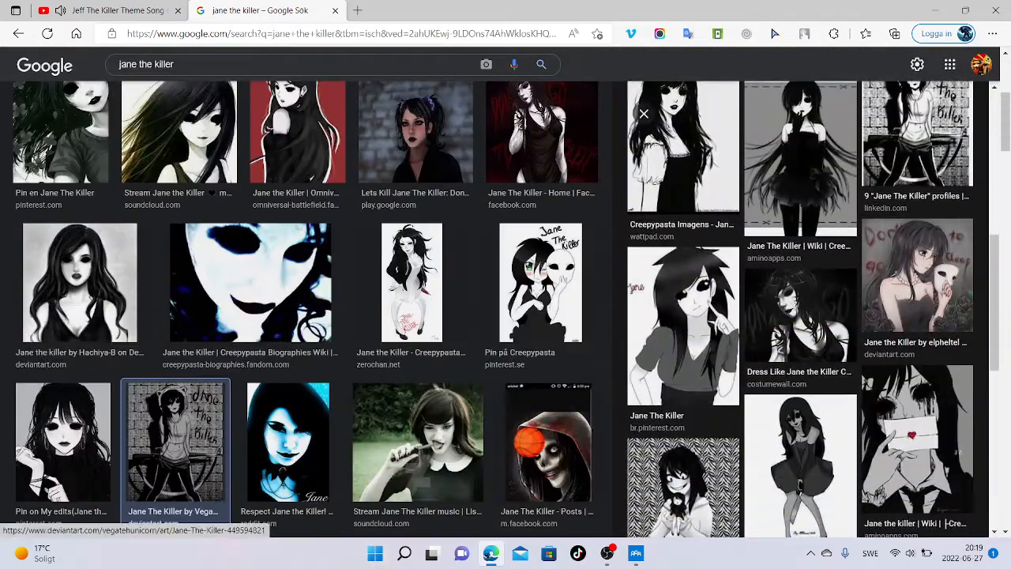
scroll("down", 3)
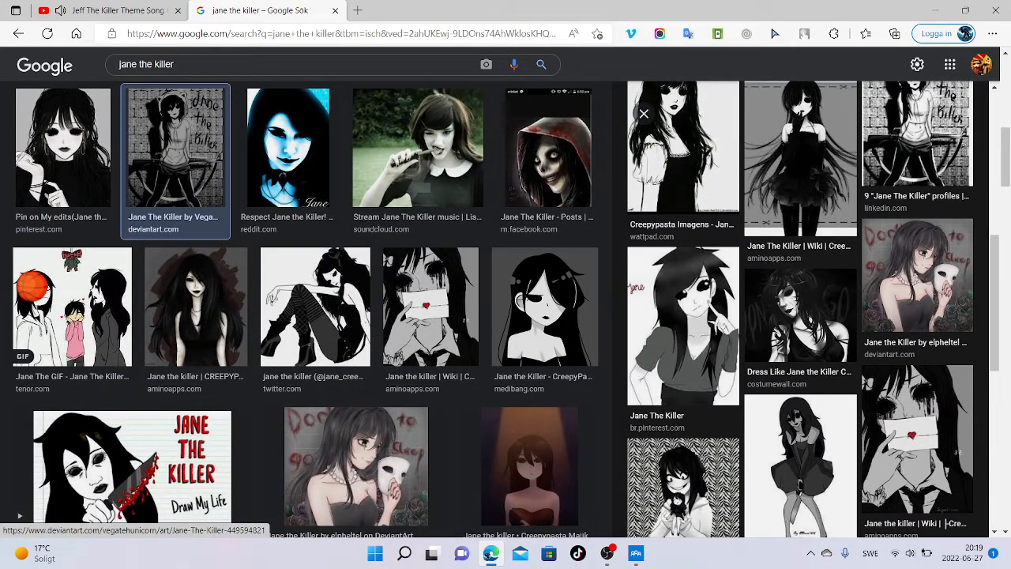
left_click(72, 306)
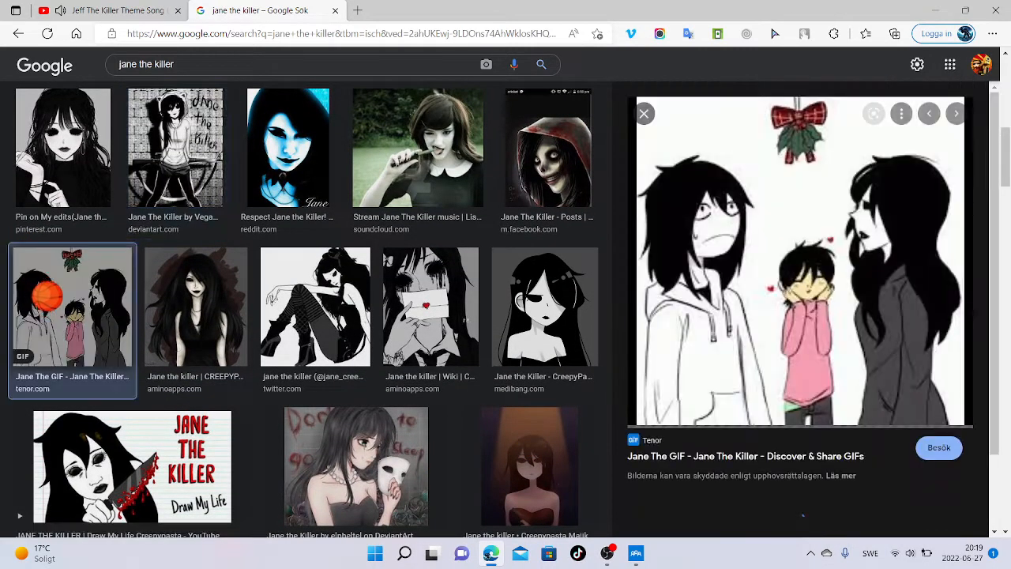
left_click(645, 113)
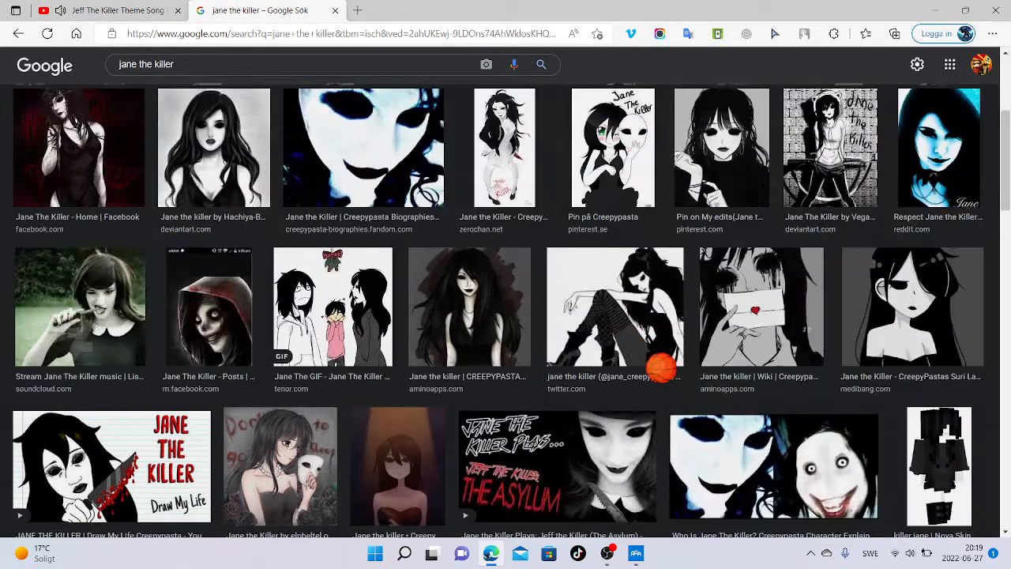
scroll("down", 3)
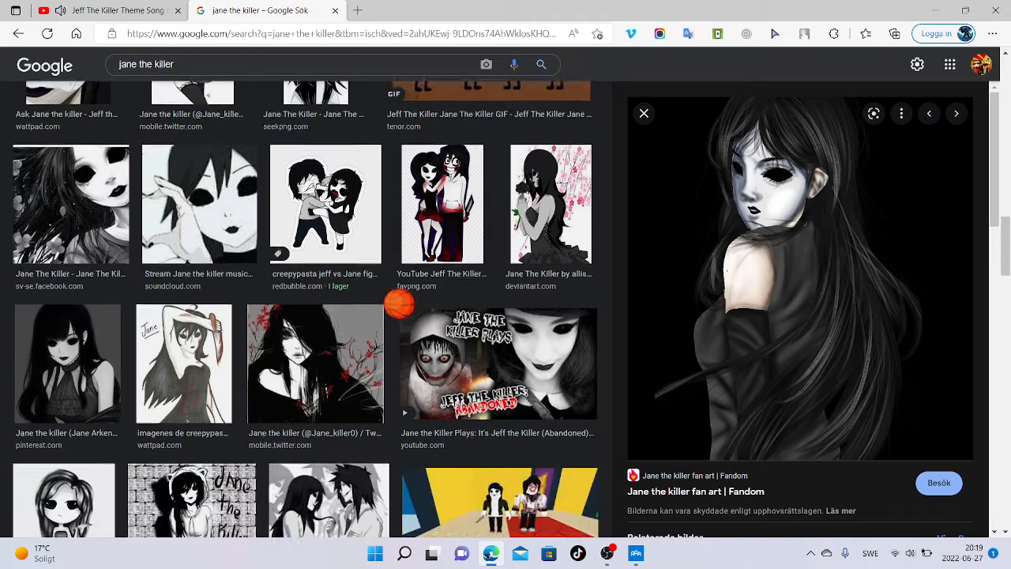
scroll("down", 3)
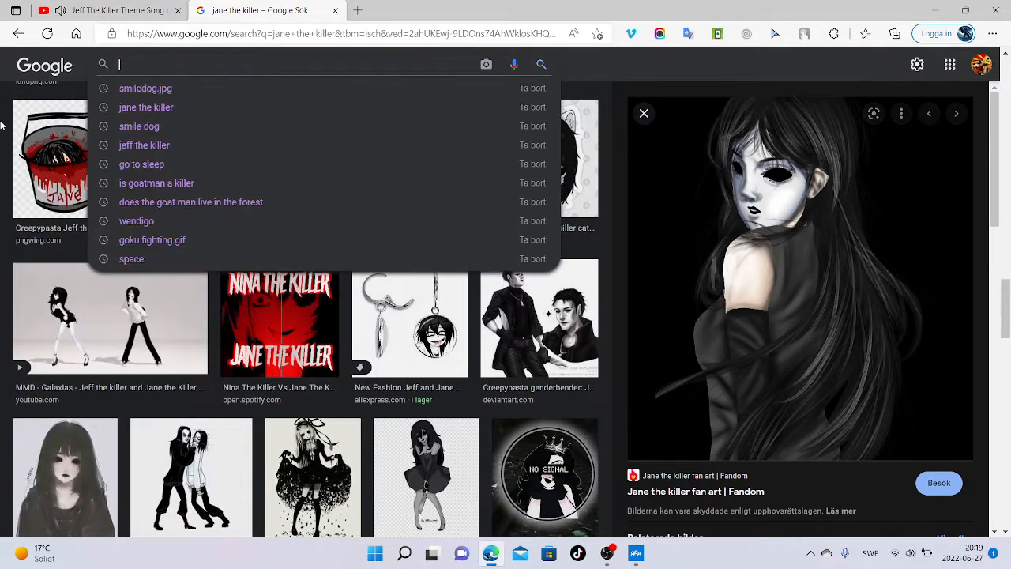
Search 'killer clowns', then preview the Rolling Stone and BBC News clown photos
type("killer clowns")
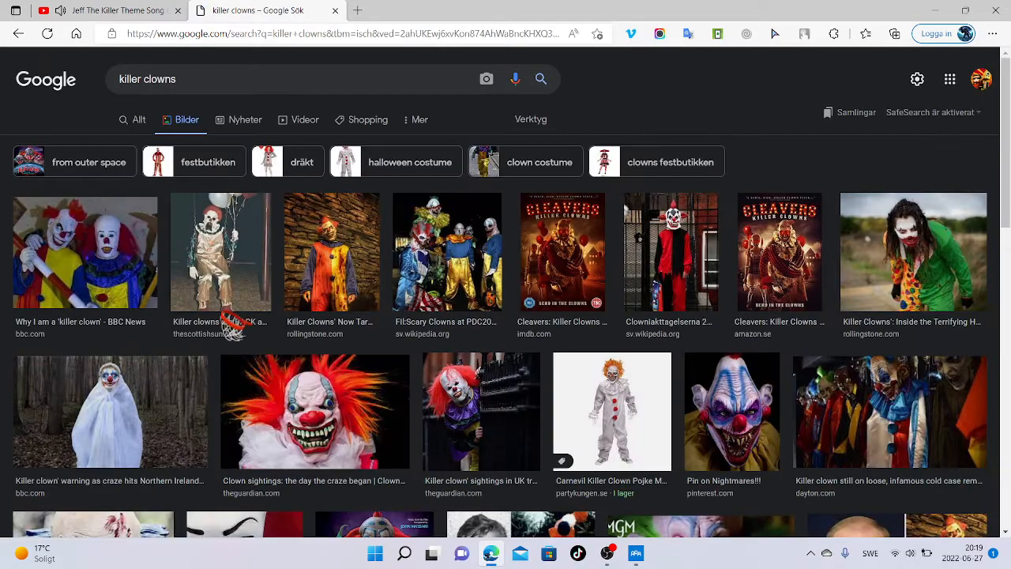
left_click(332, 251)
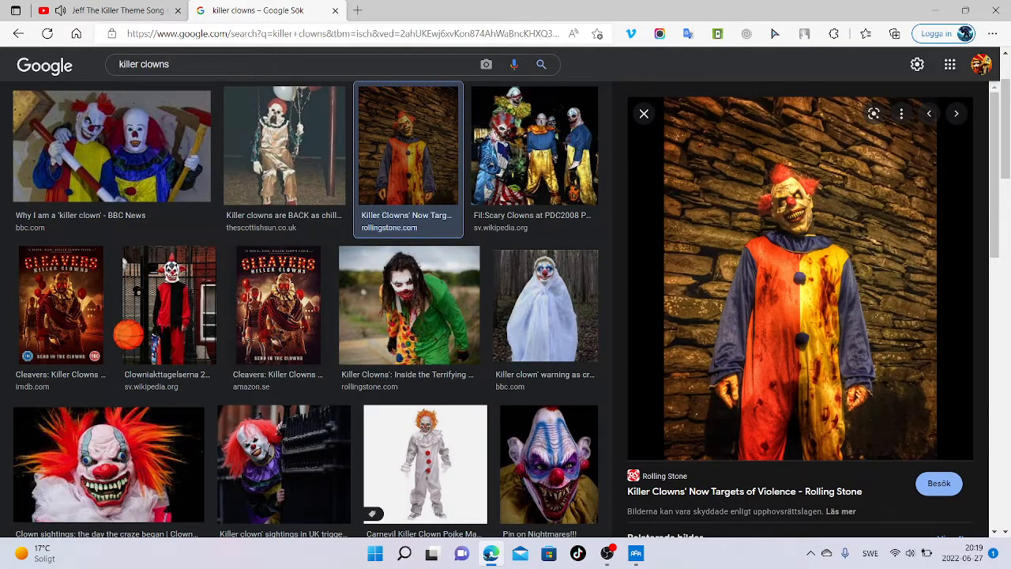
left_click(111, 145)
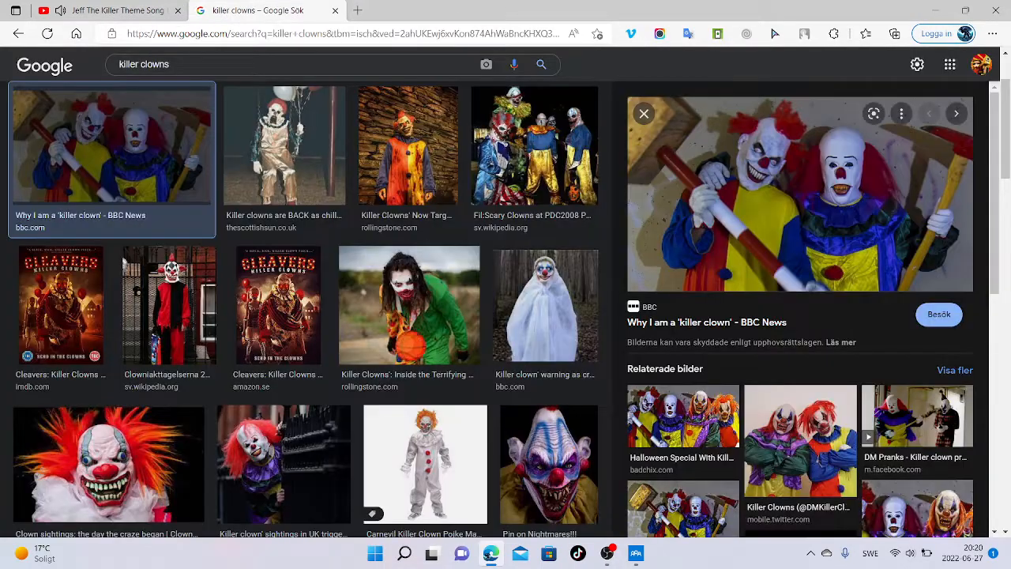
scroll("down", 3)
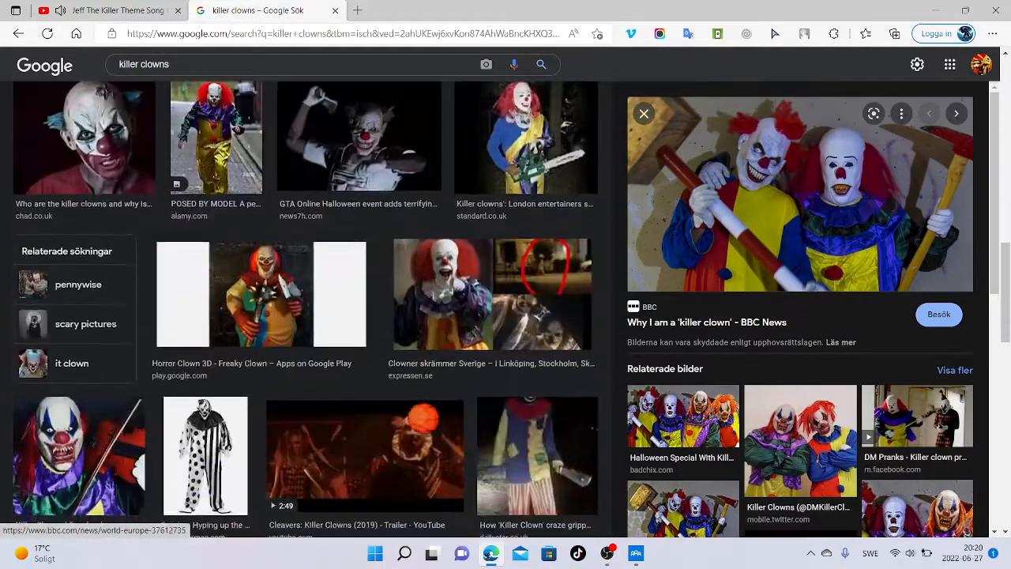